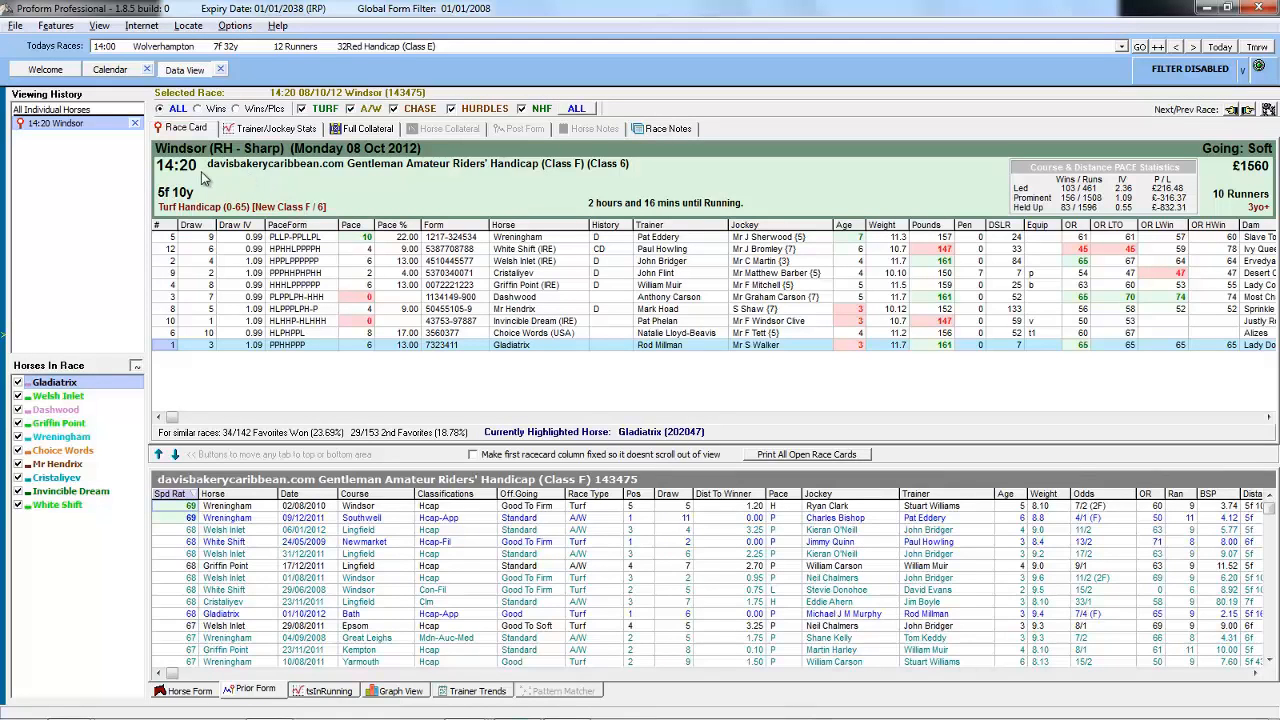
pyautogui.moveTo(1204, 182)
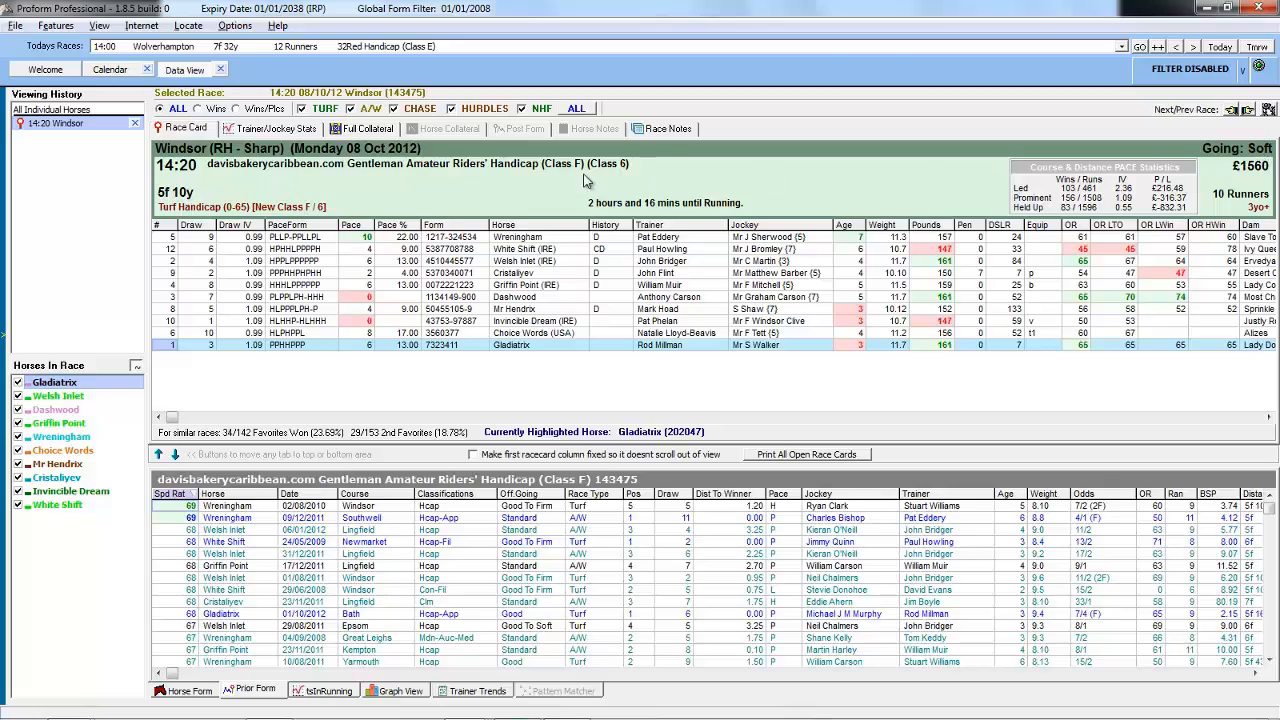
pyautogui.moveTo(484, 180)
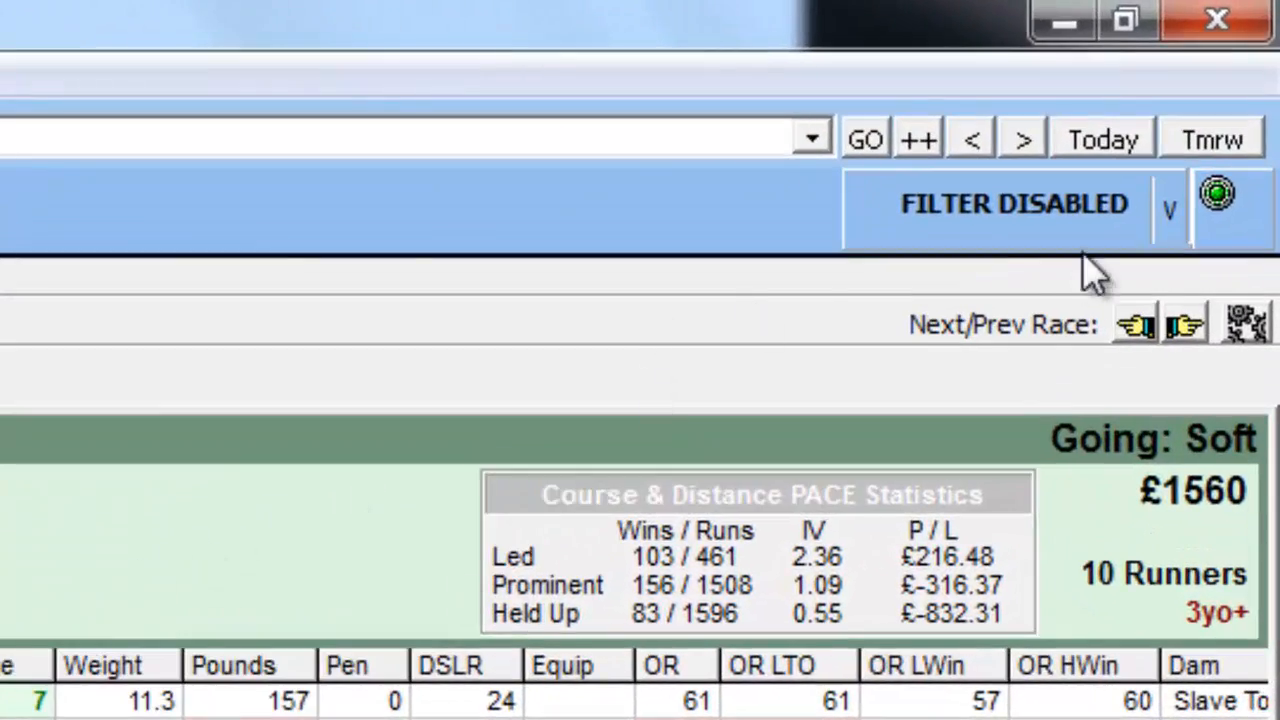
pyautogui.moveTo(1050, 290)
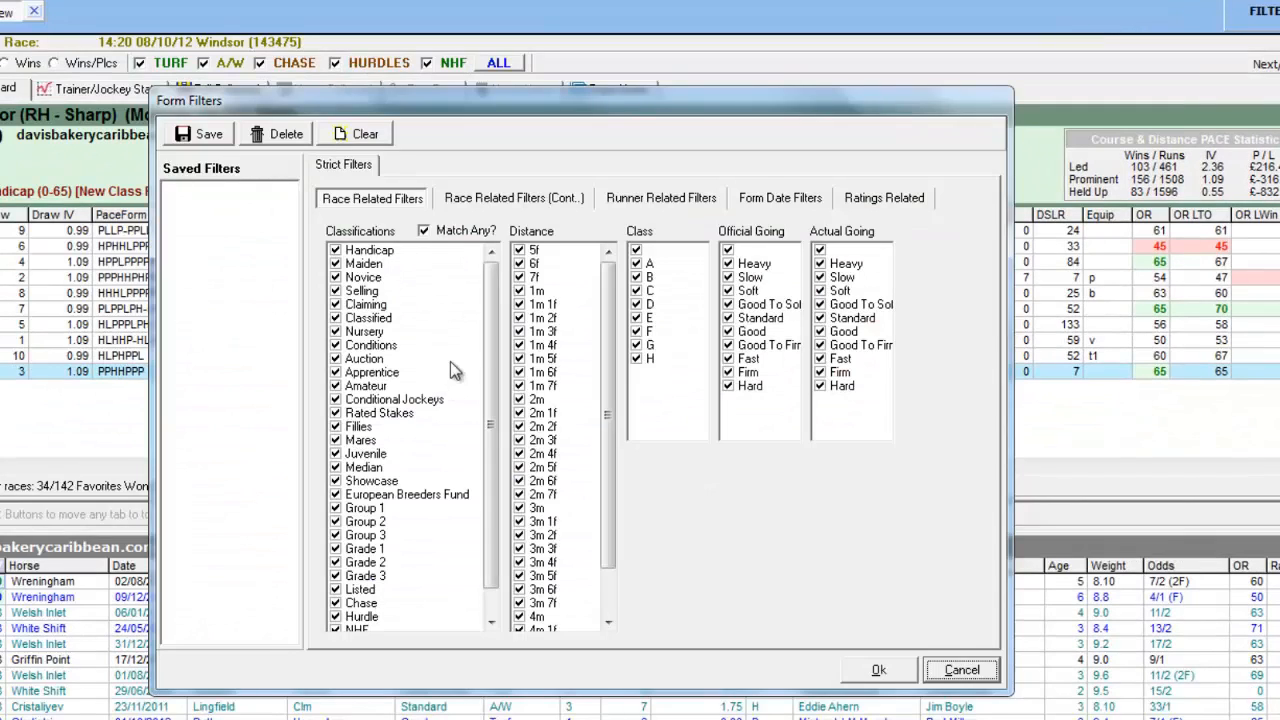
pyautogui.moveTo(430, 322)
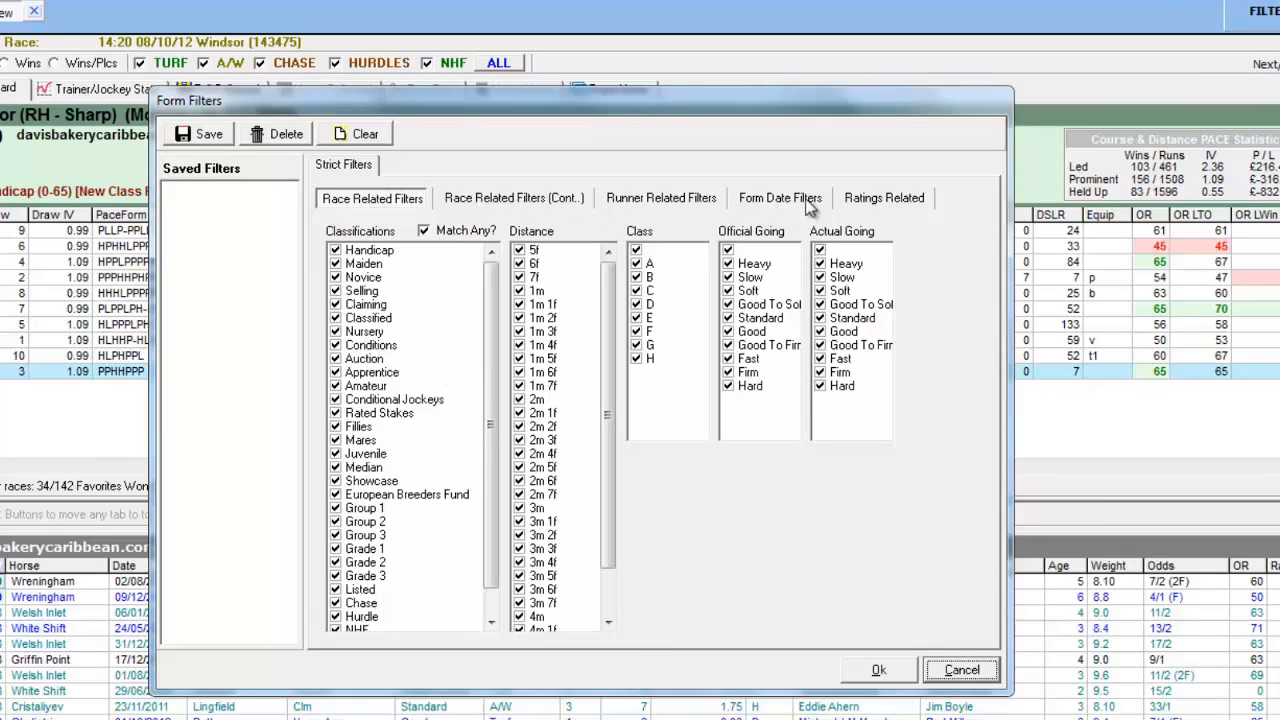
pyautogui.moveTo(820, 510)
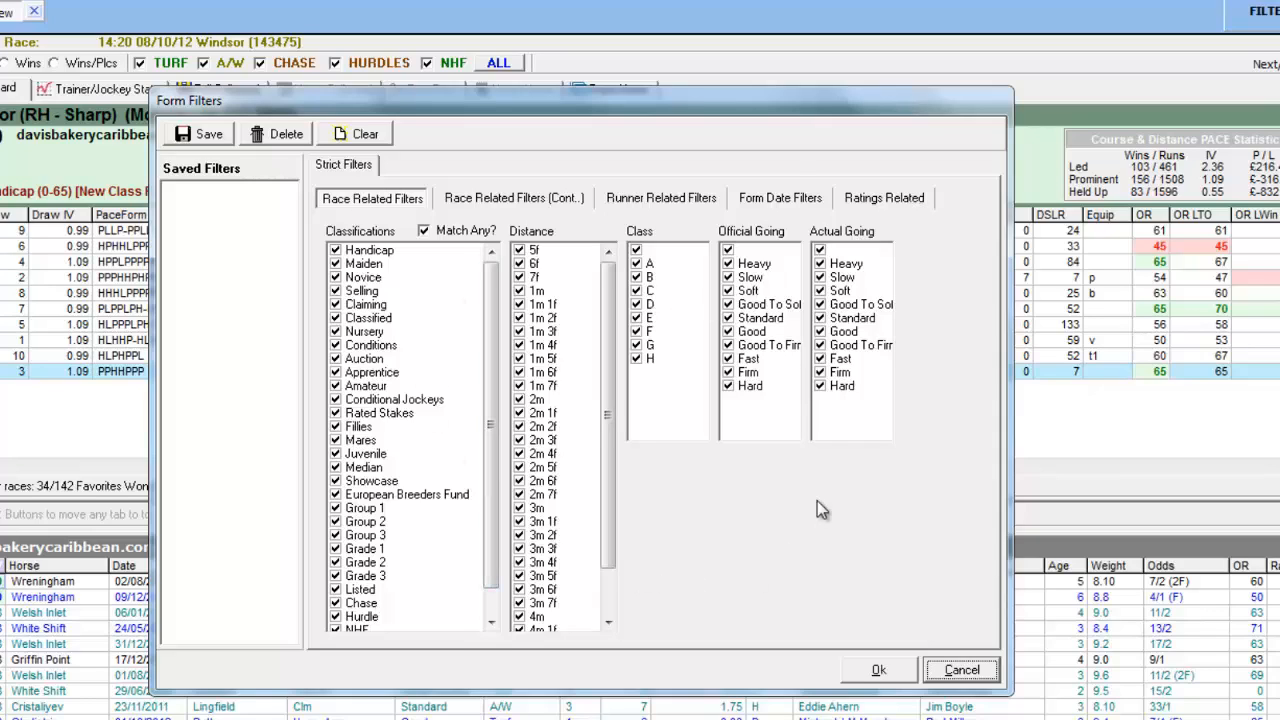
pyautogui.moveTo(804, 492)
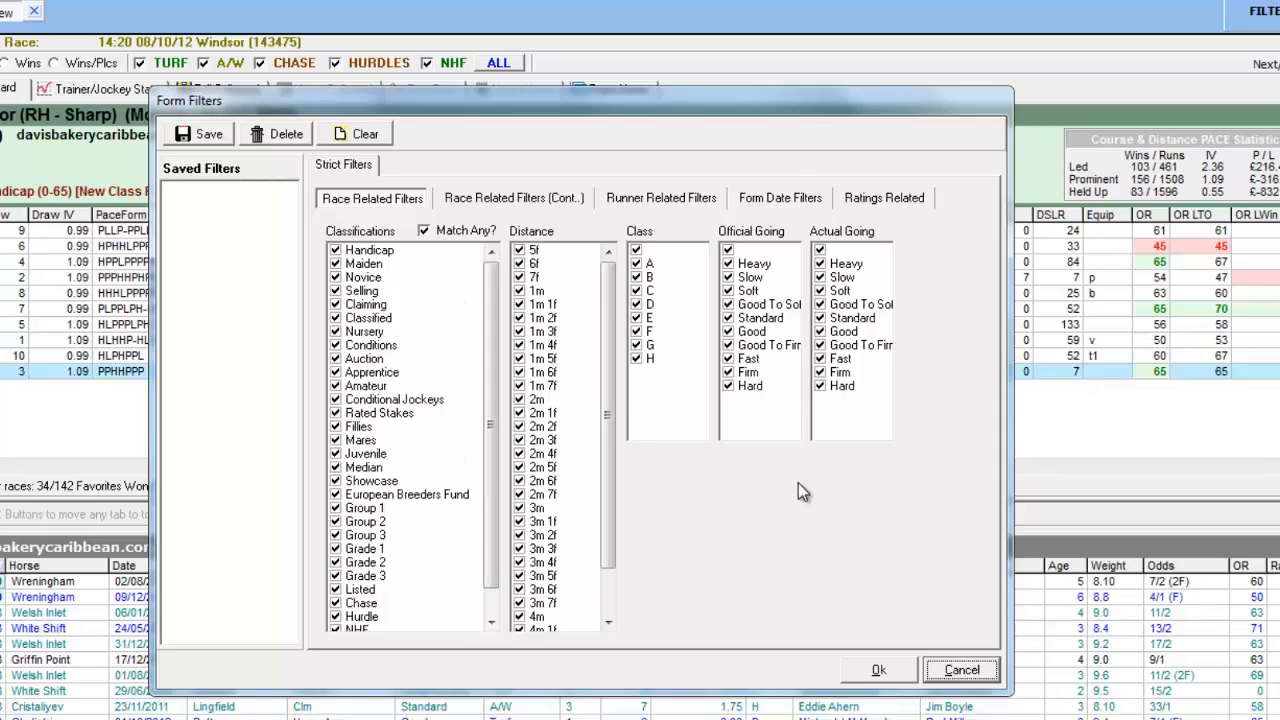
pyautogui.moveTo(400, 264)
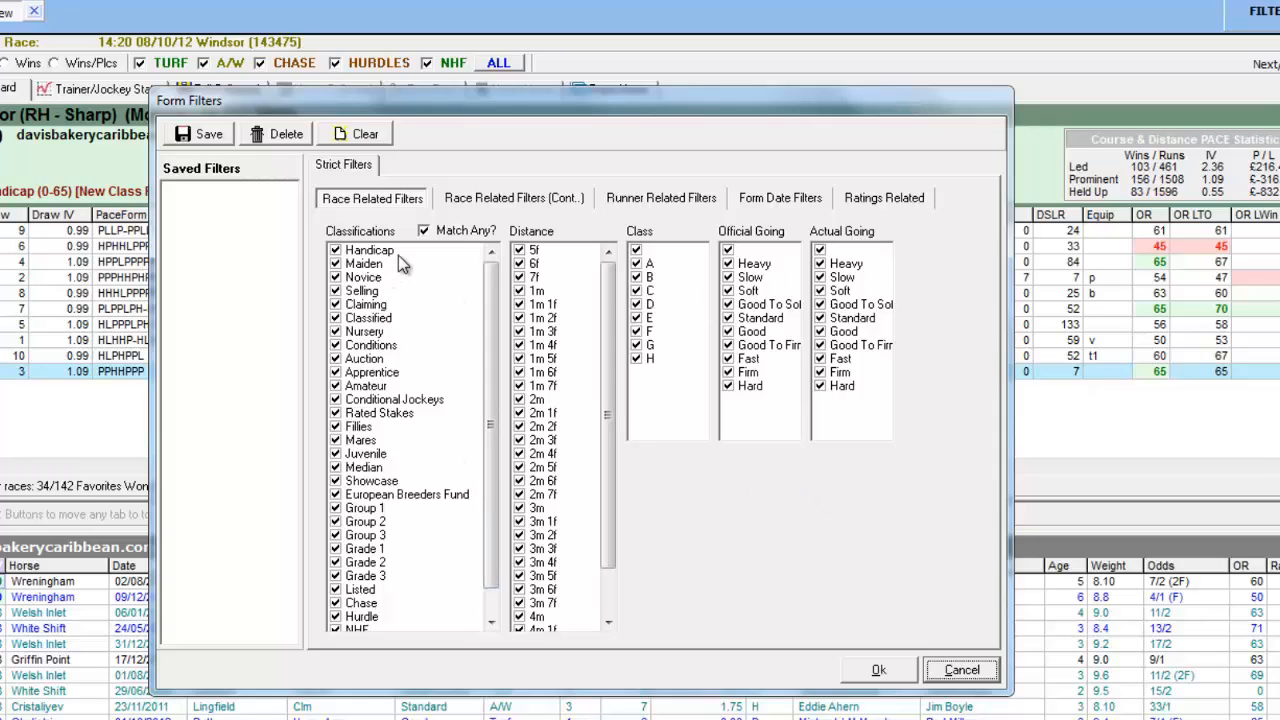
pyautogui.moveTo(560, 258)
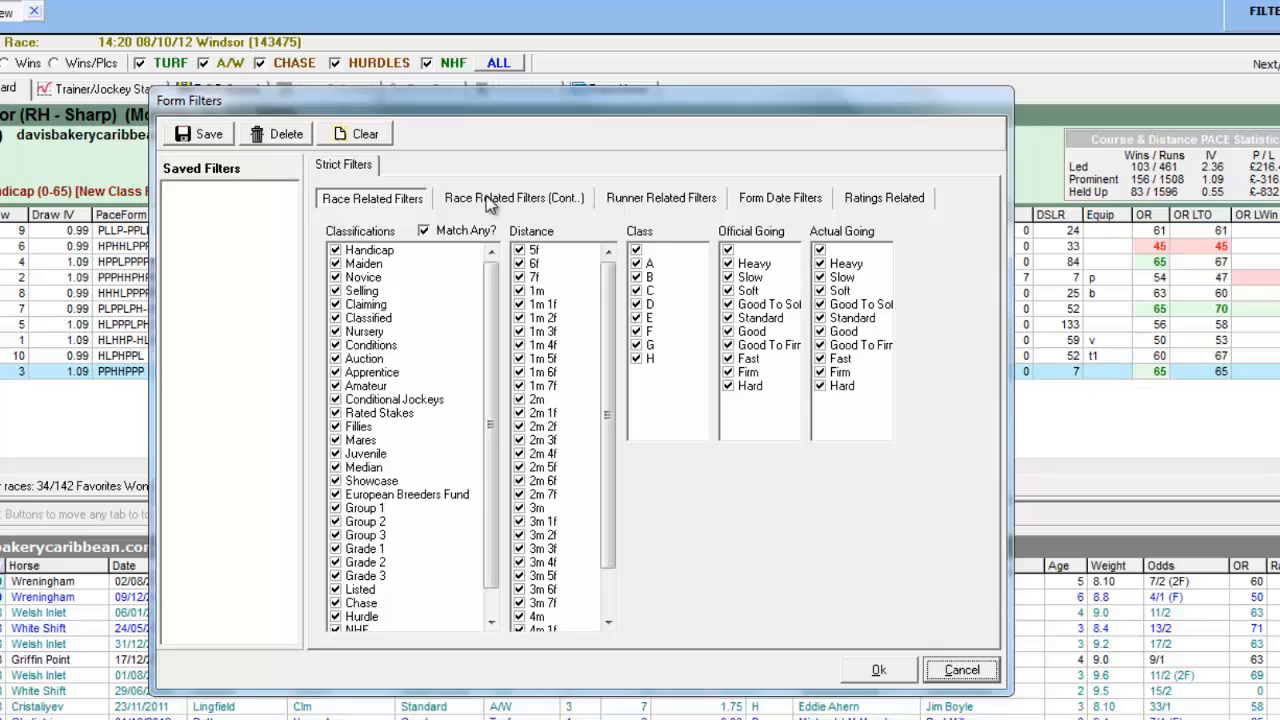
# - Browse the Cont., Runner, Form Date and Ratings filter pages, returning to Race Related Filters
pyautogui.click(512, 198)
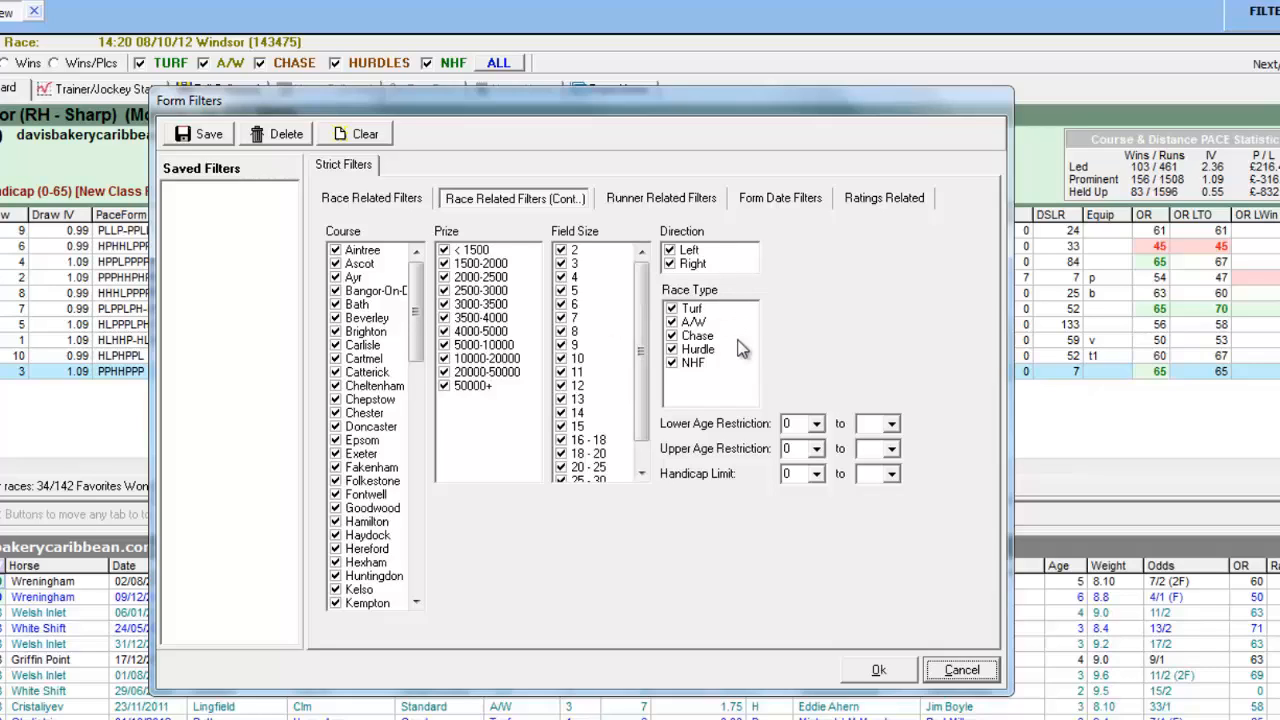
pyautogui.moveTo(724, 428)
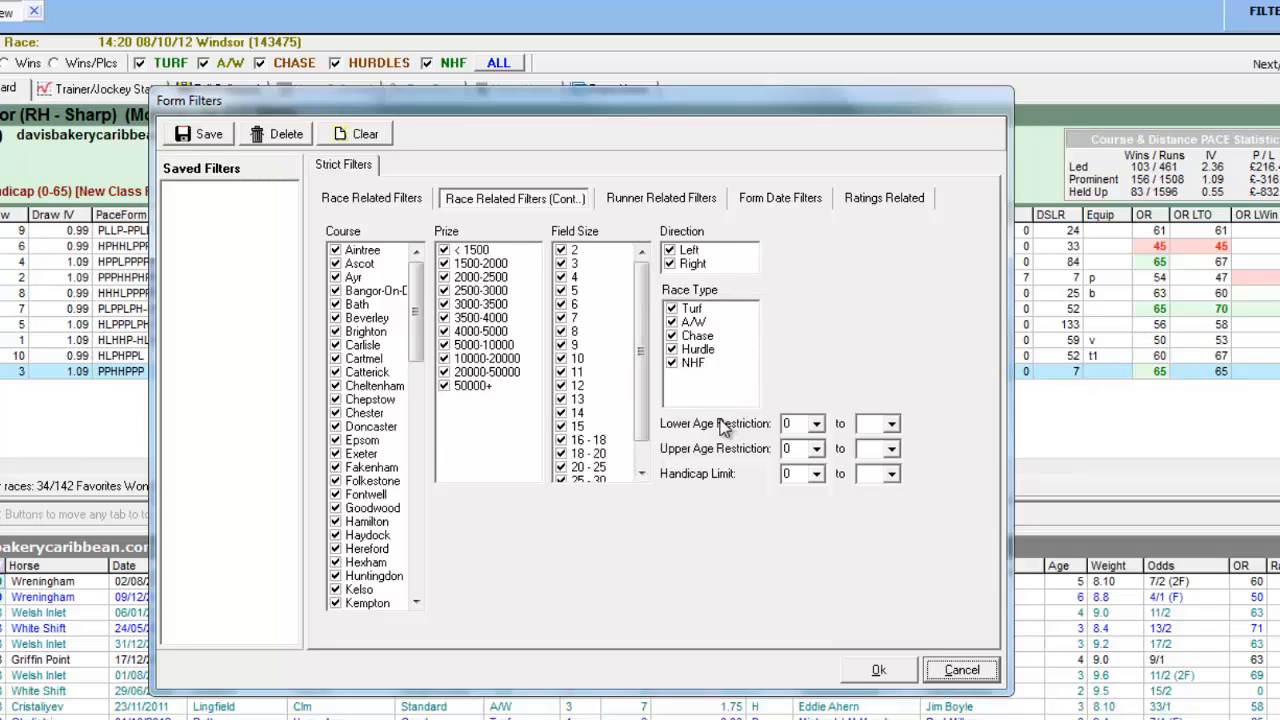
pyautogui.moveTo(796, 548)
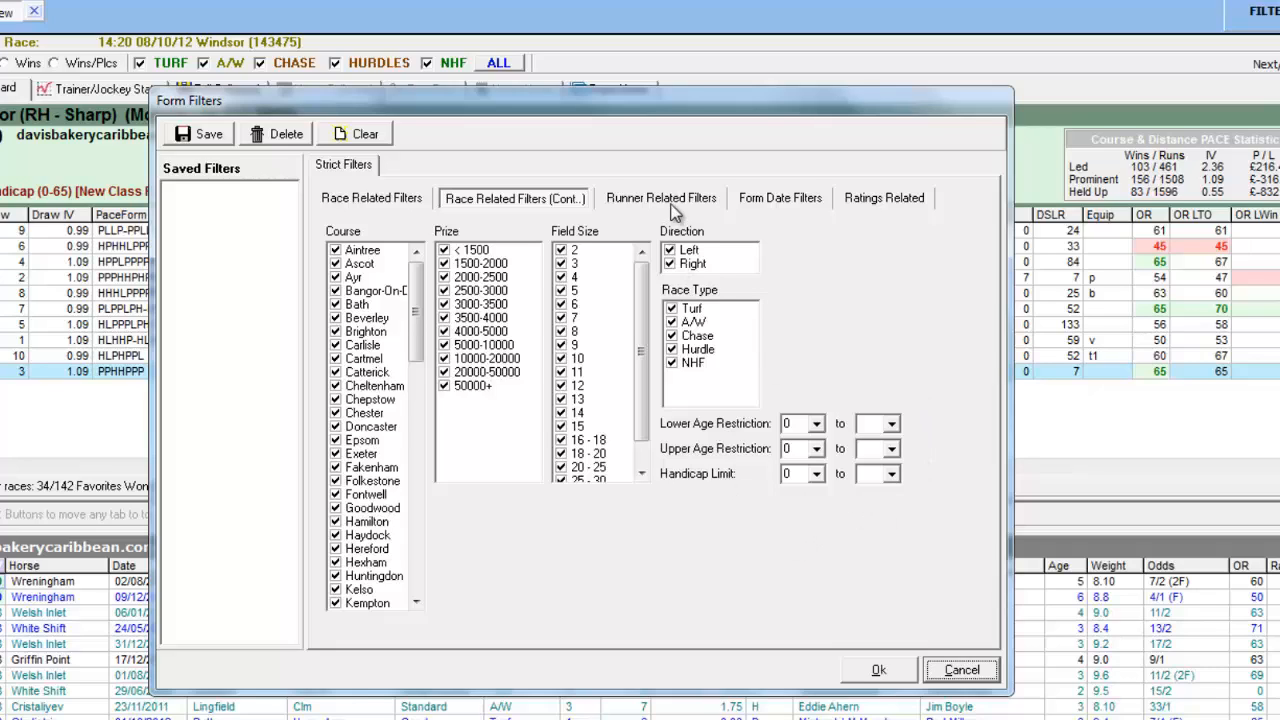
pyautogui.click(660, 198)
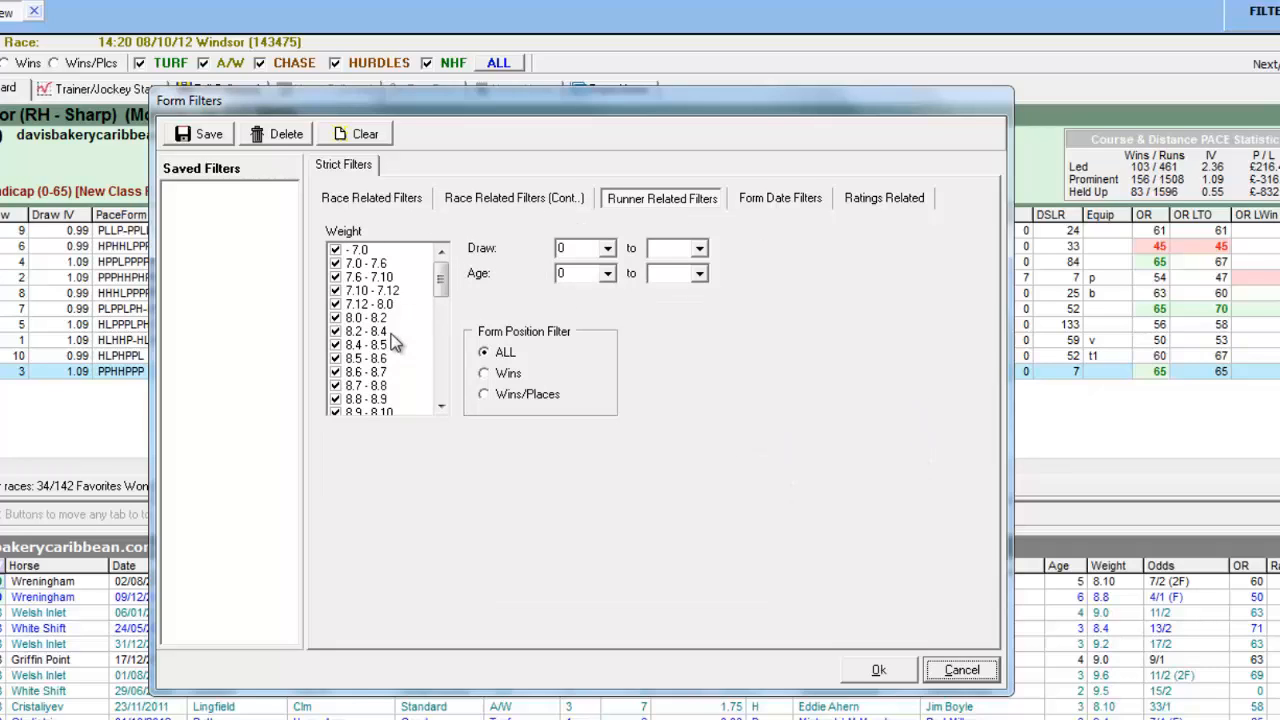
pyautogui.moveTo(532, 288)
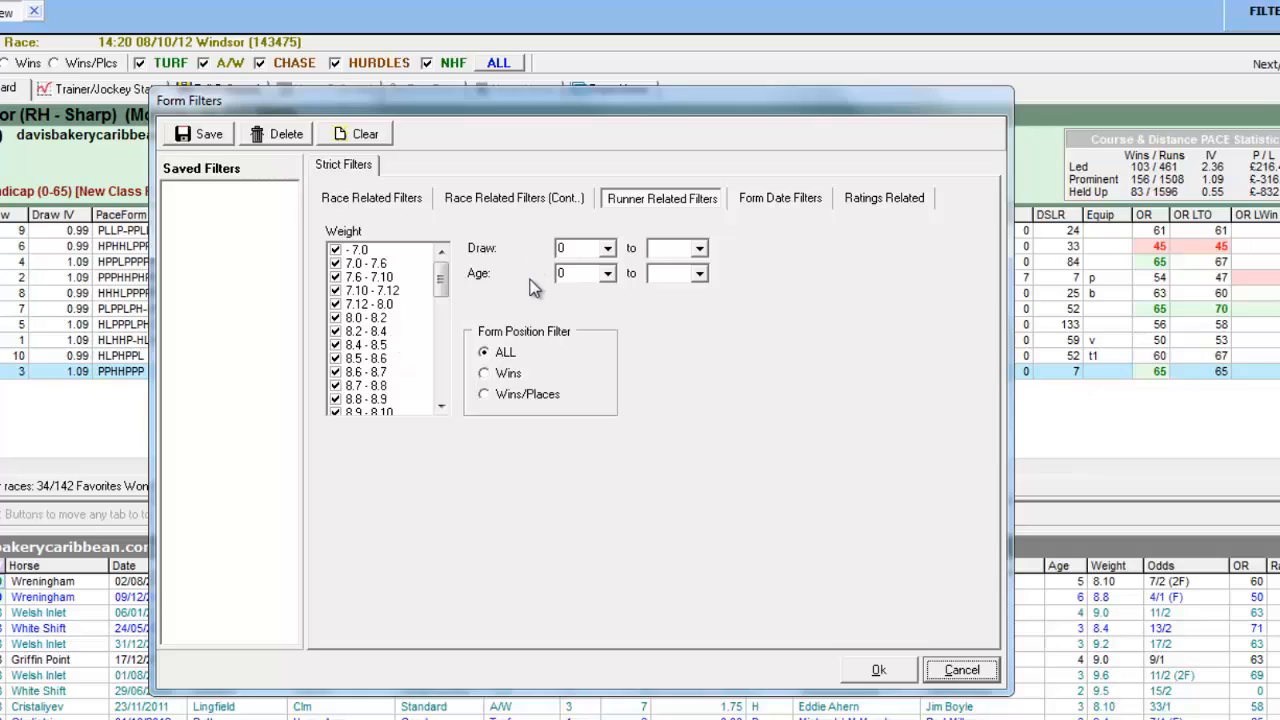
pyautogui.moveTo(704, 384)
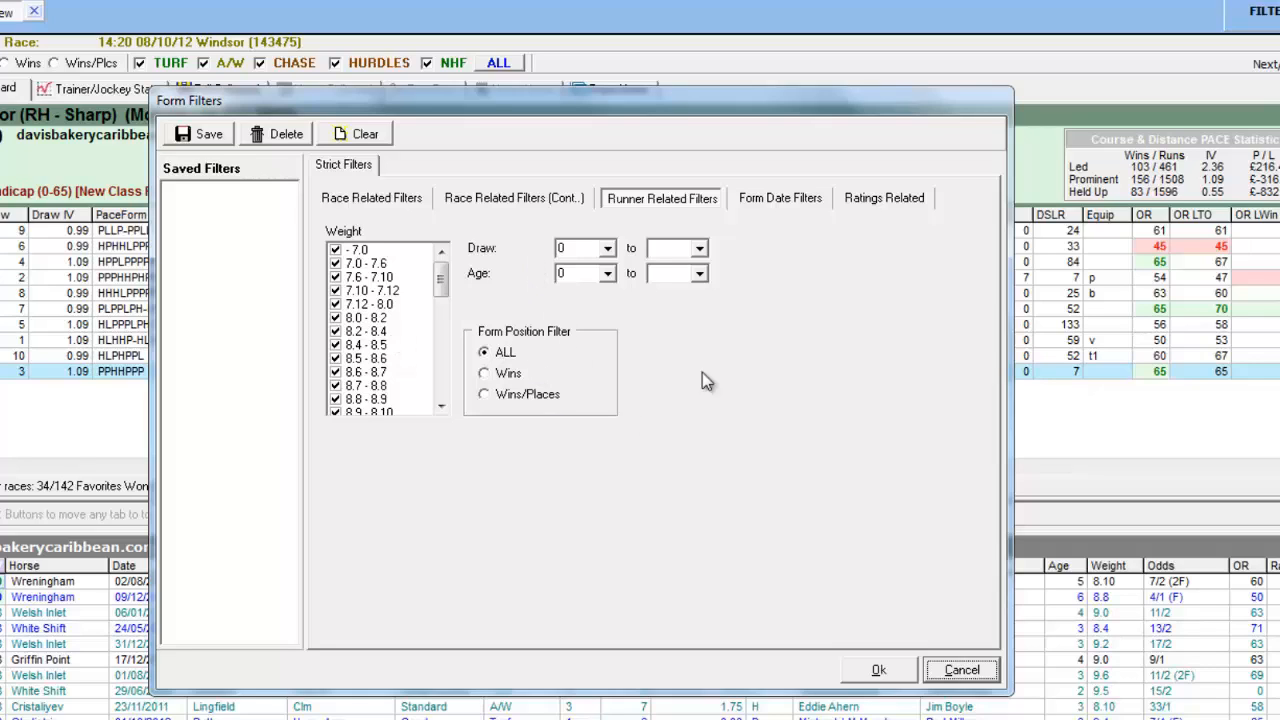
pyautogui.click(780, 198)
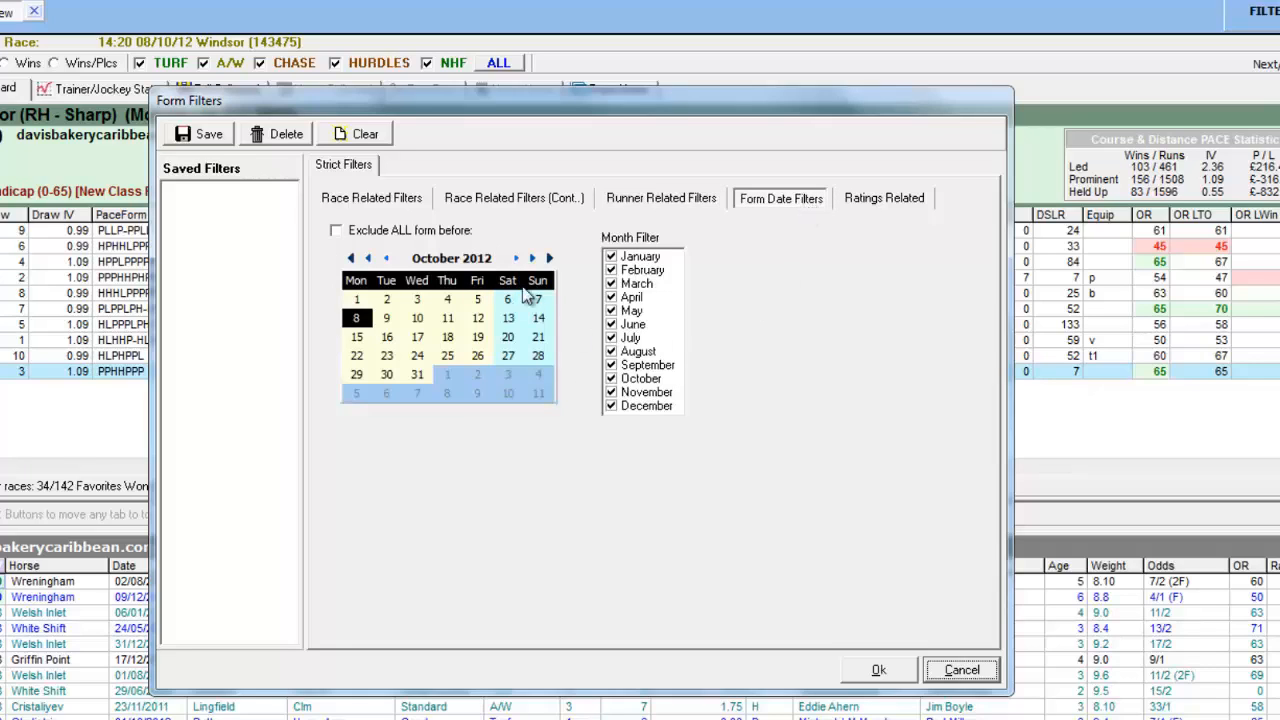
pyautogui.moveTo(536, 464)
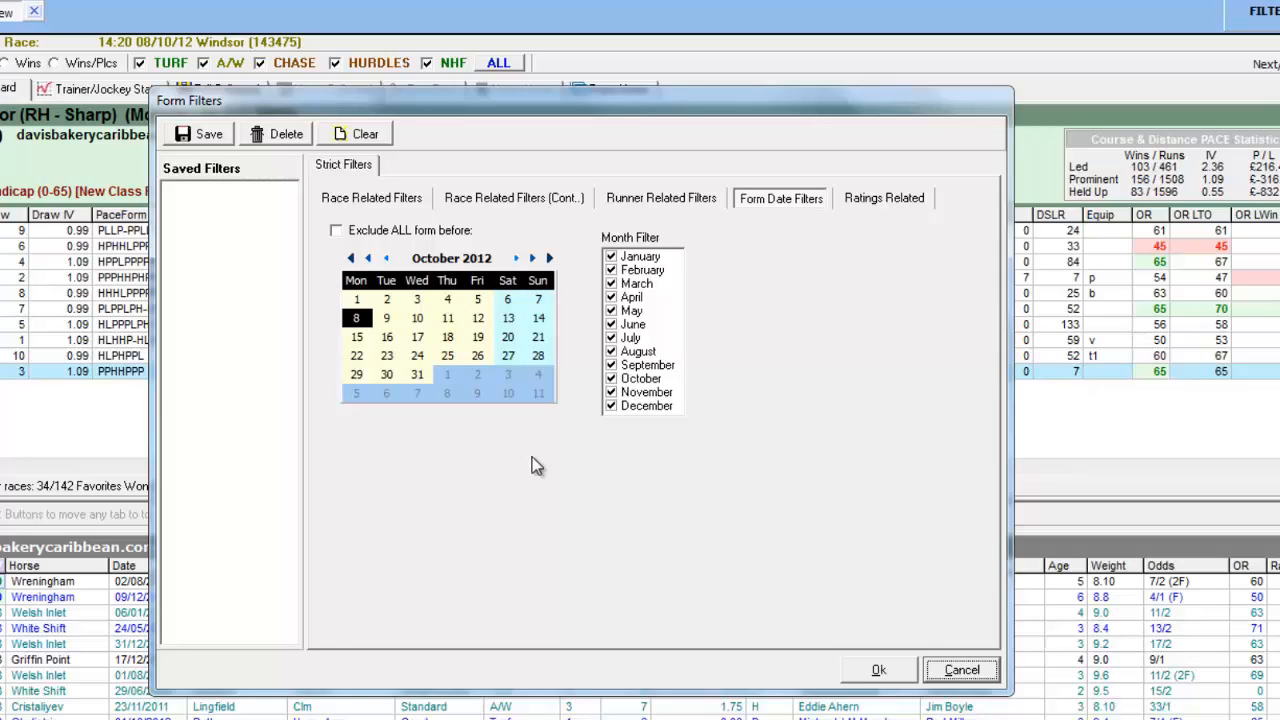
pyautogui.moveTo(776, 352)
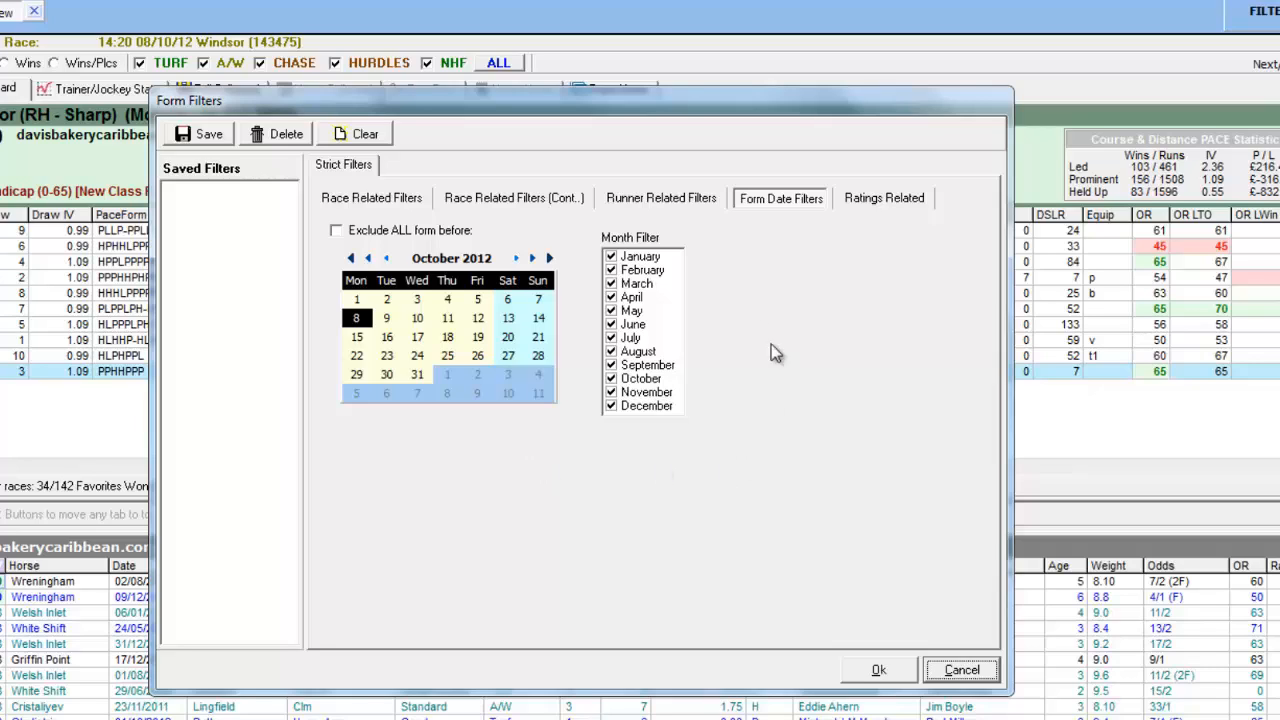
pyautogui.moveTo(718, 334)
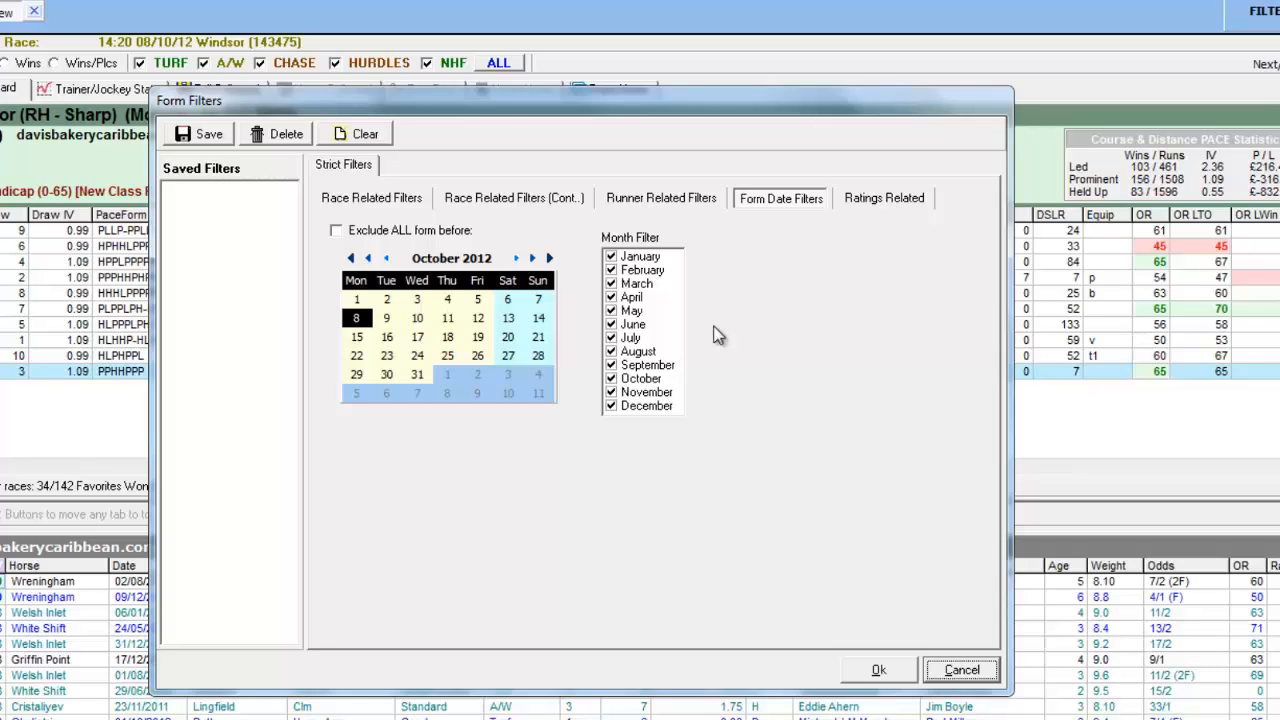
pyautogui.click(884, 198)
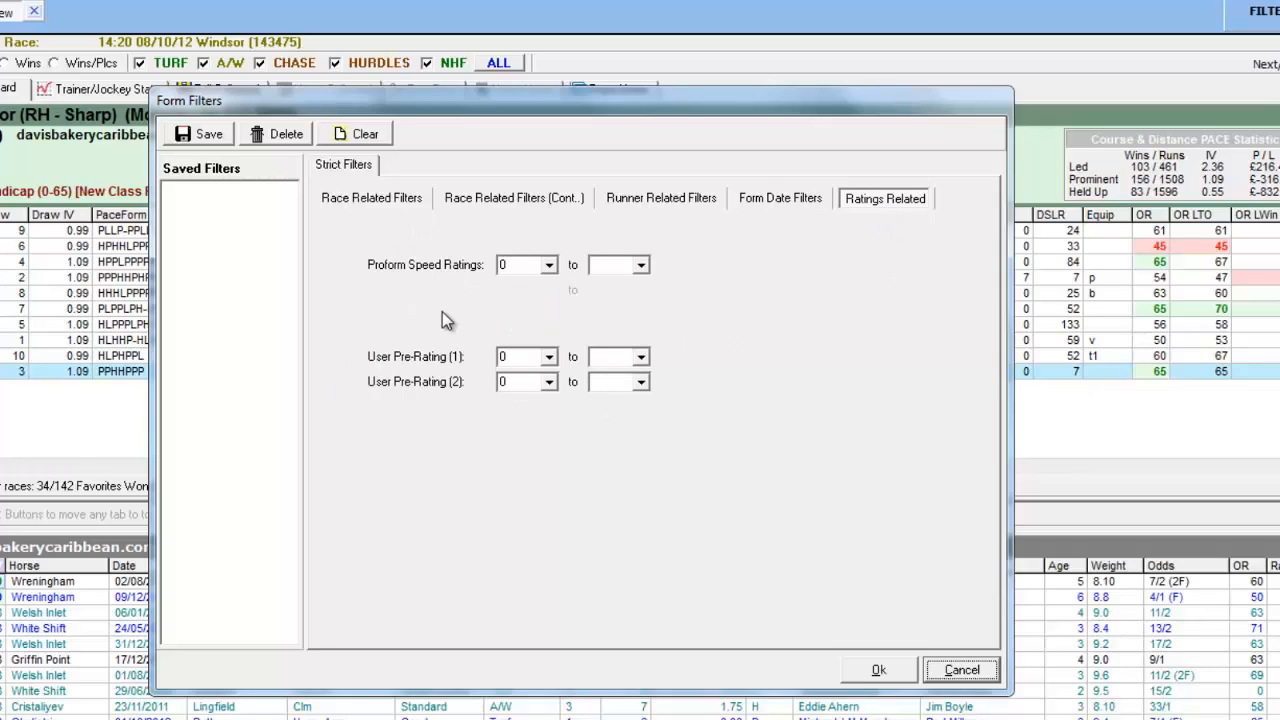
pyautogui.moveTo(520, 316)
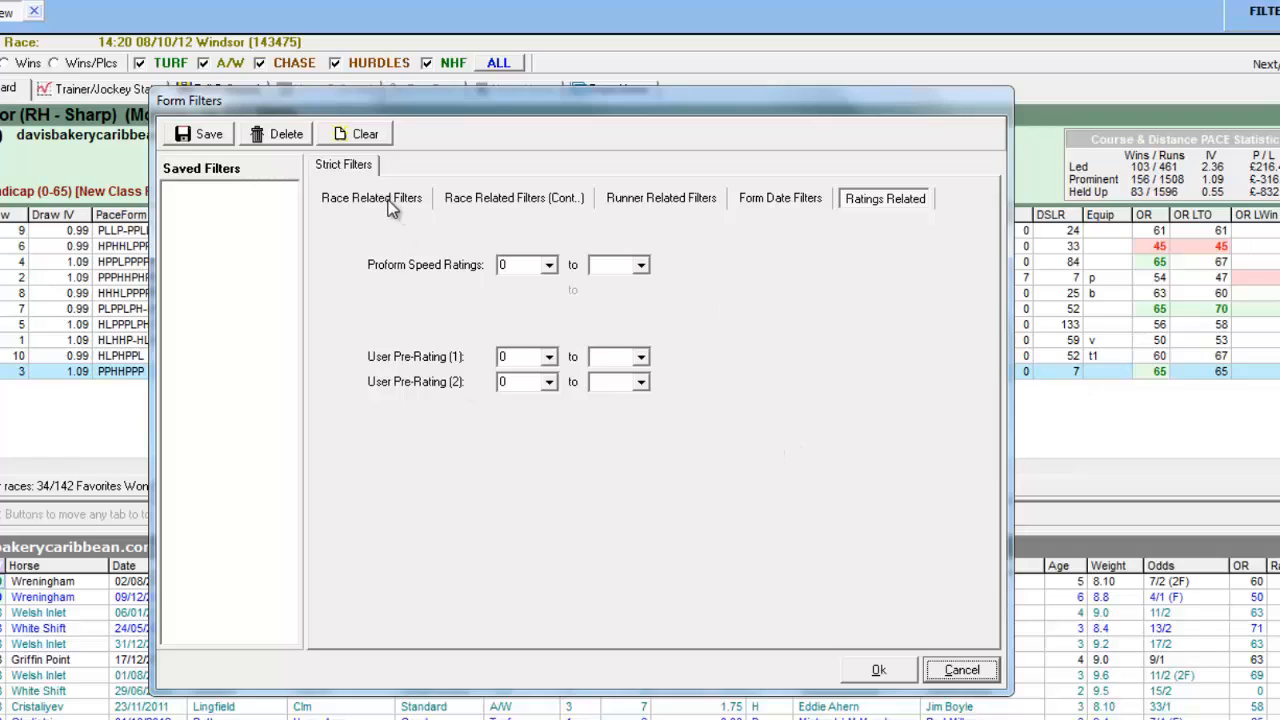
pyautogui.click(372, 198)
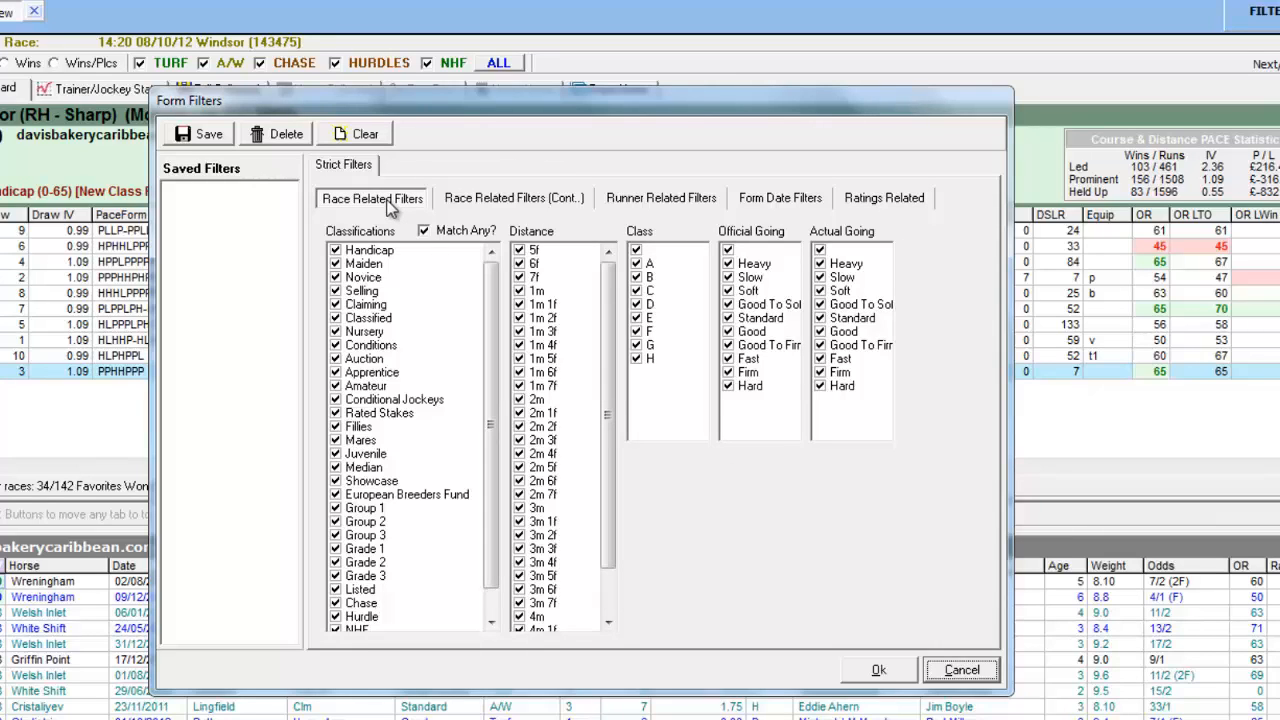
pyautogui.moveTo(764, 536)
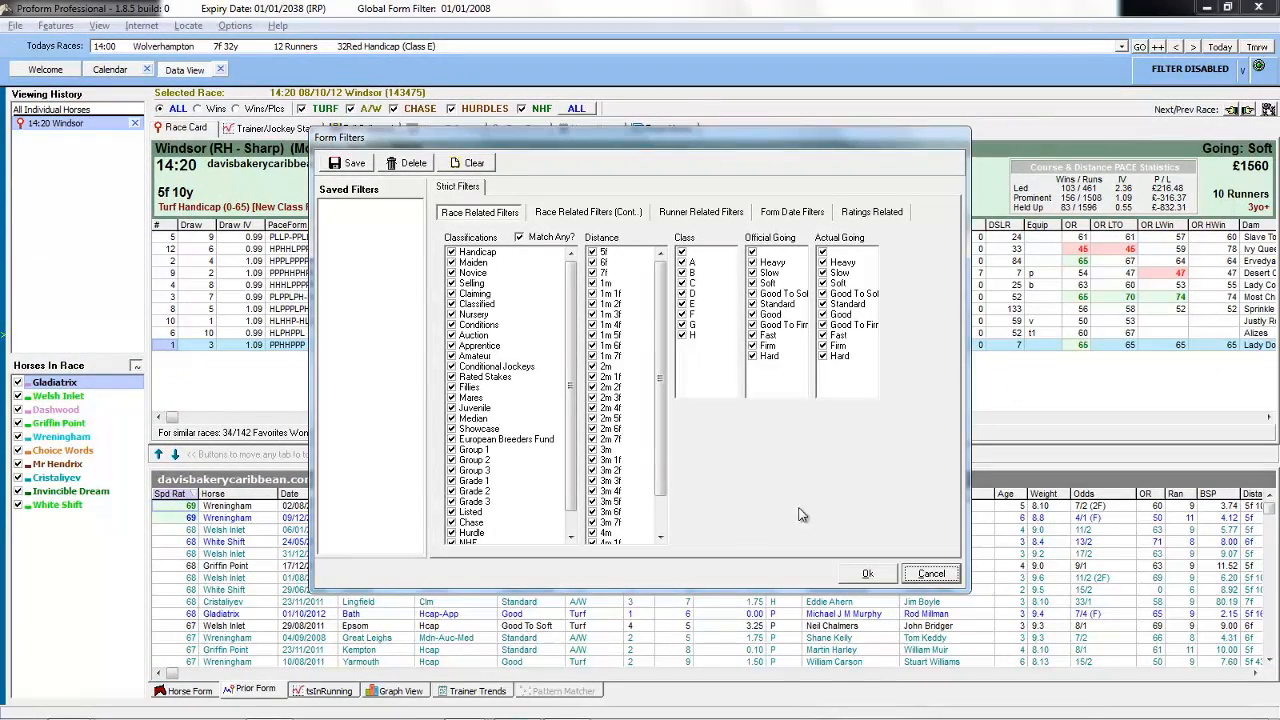
pyautogui.moveTo(756, 460)
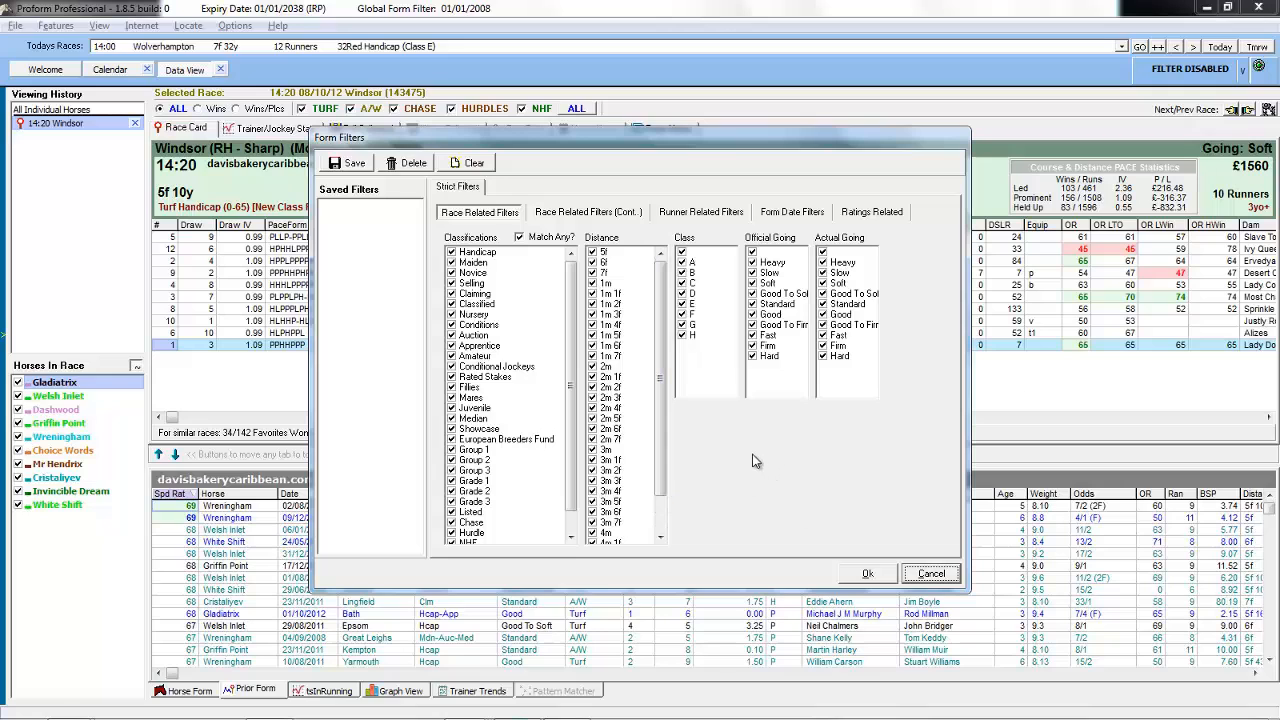
pyautogui.moveTo(752, 458)
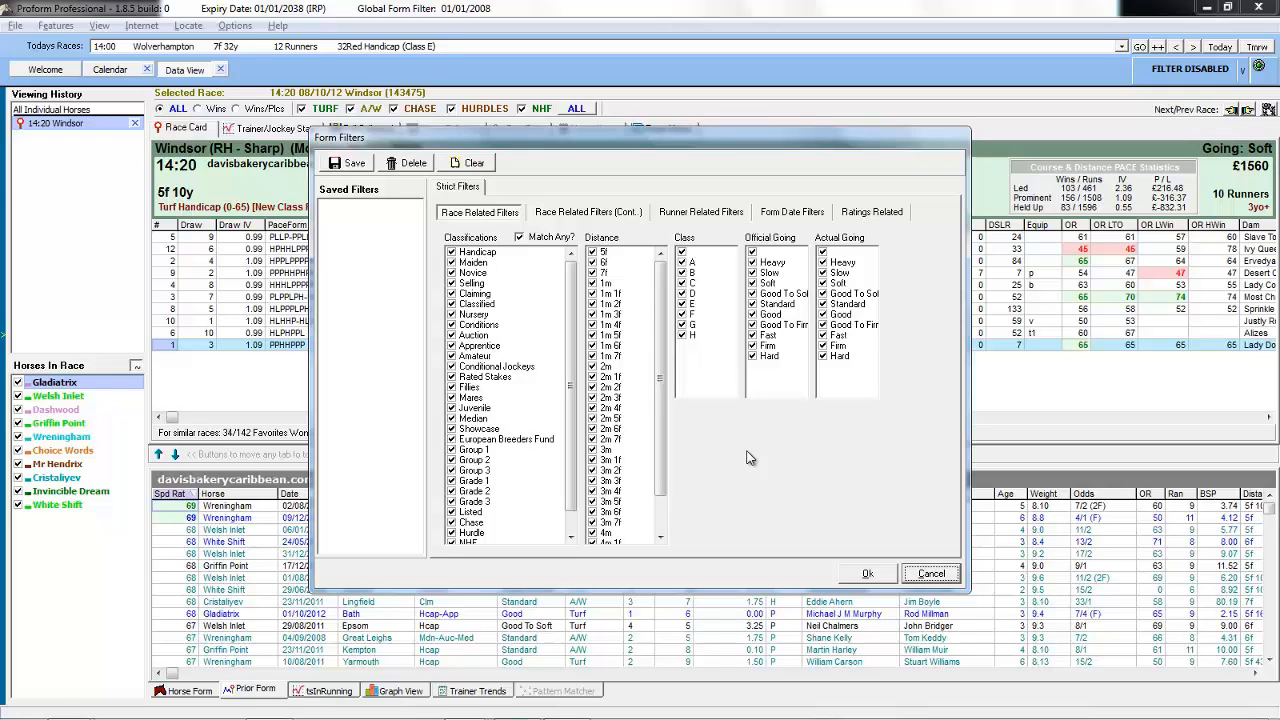
pyautogui.moveTo(784, 440)
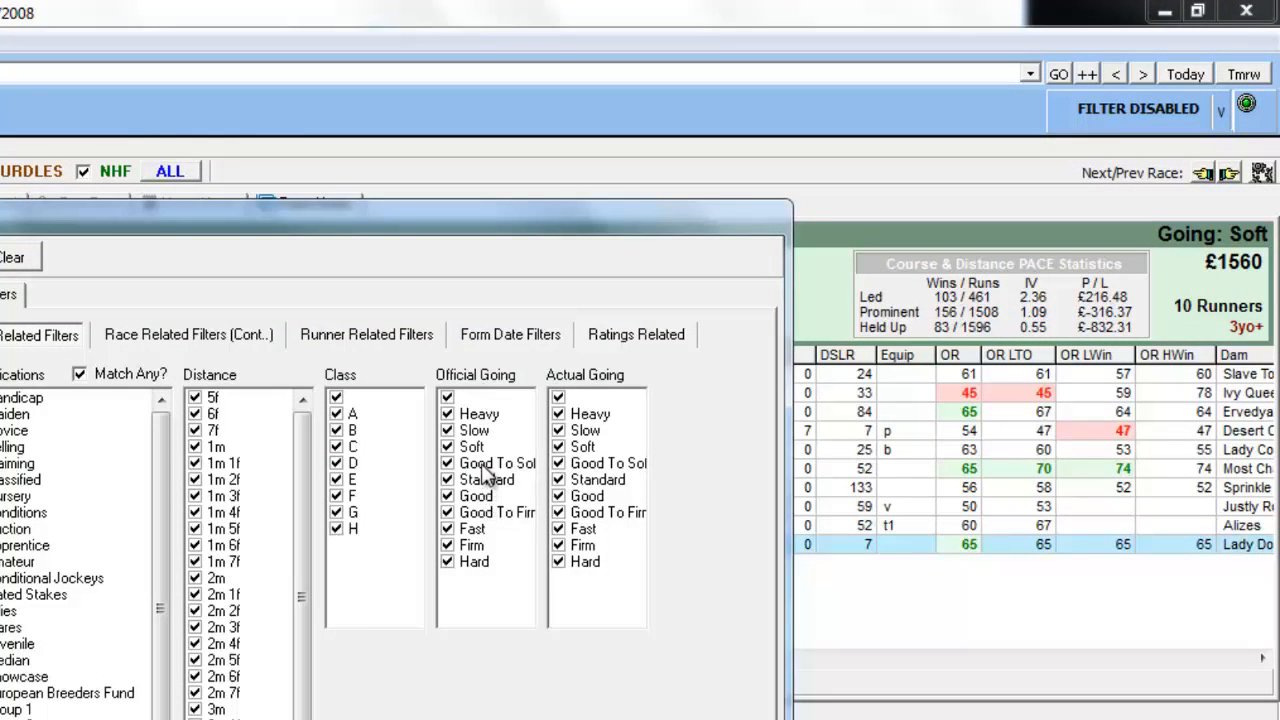
# - Clear the Official Going list and tick Heavy only
pyautogui.rightClick(490, 464)
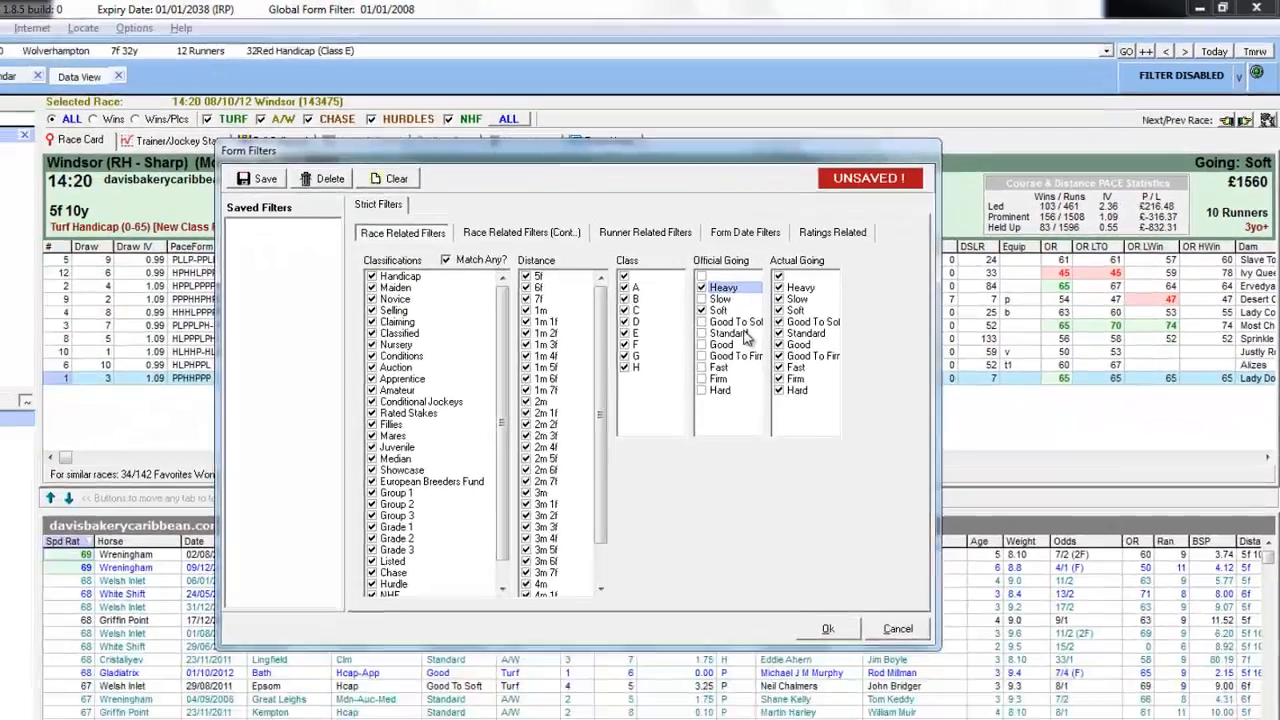
pyautogui.click(828, 628)
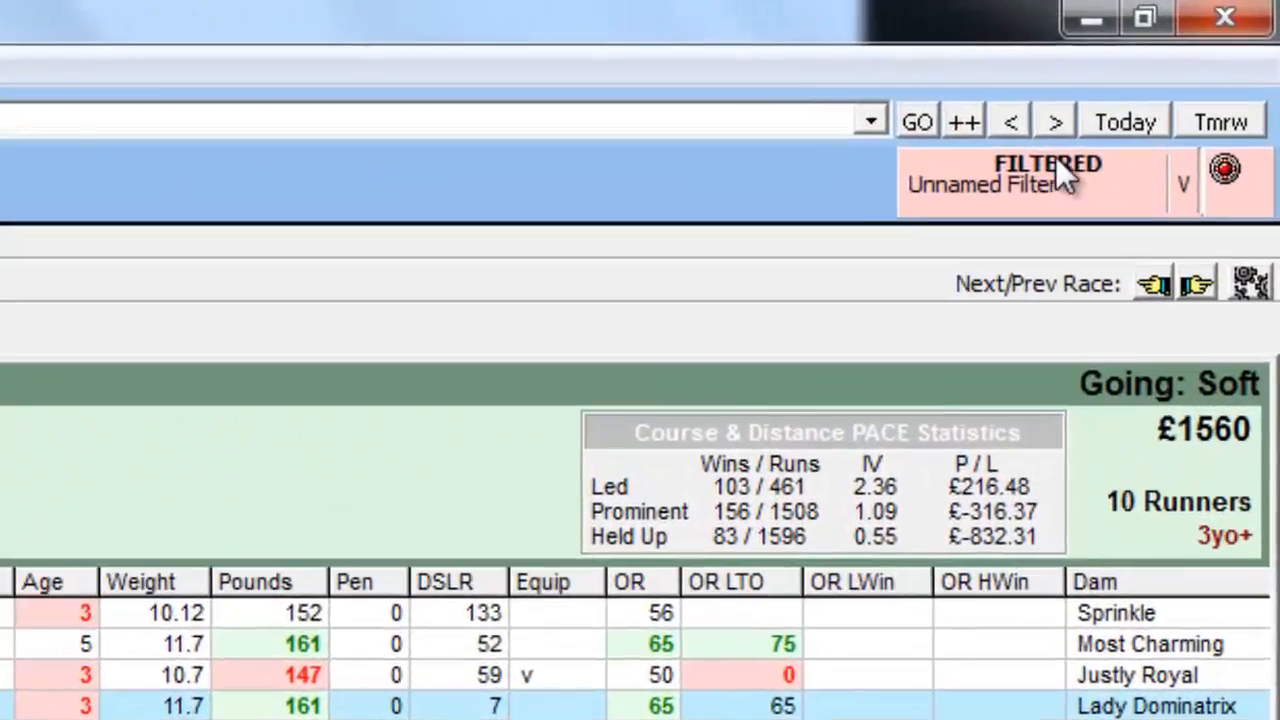
pyautogui.moveTo(1144, 210)
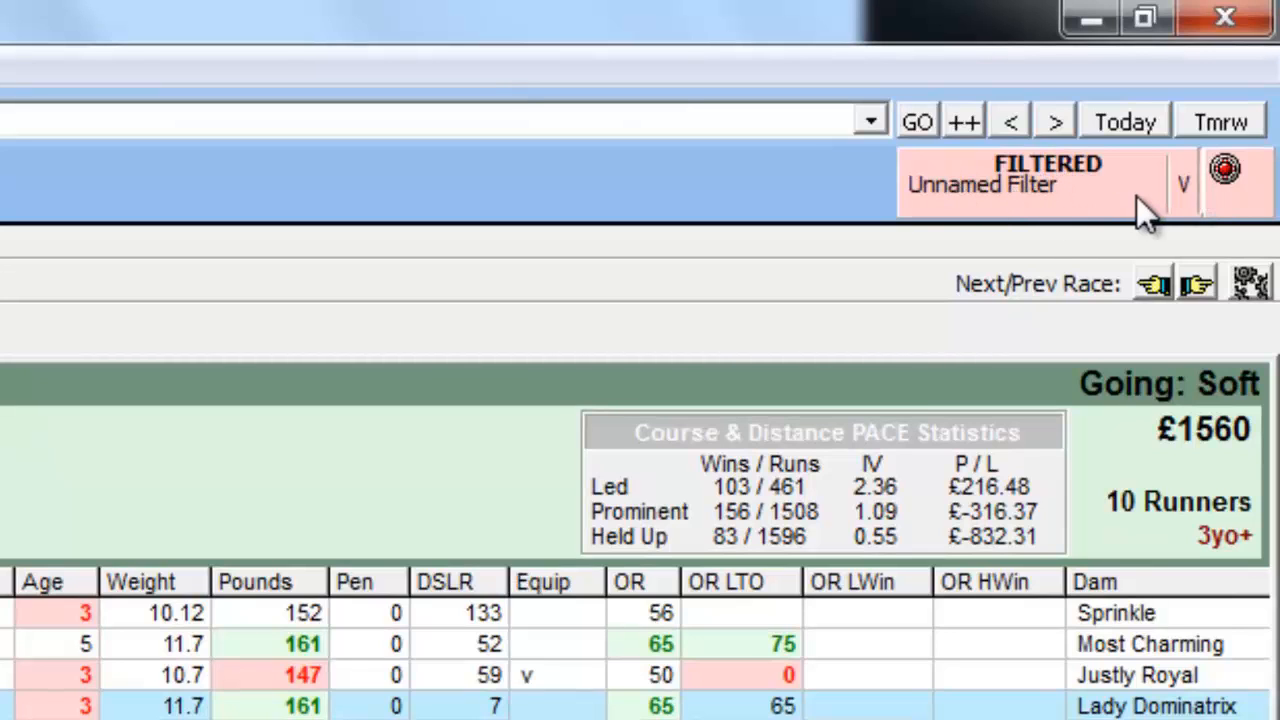
pyautogui.moveTo(1090, 196)
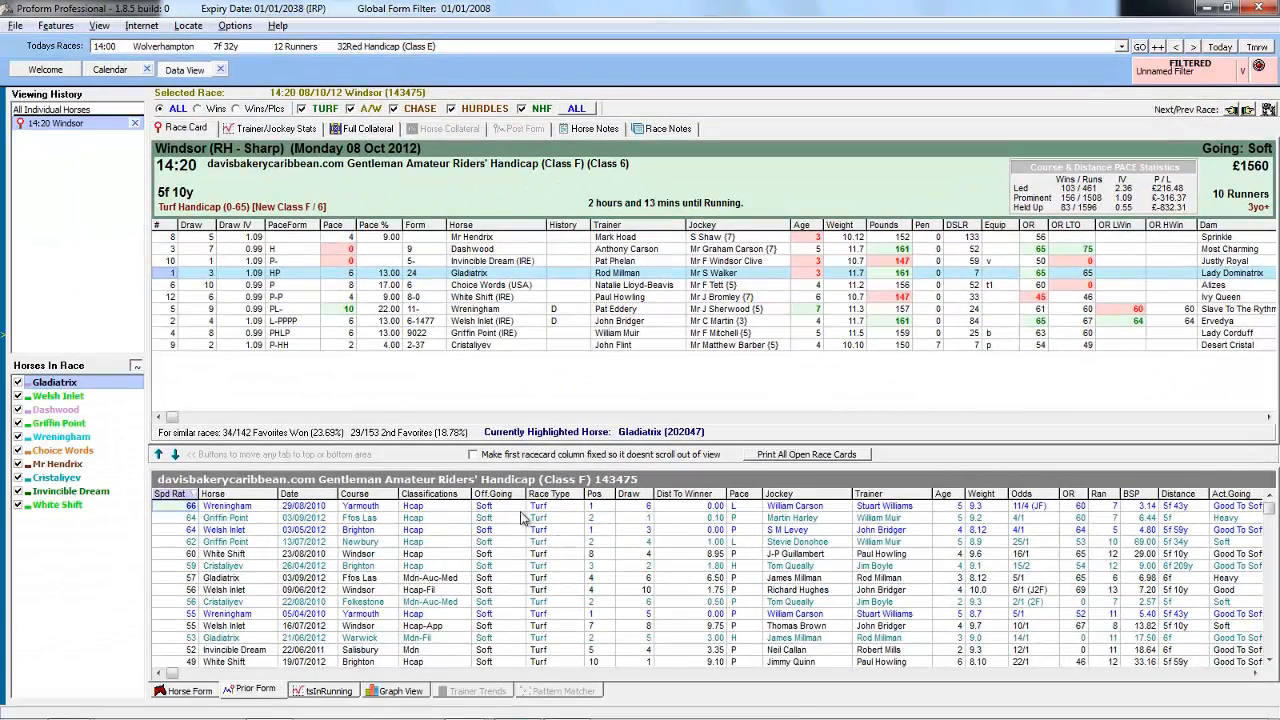
pyautogui.moveTo(500, 522)
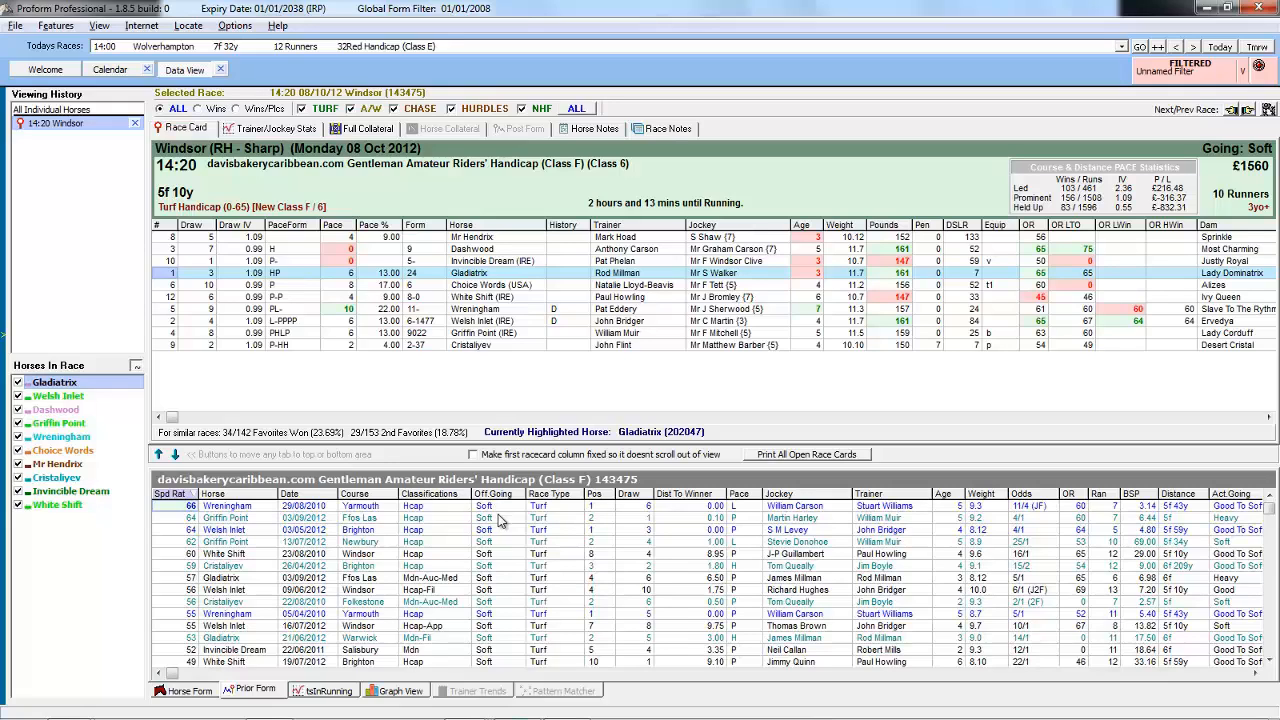
pyautogui.moveTo(504, 550)
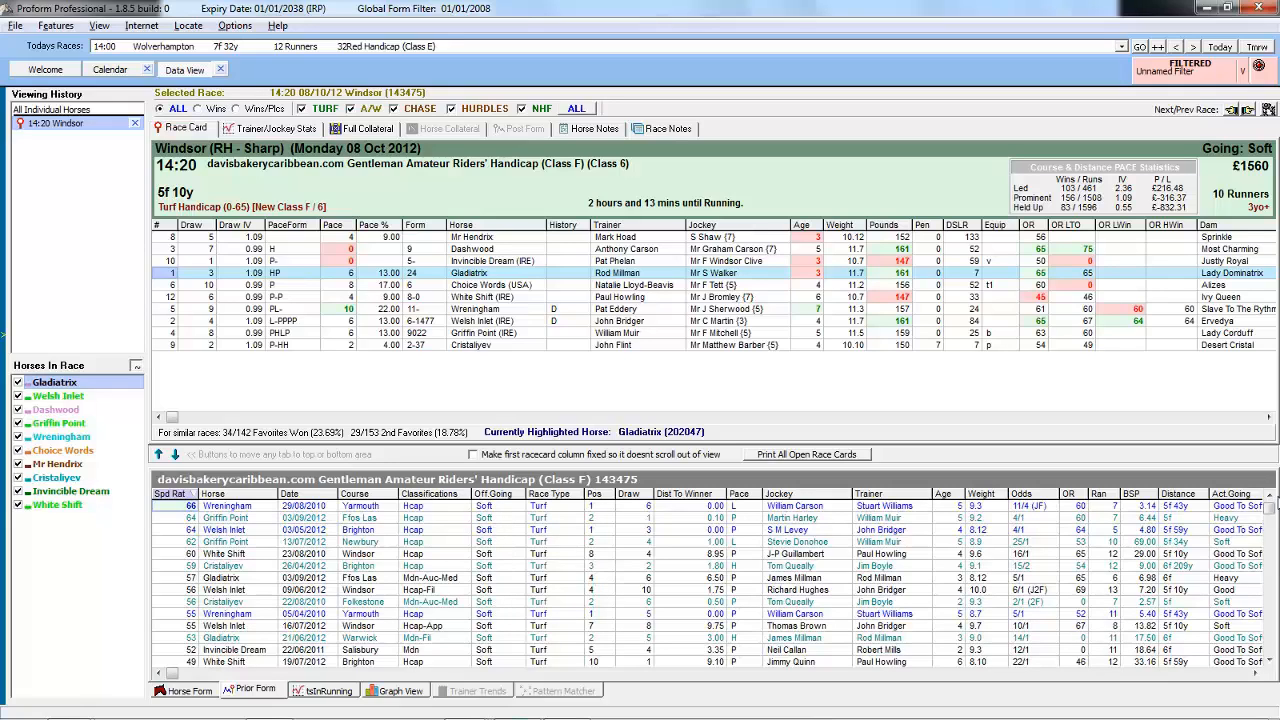
pyautogui.scroll(-3)
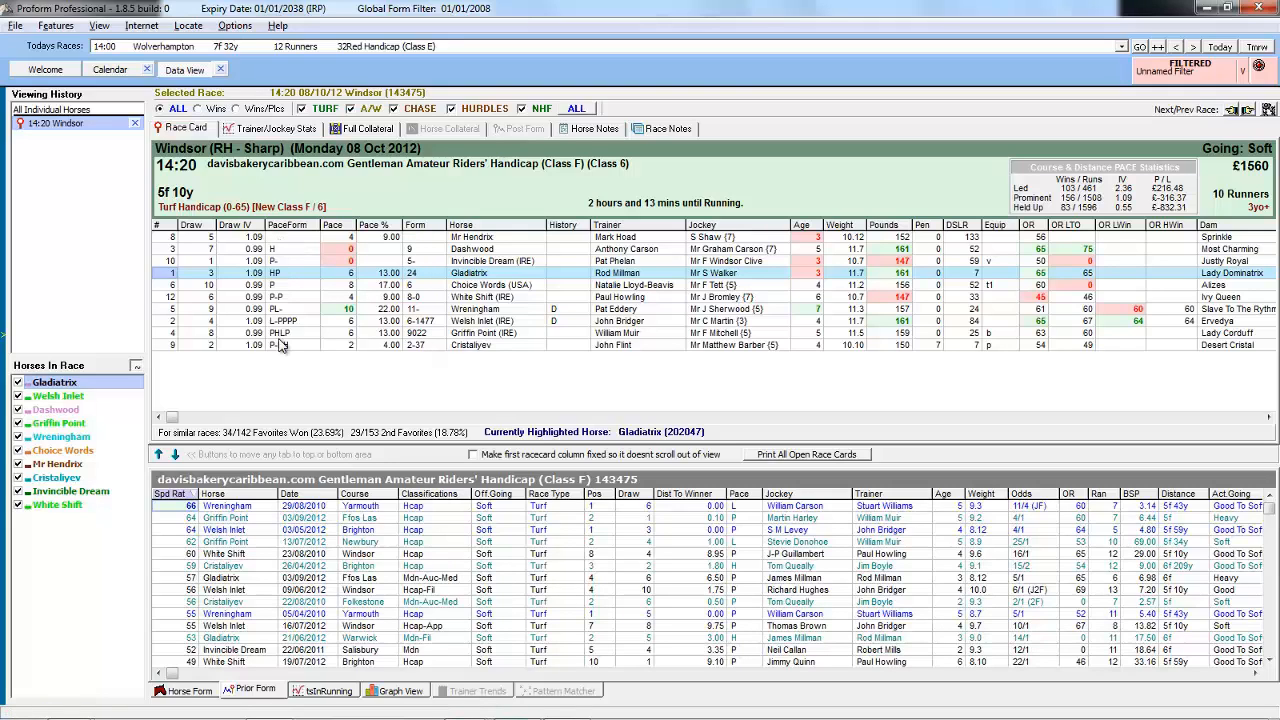
pyautogui.moveTo(552, 276)
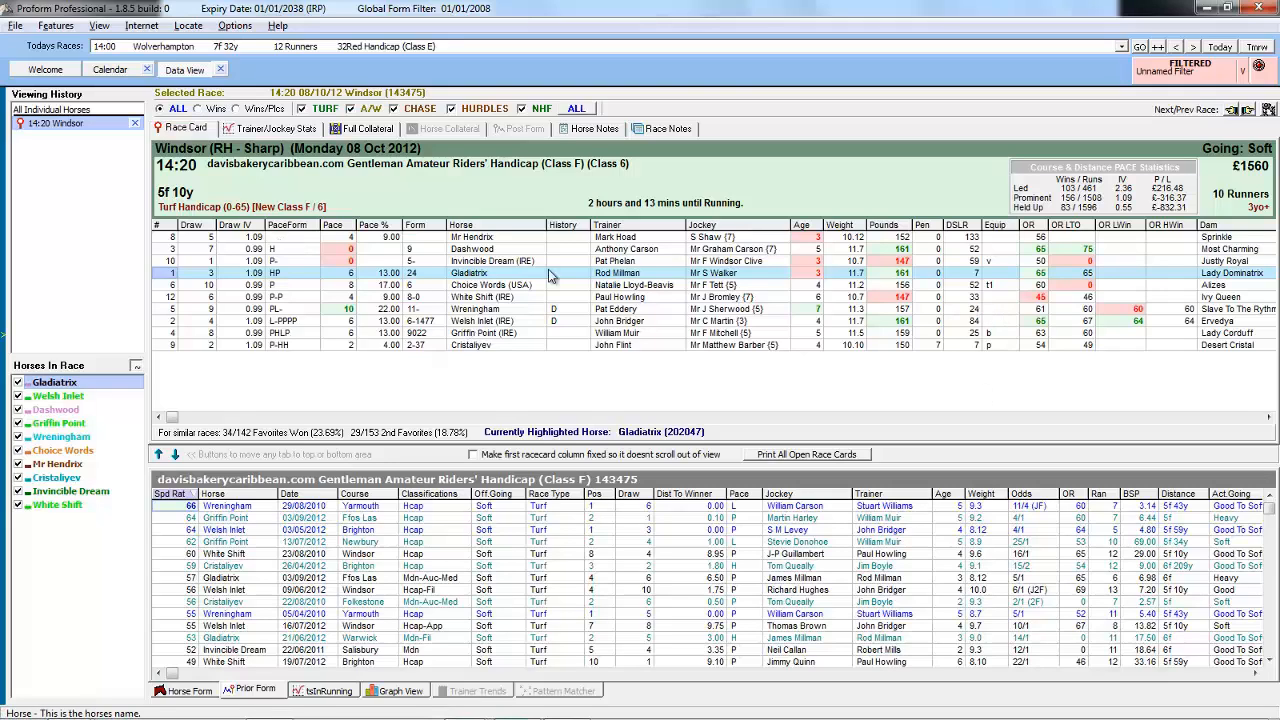
pyautogui.moveTo(598, 284)
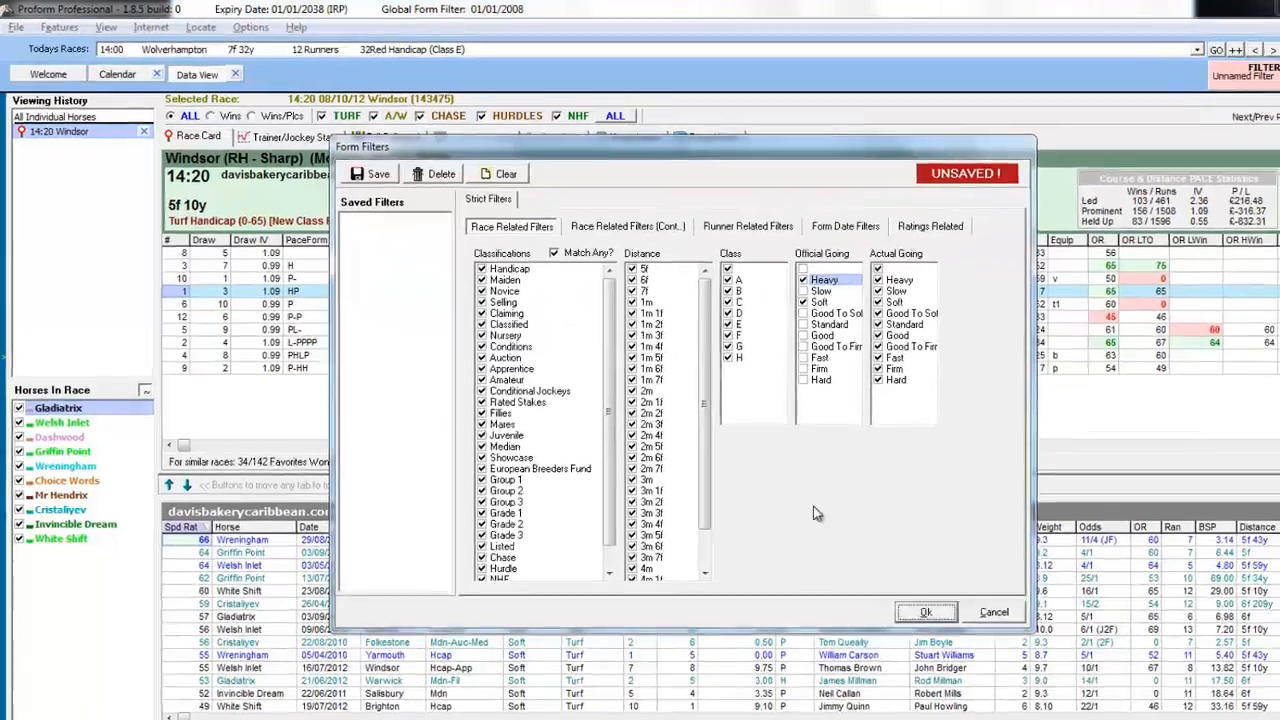
# - Save the going filter as 'Soft/Heavy Ground' and apply it to the race card
pyautogui.click(378, 172)
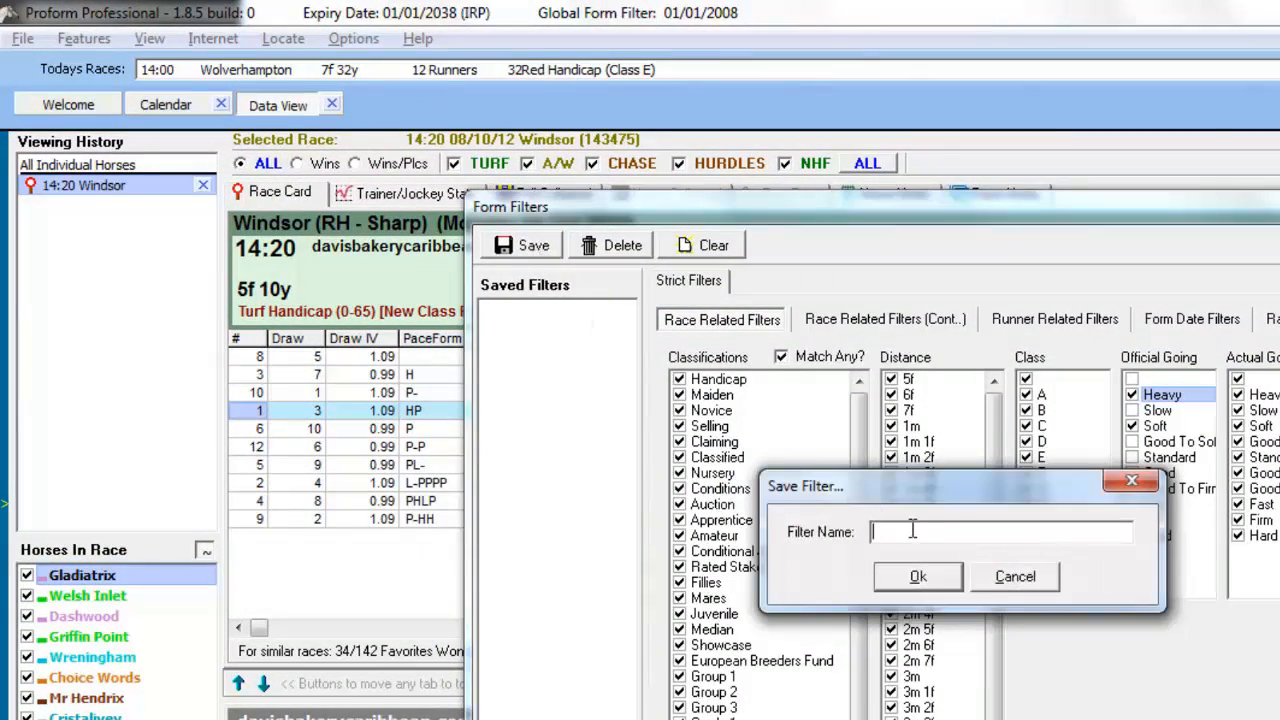
pyautogui.write('Soft/Heavy Ground')
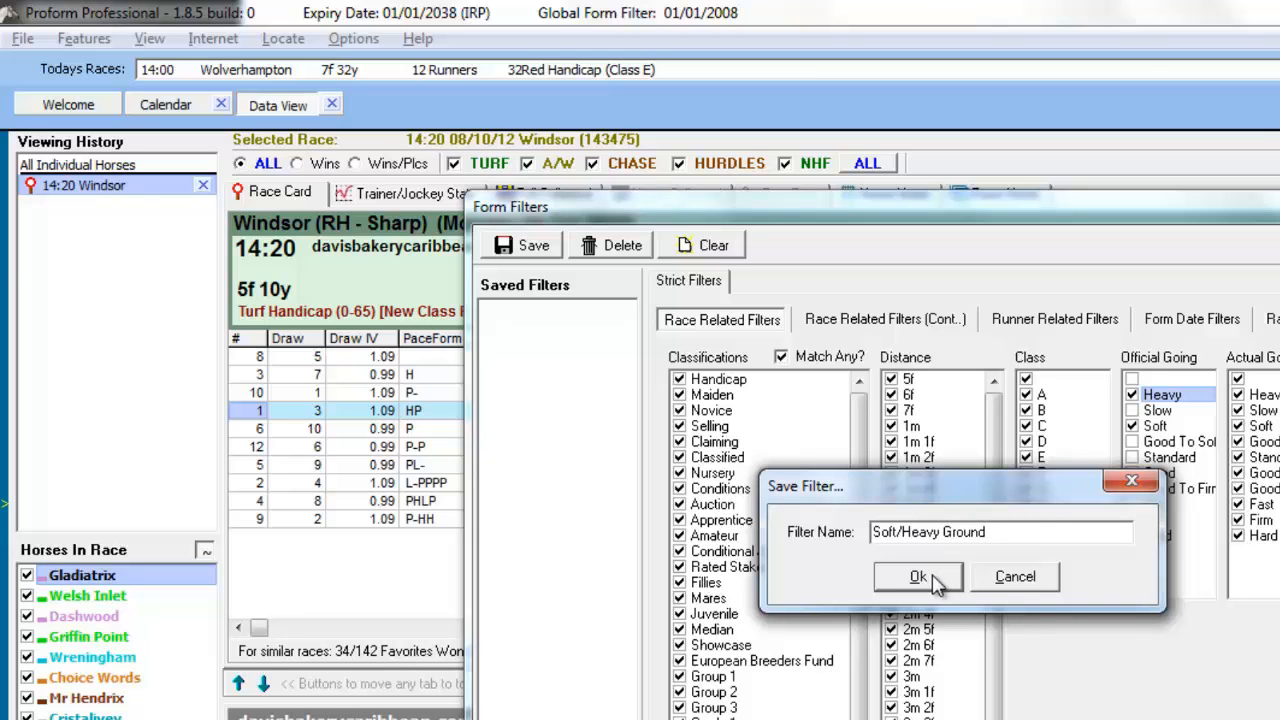
pyautogui.click(916, 576)
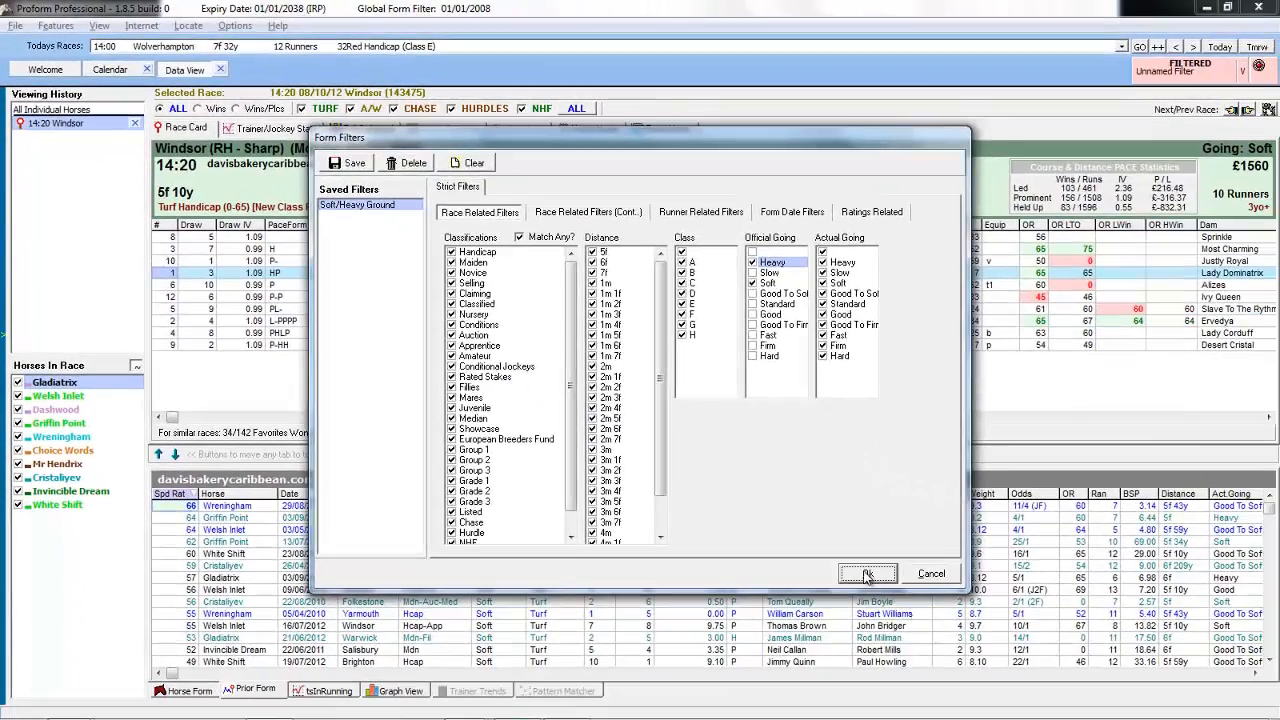
pyautogui.click(868, 572)
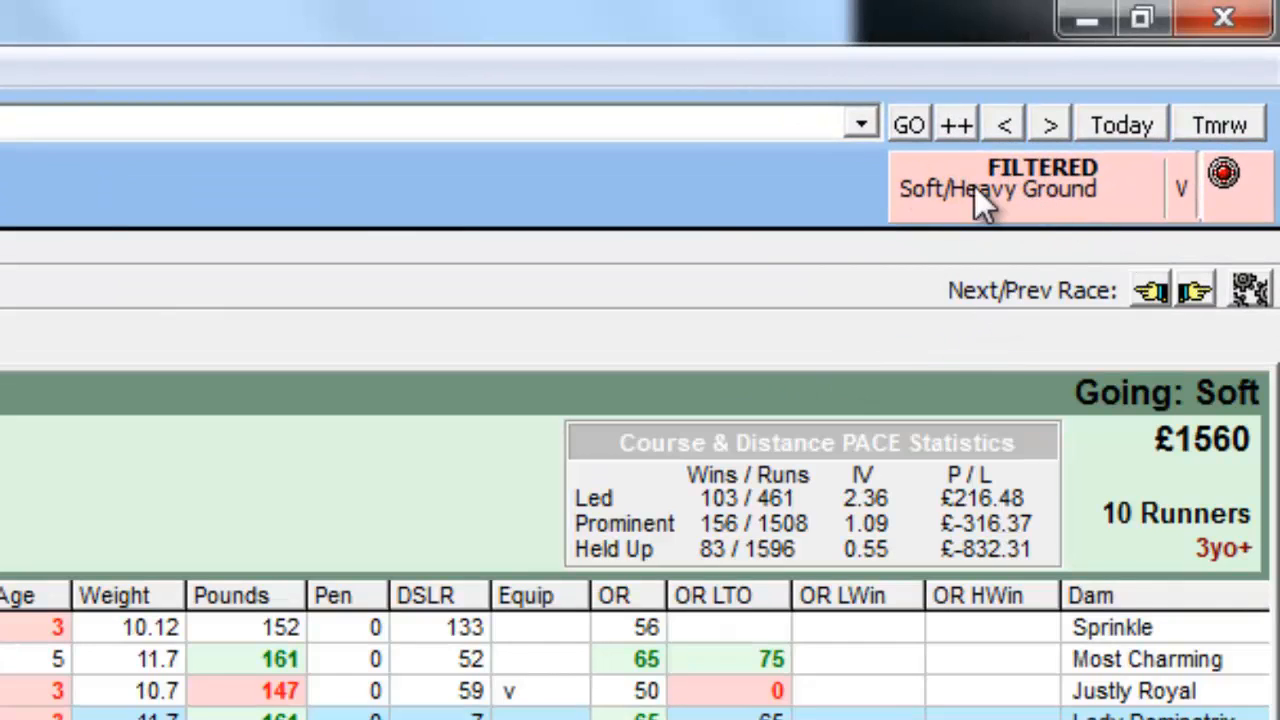
pyautogui.moveTo(1040, 236)
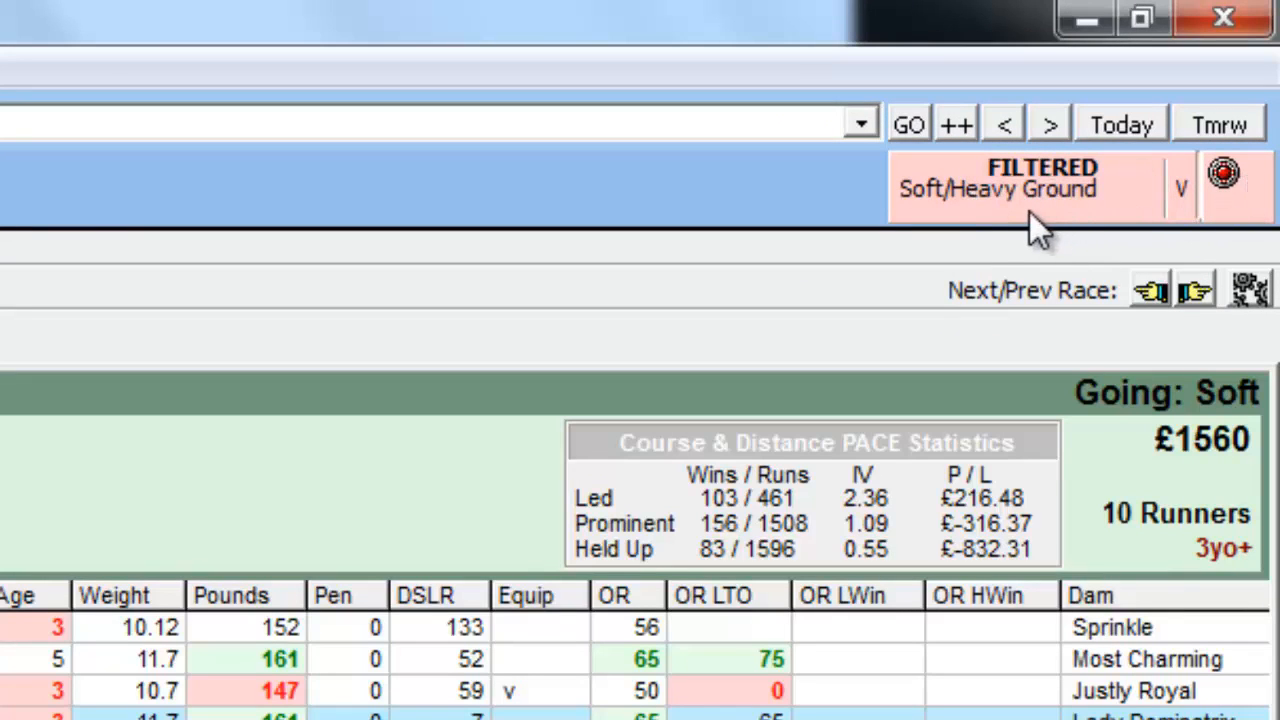
pyautogui.moveTo(1084, 220)
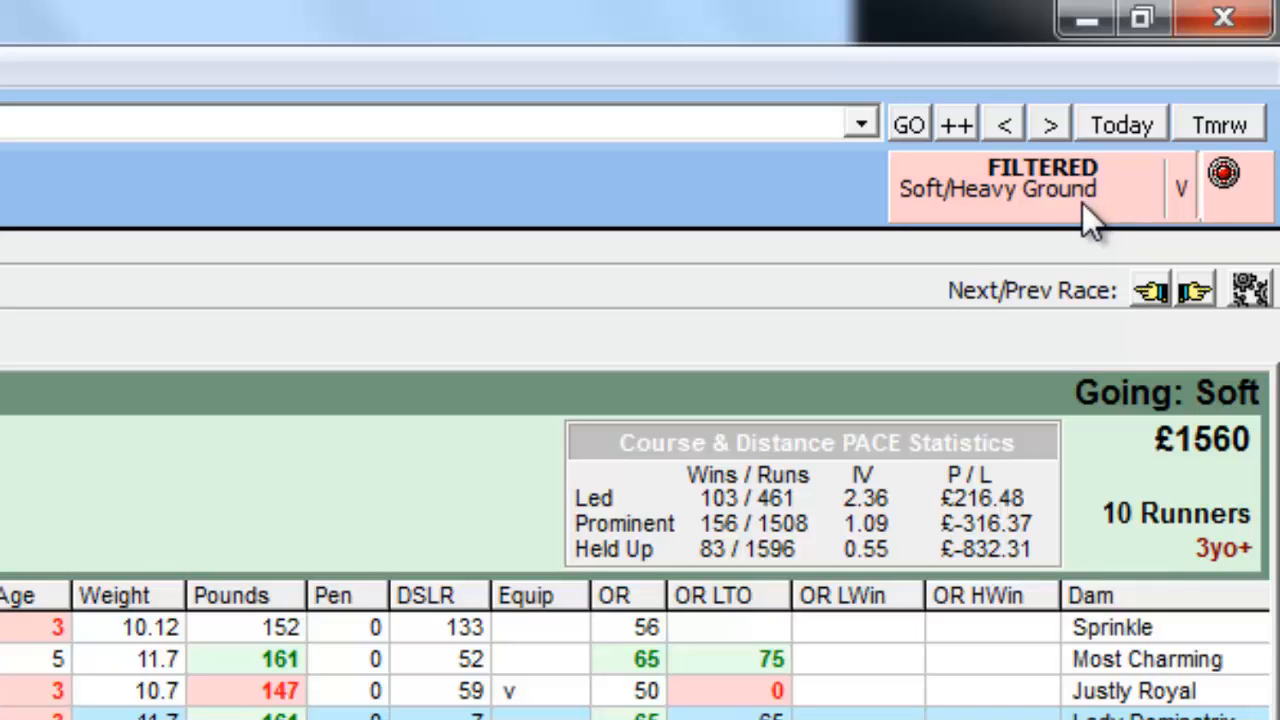
pyautogui.moveTo(1260, 196)
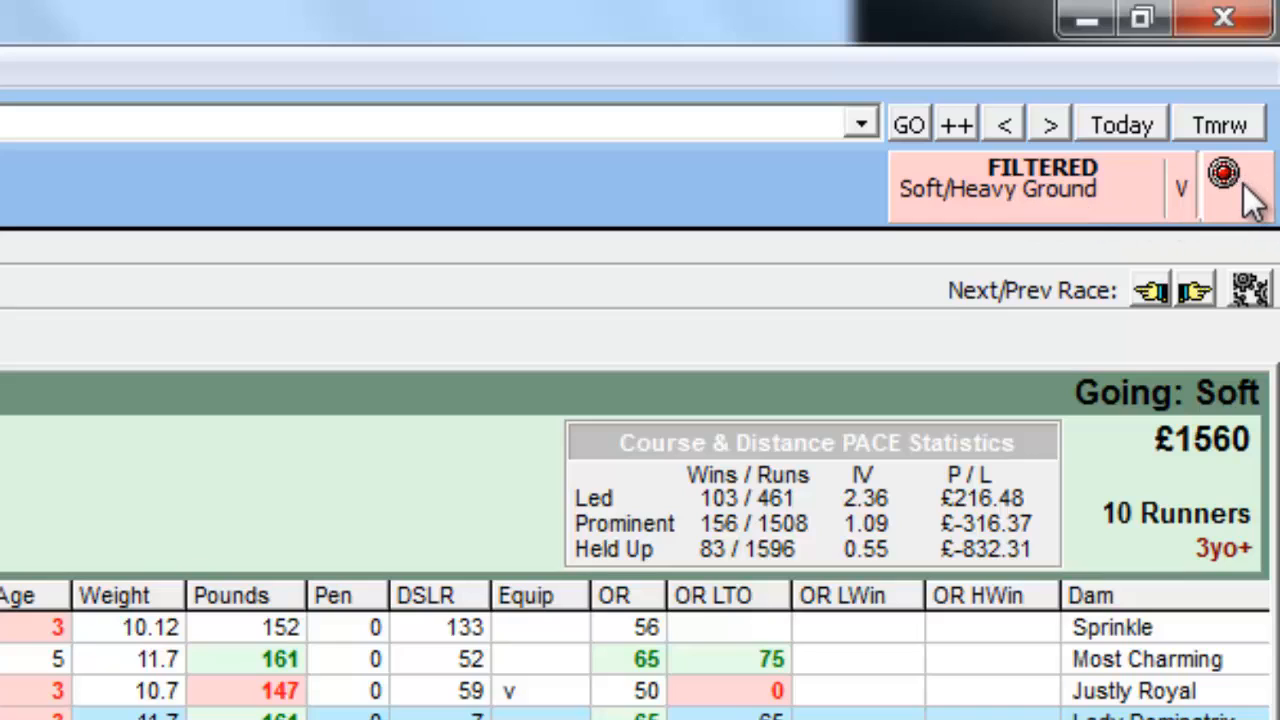
# - Reopen the Form Filters window from the red filter button beside Soft/Heavy Ground
pyautogui.click(1224, 172)
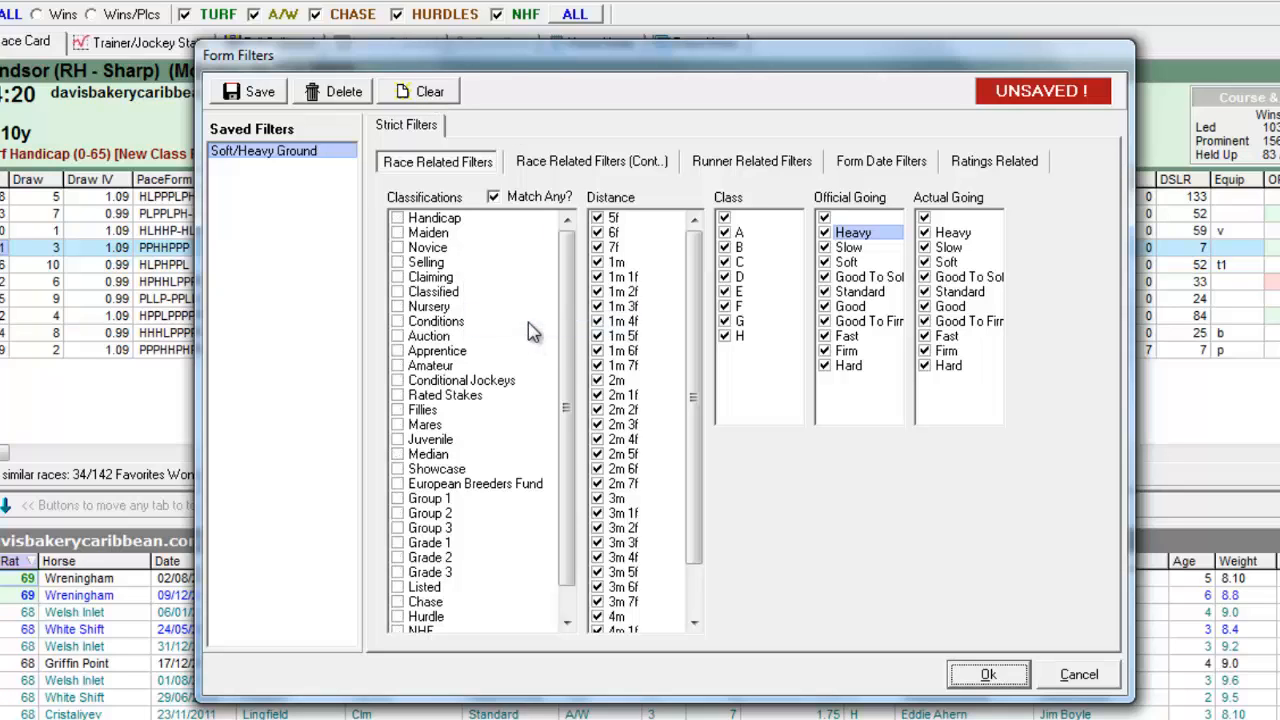
# - Tick the Amateur classification, save the filter as 'Amateur Races' and apply it
pyautogui.click(398, 364)
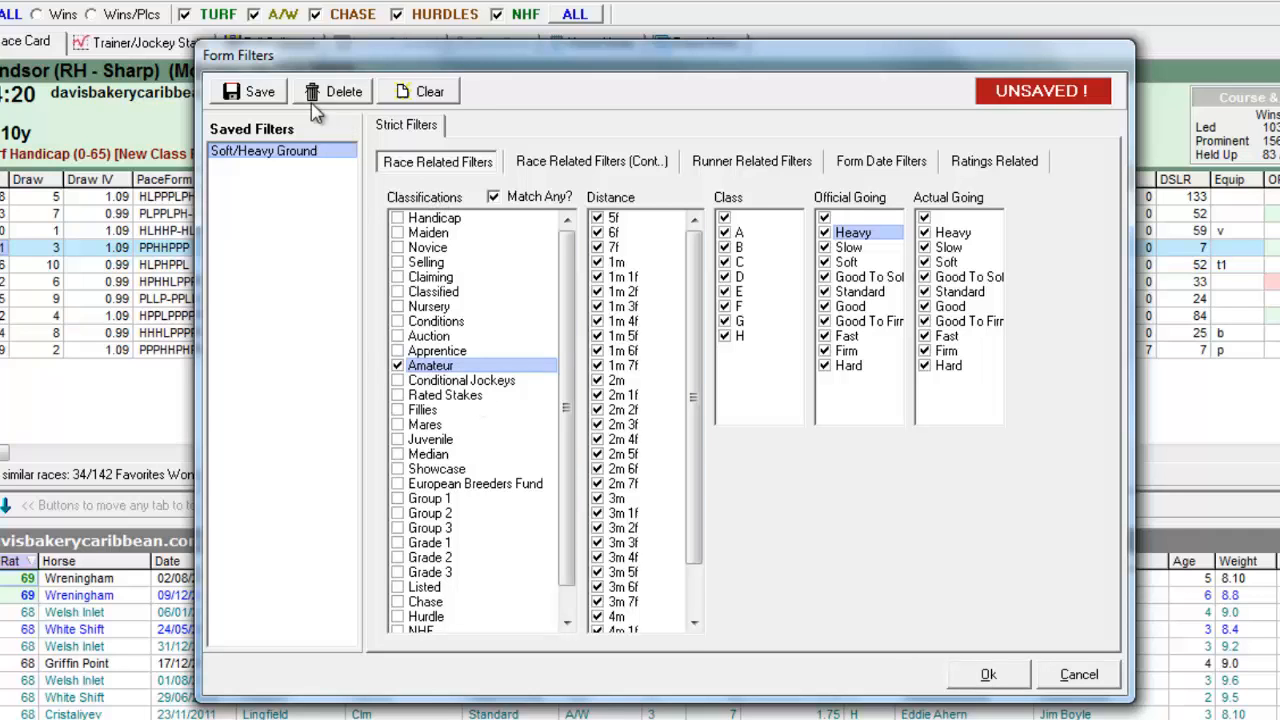
pyautogui.click(248, 92)
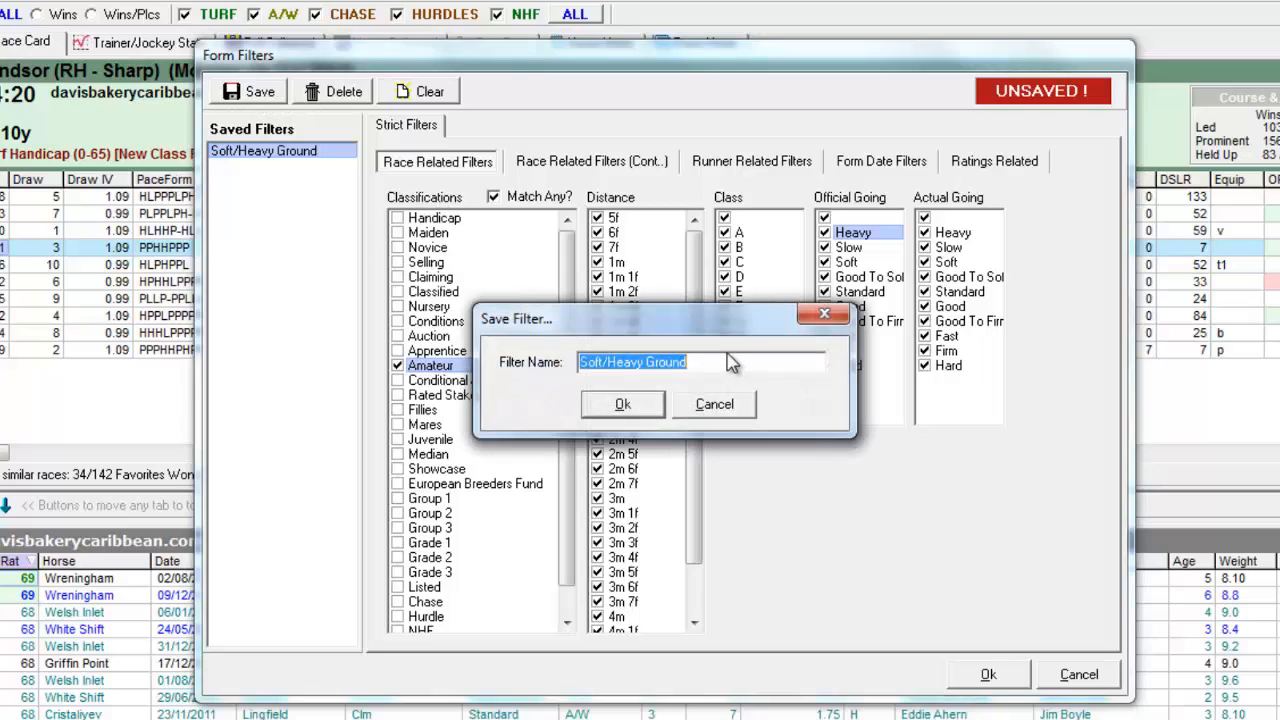
pyautogui.write('Amateur')
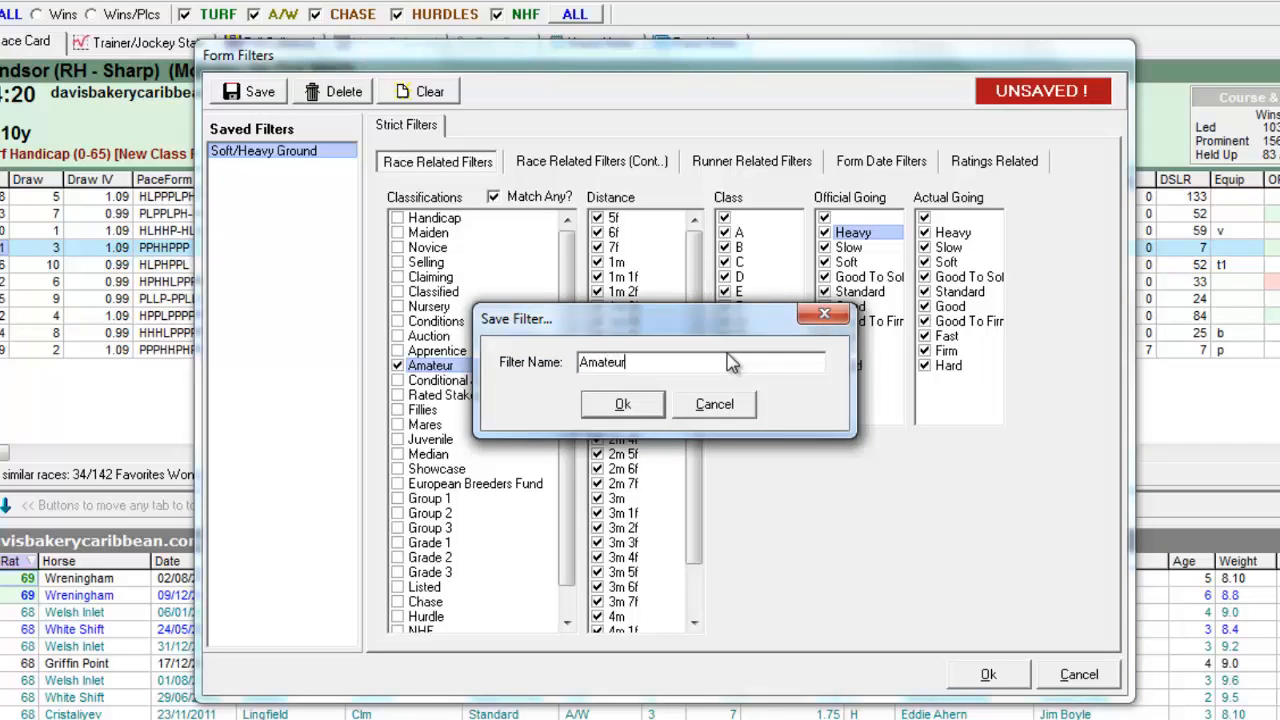
pyautogui.write('Races')
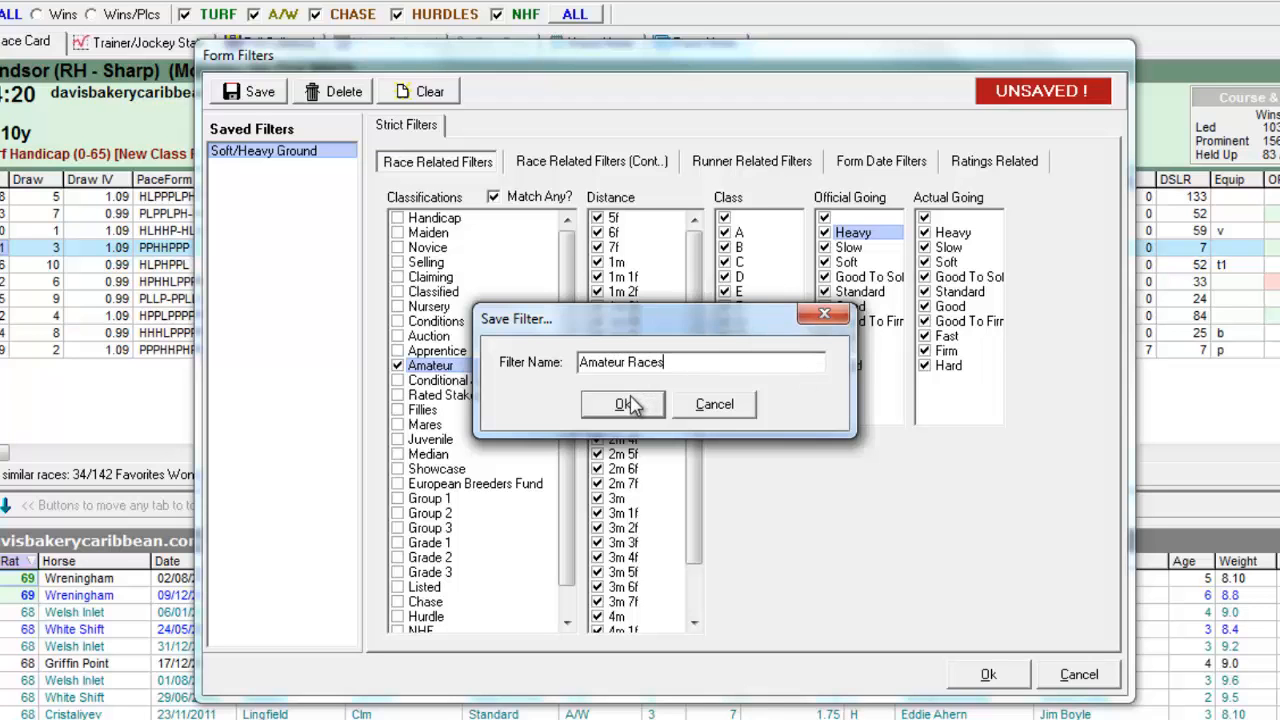
pyautogui.click(622, 404)
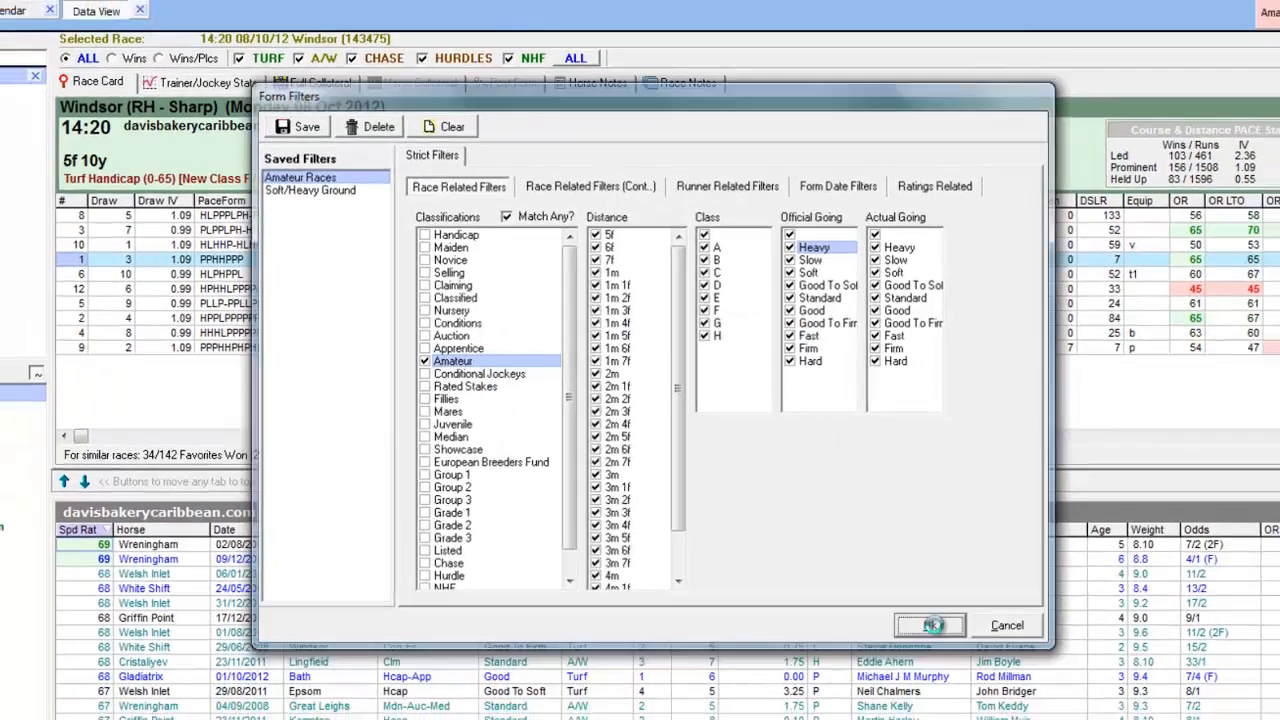
pyautogui.click(928, 624)
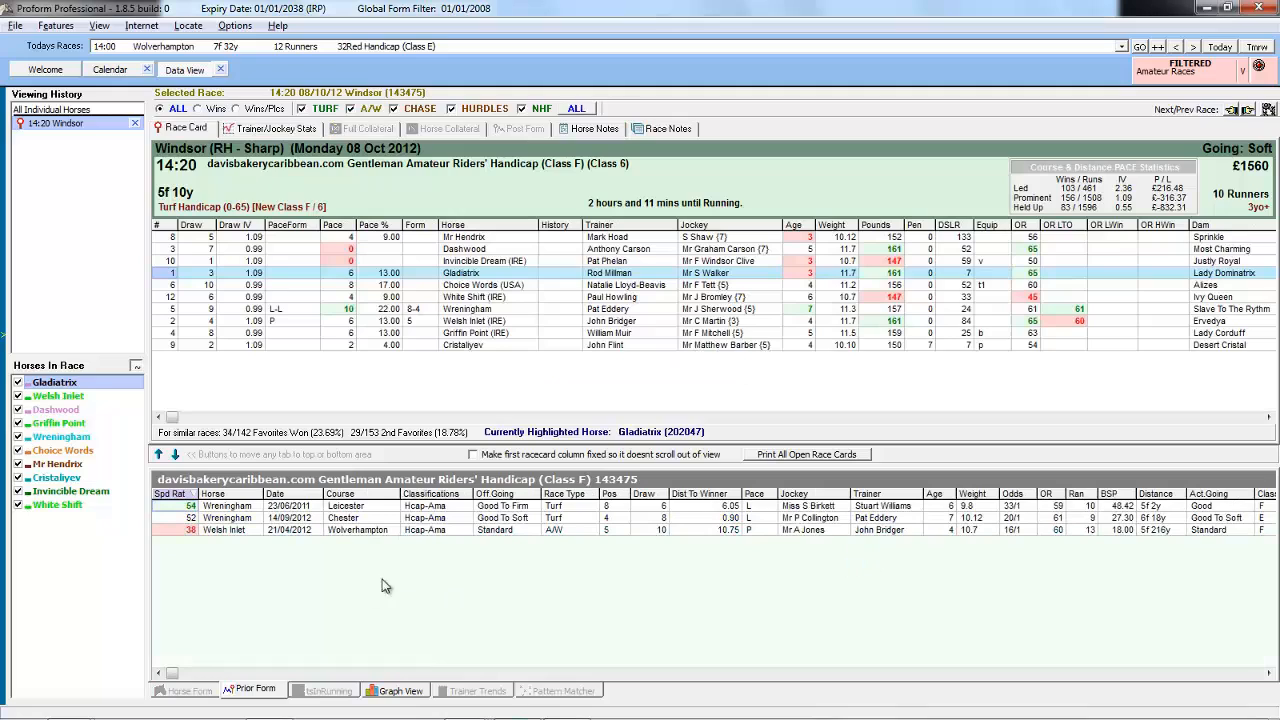
pyautogui.moveTo(470, 580)
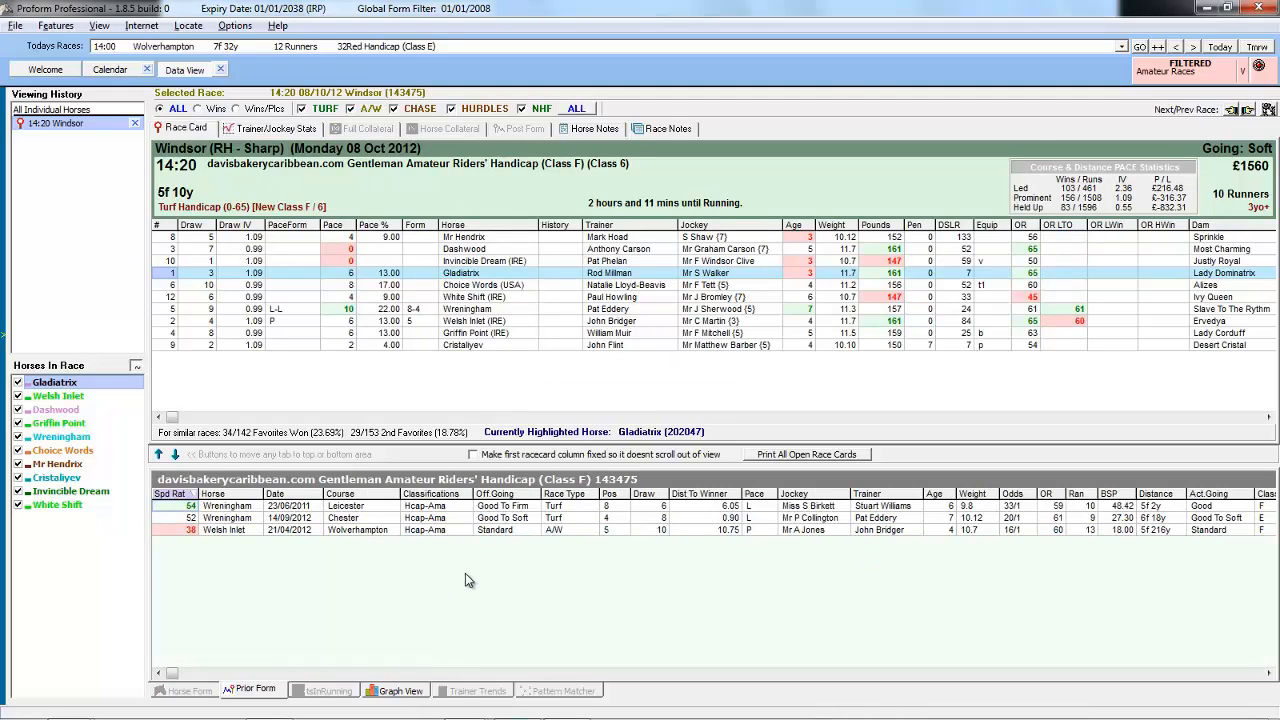
pyautogui.moveTo(464, 588)
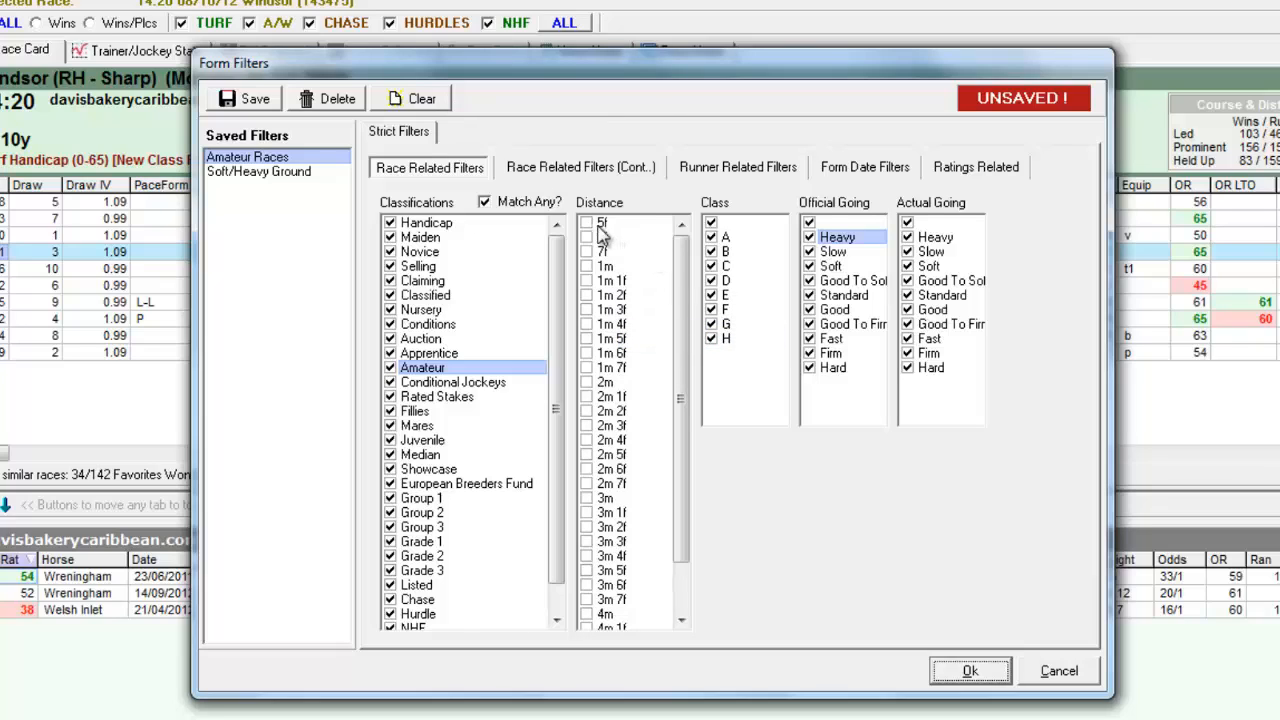
# - Restrict distance to 5f, save the filter as '5f races' and apply it to the race card
pyautogui.click(602, 222)
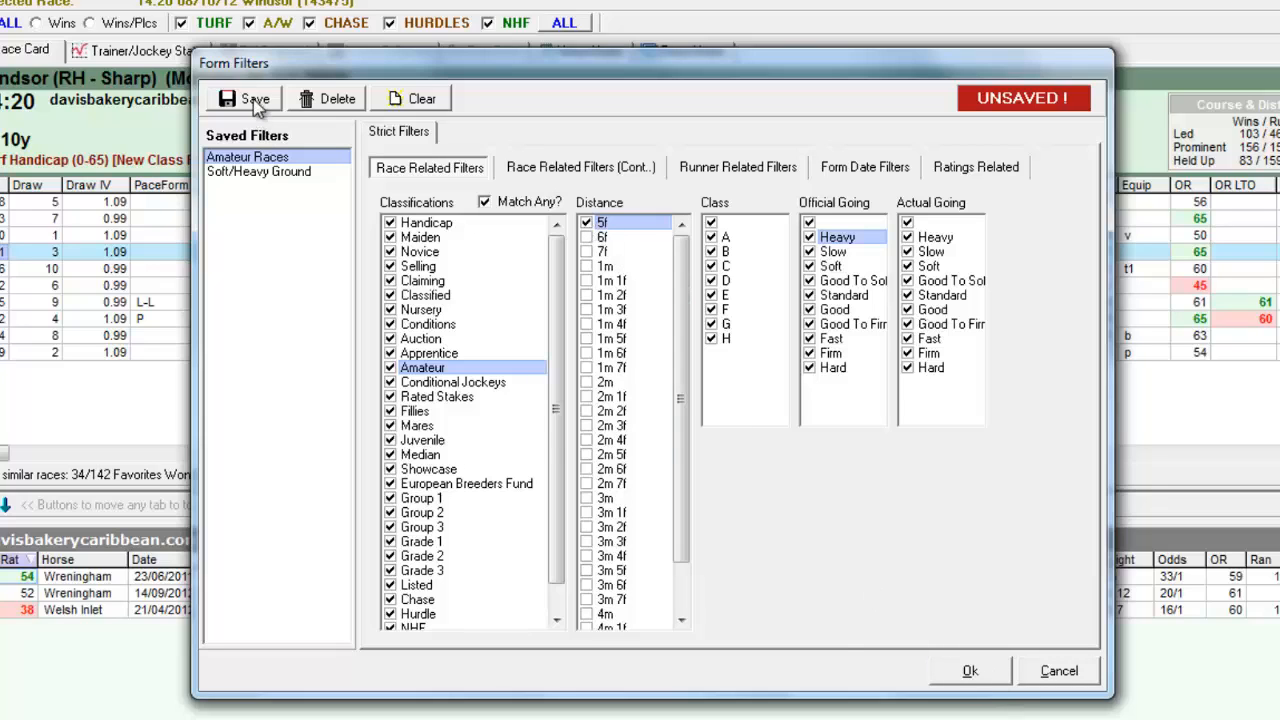
pyautogui.click(244, 98)
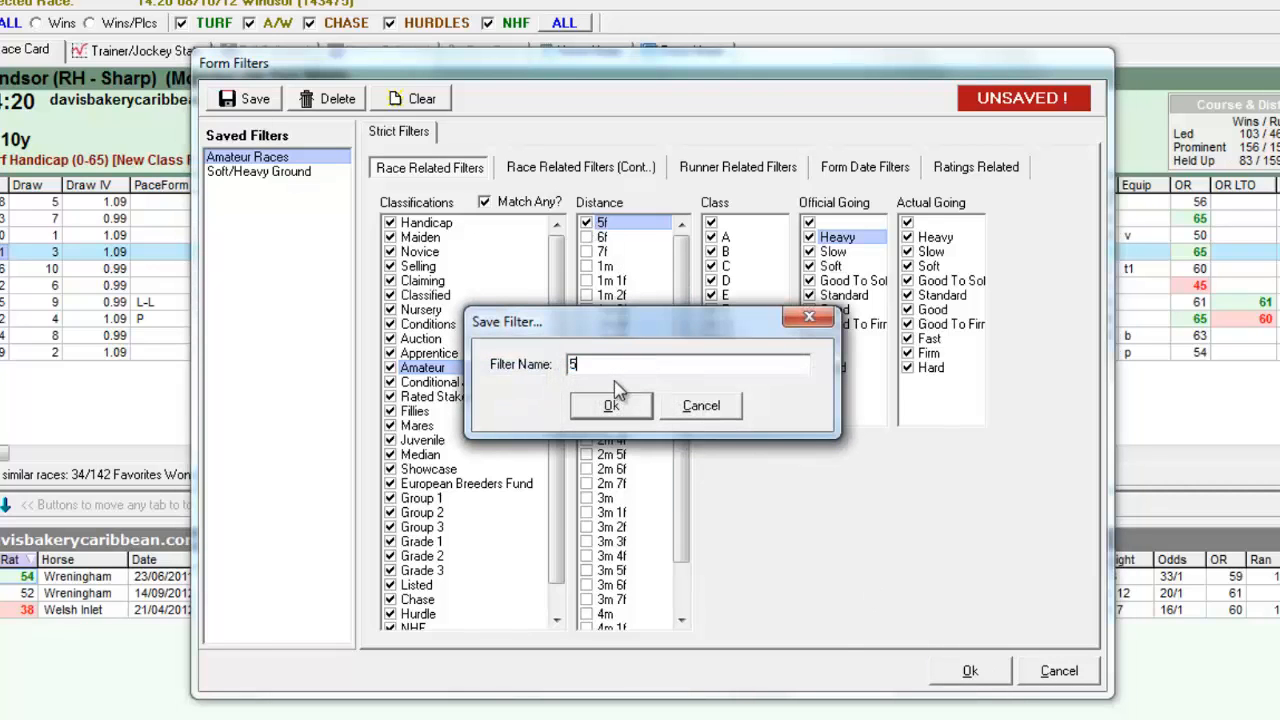
pyautogui.write('f races')
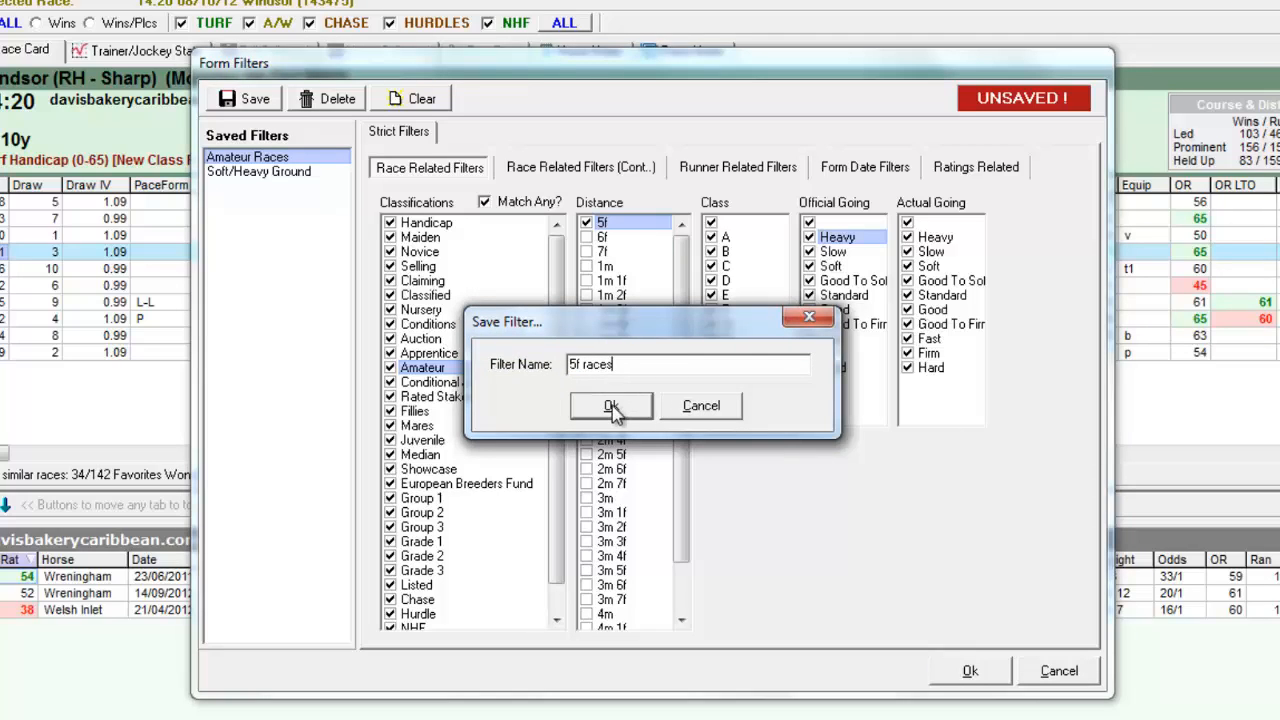
pyautogui.click(610, 404)
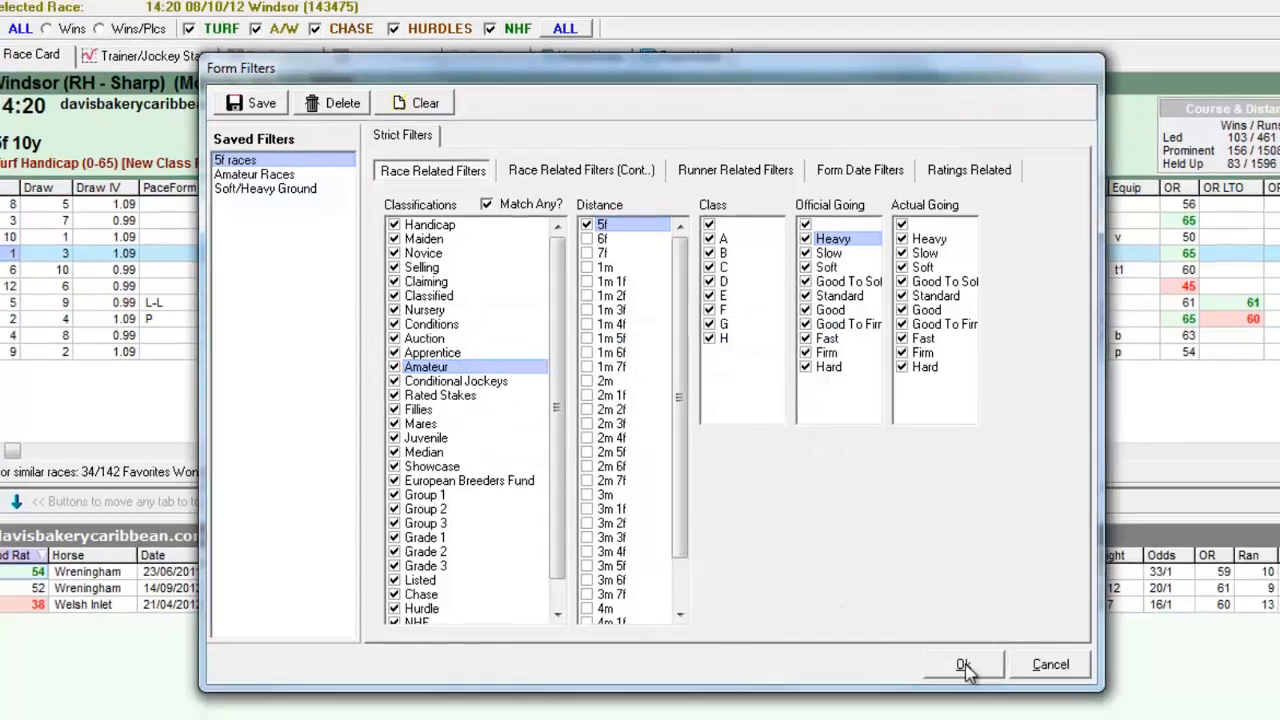
pyautogui.click(964, 664)
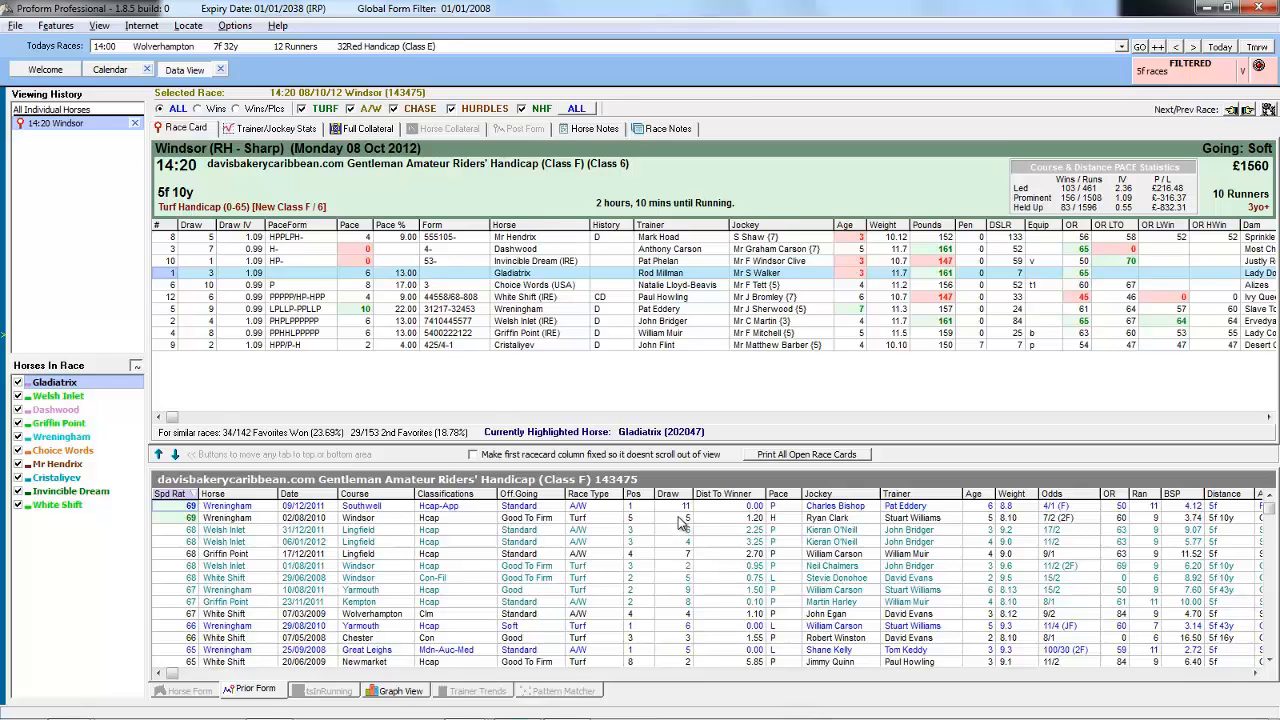
pyautogui.moveTo(1232, 656)
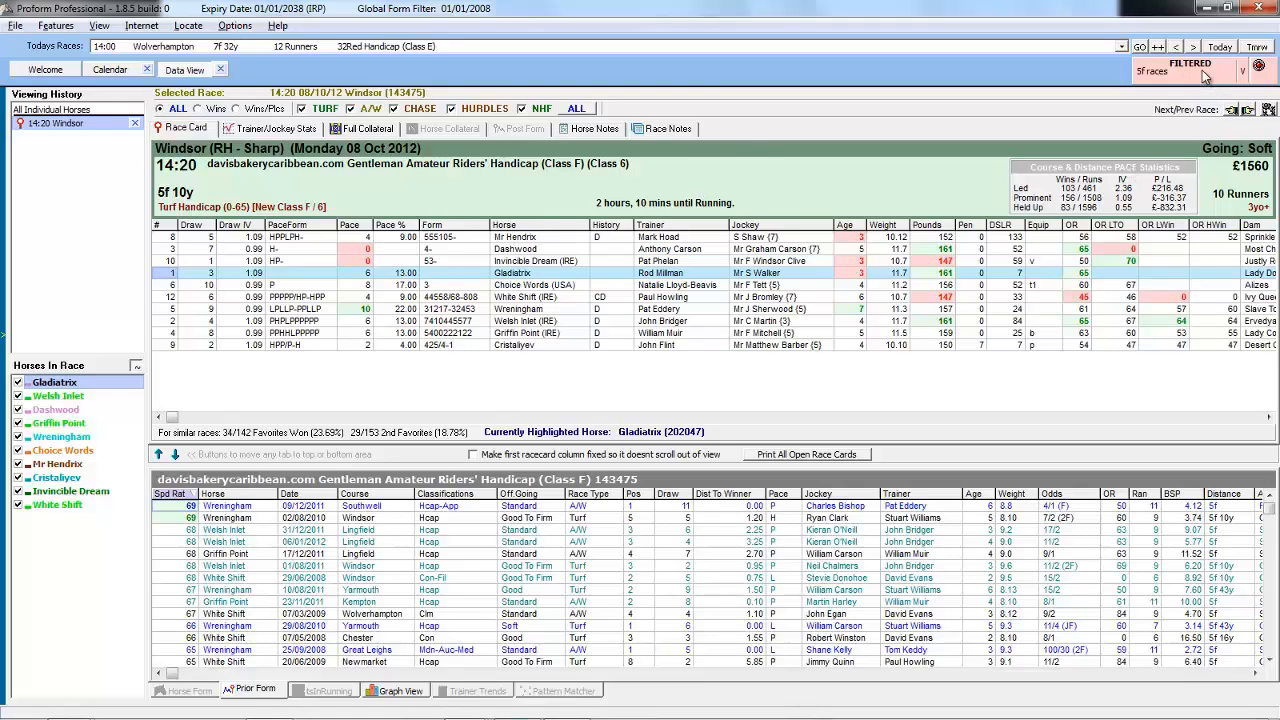
# - Reopen the Form Filters dialog from the Filtered indicator at top right
pyautogui.click(1188, 62)
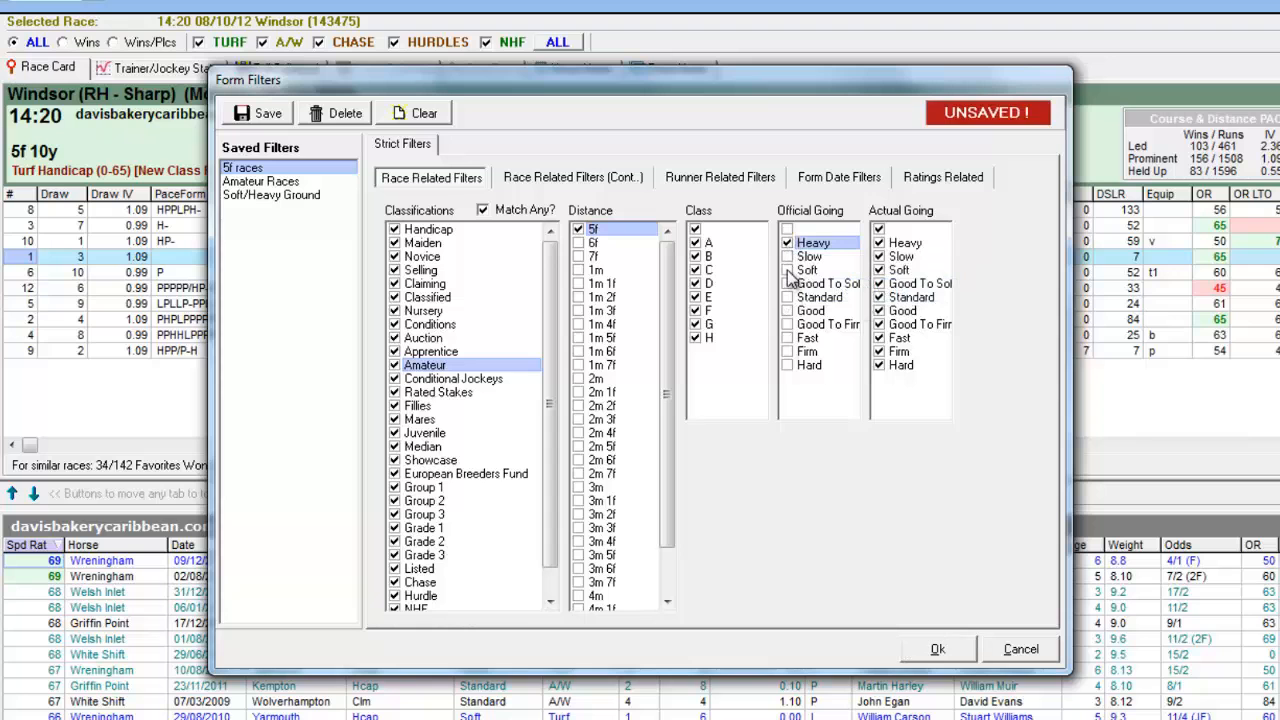
# - Add Soft to the official going and apply the unsaved filter to the race card
pyautogui.click(806, 270)
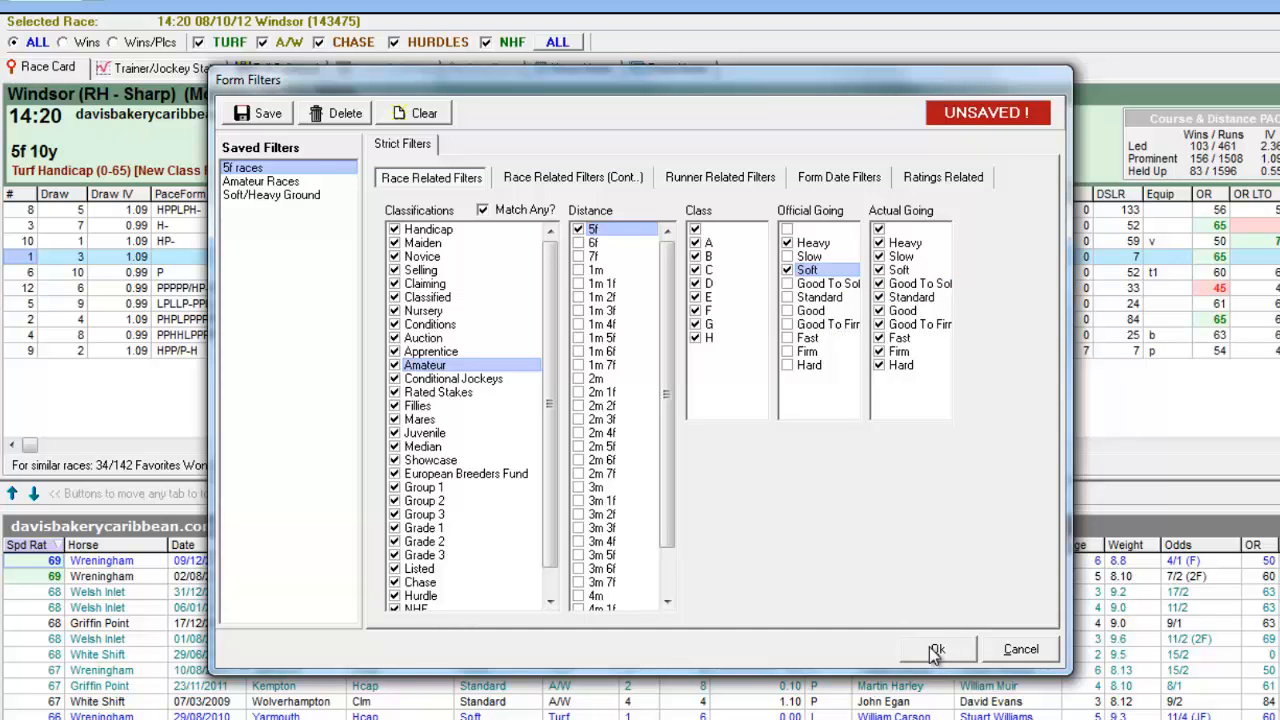
pyautogui.click(936, 648)
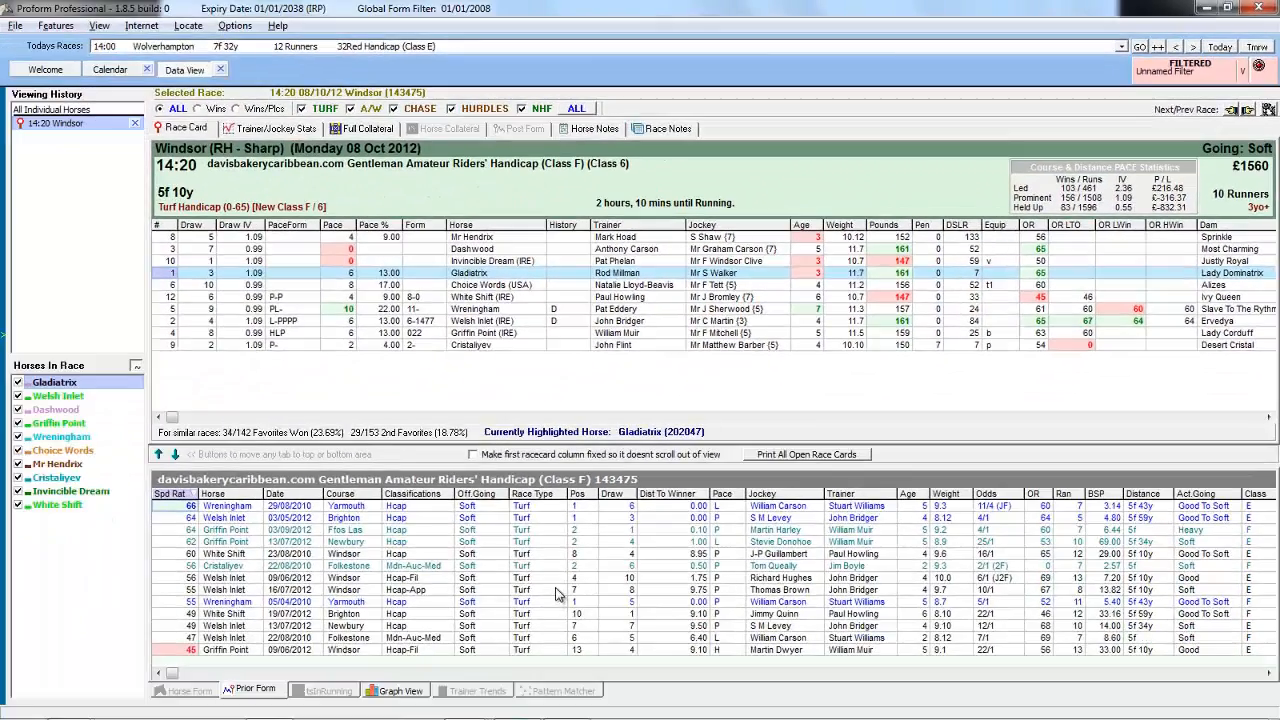
pyautogui.moveTo(1248, 524)
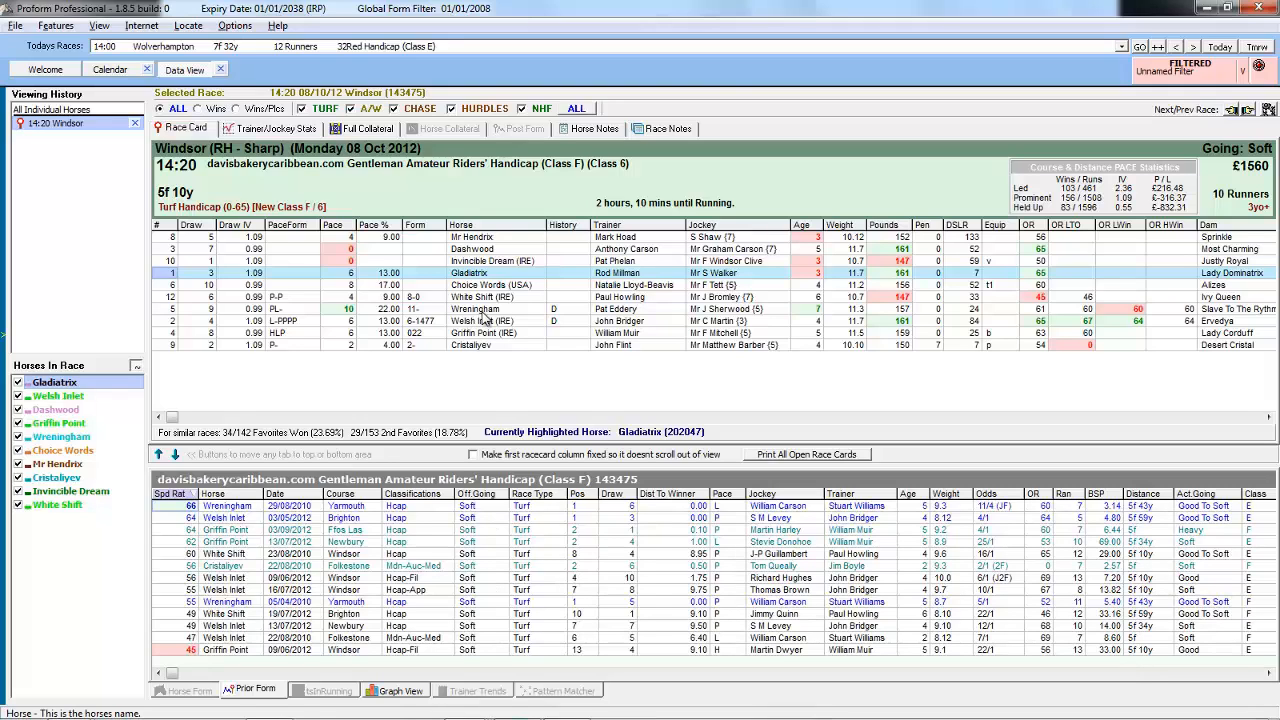
# - View Wreningham's then Welsh Inlet's individual form under the unsaved going filter
pyautogui.click(474, 308)
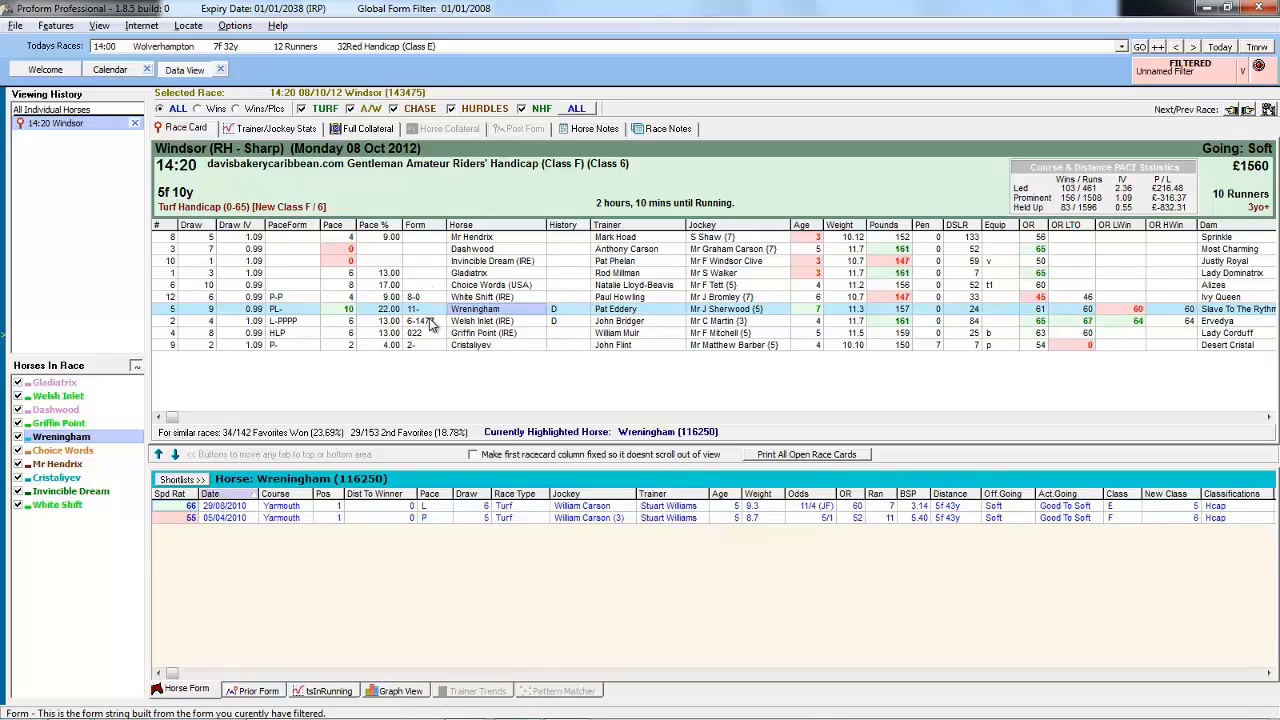
pyautogui.click(480, 320)
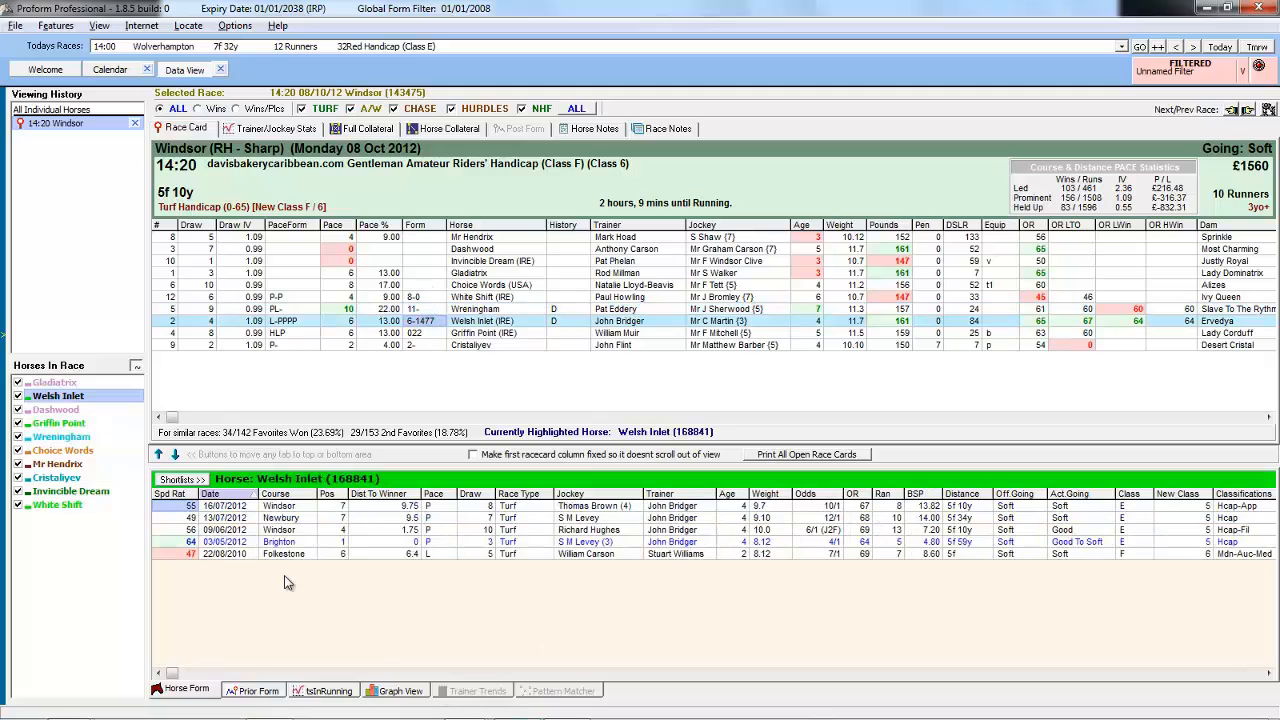
pyautogui.moveTo(314, 584)
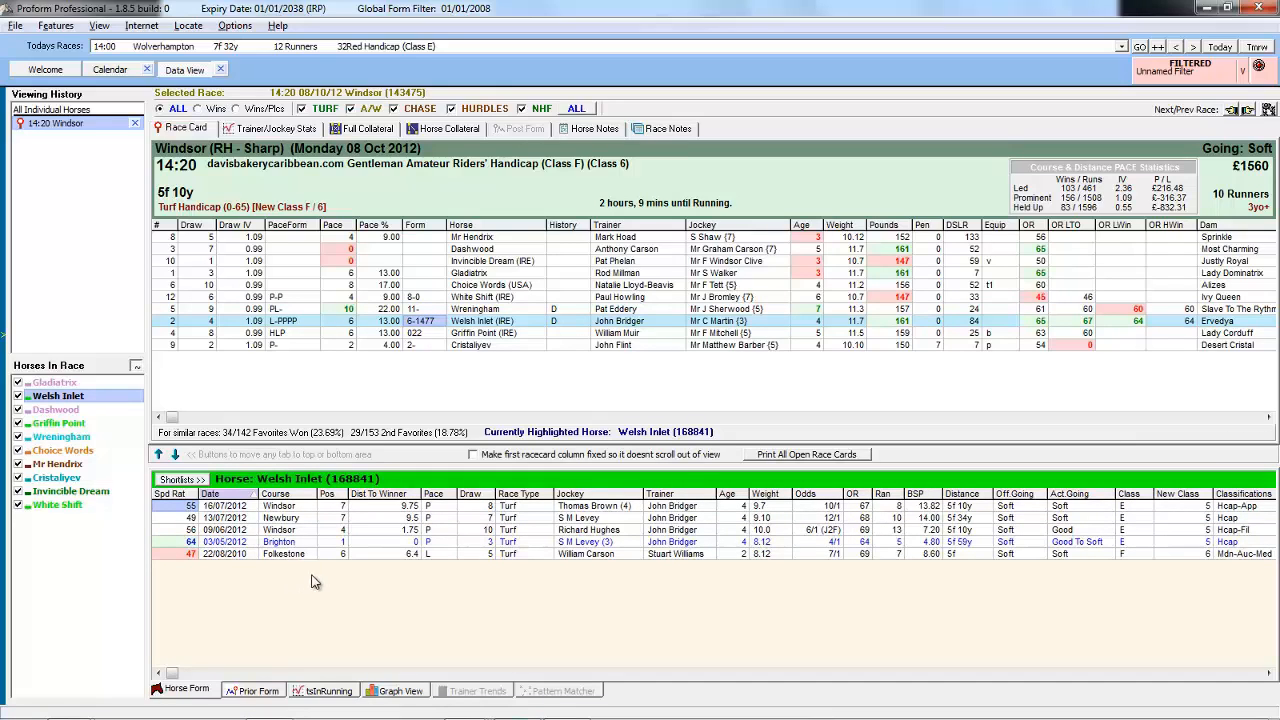
pyautogui.moveTo(364, 584)
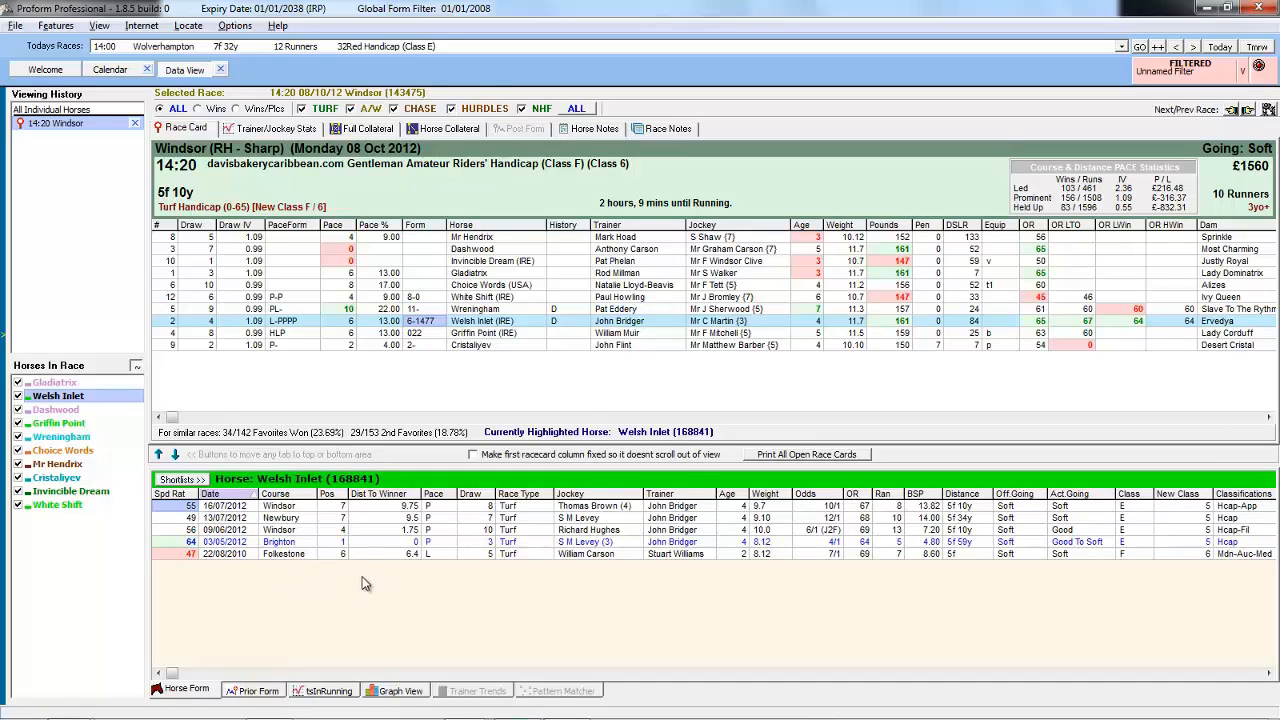
pyautogui.moveTo(364, 544)
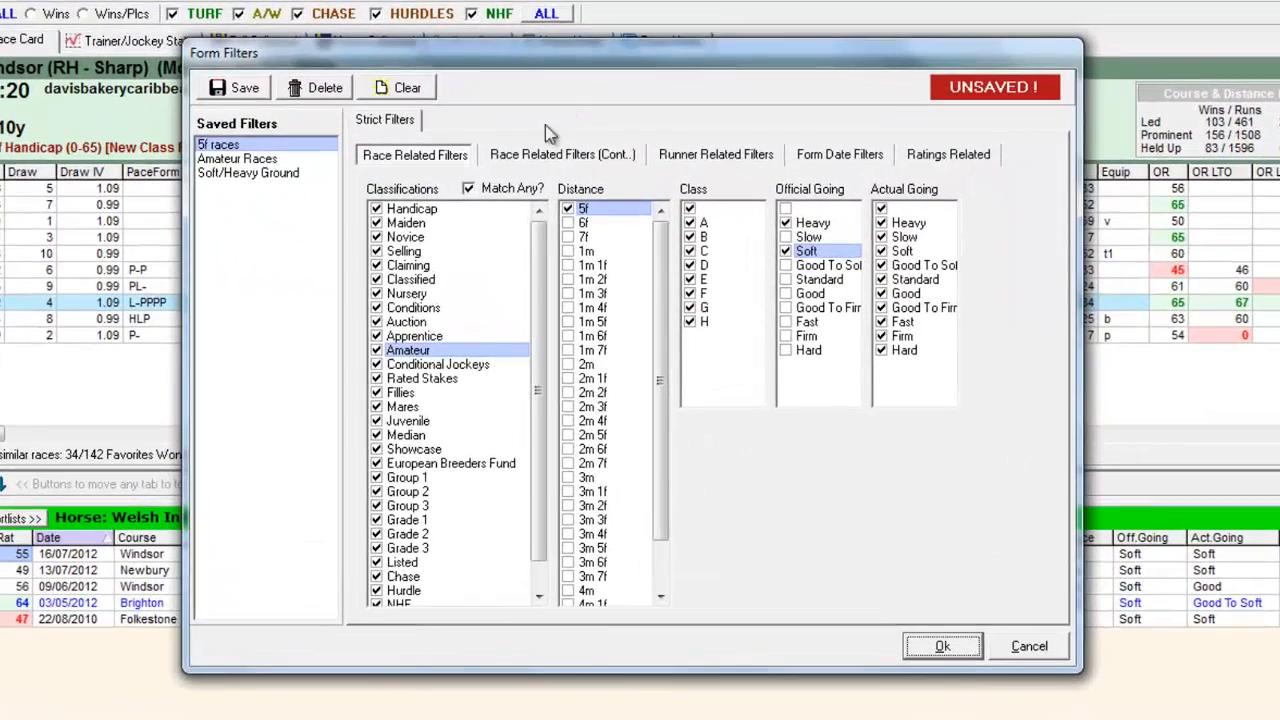
# - On the Cont. page, untick every course and leave only Windsor selected
pyautogui.click(562, 154)
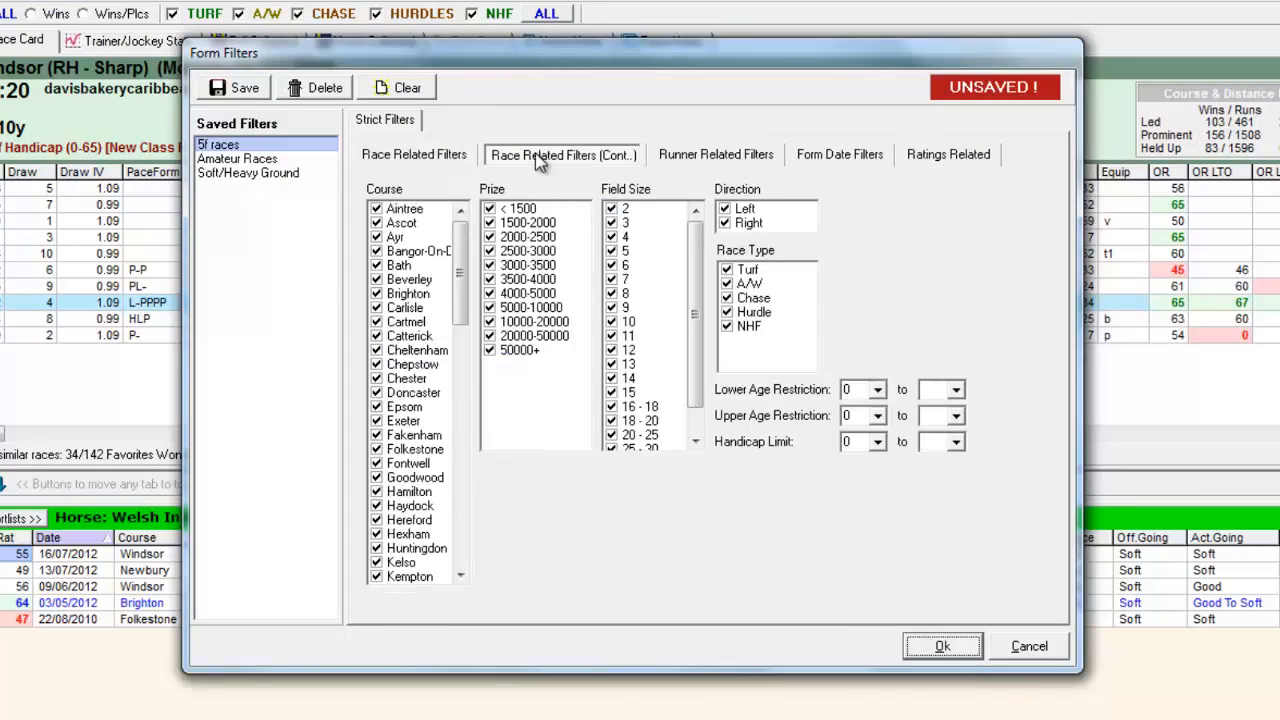
pyautogui.click(412, 154)
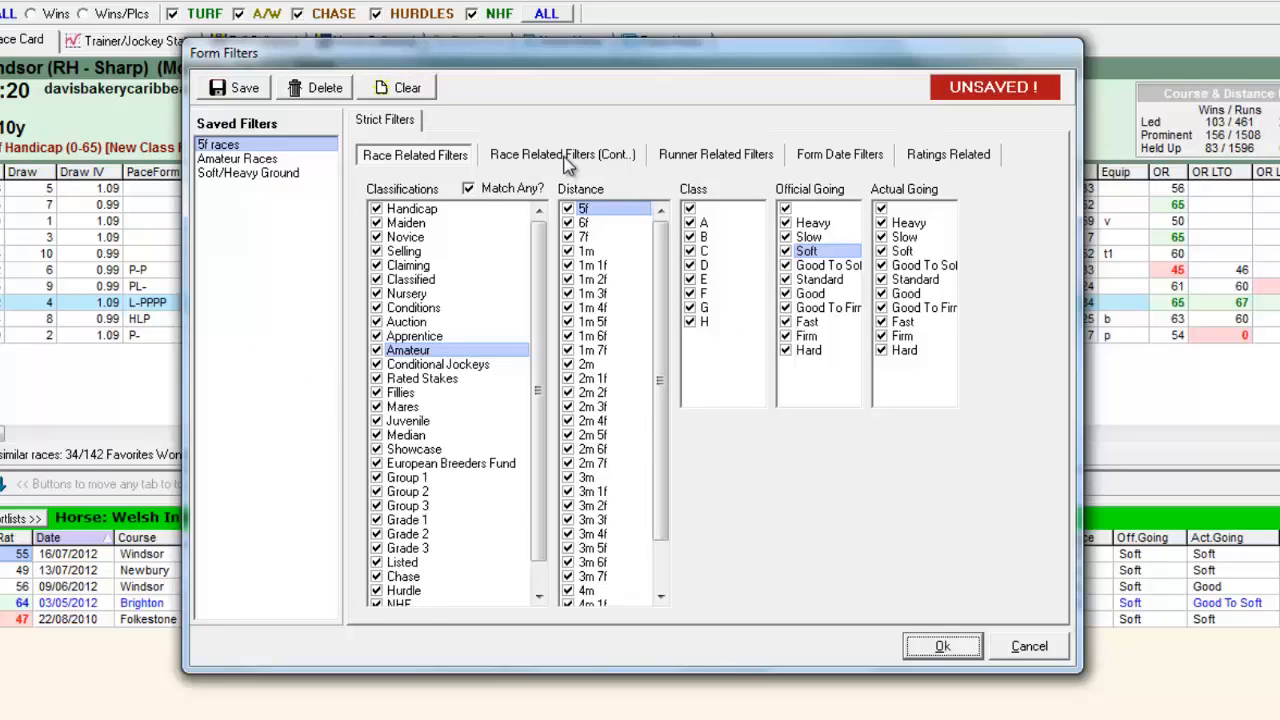
pyautogui.click(562, 154)
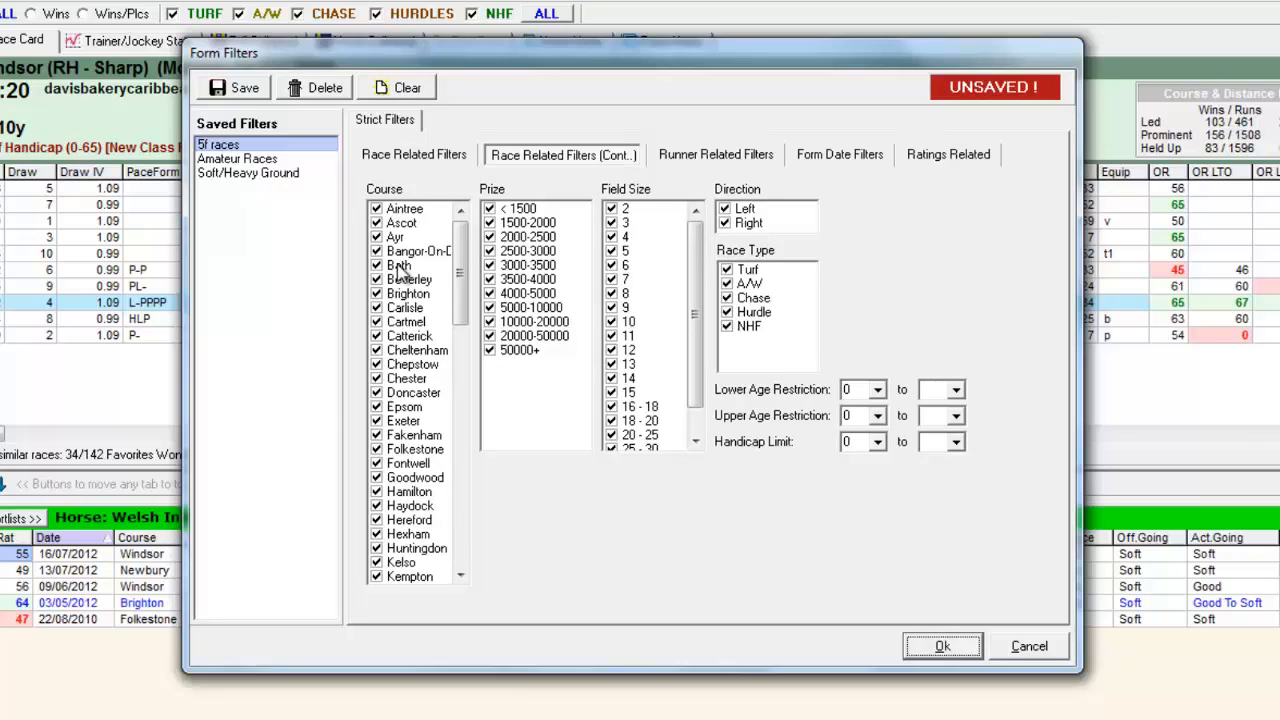
pyautogui.rightClick(410, 264)
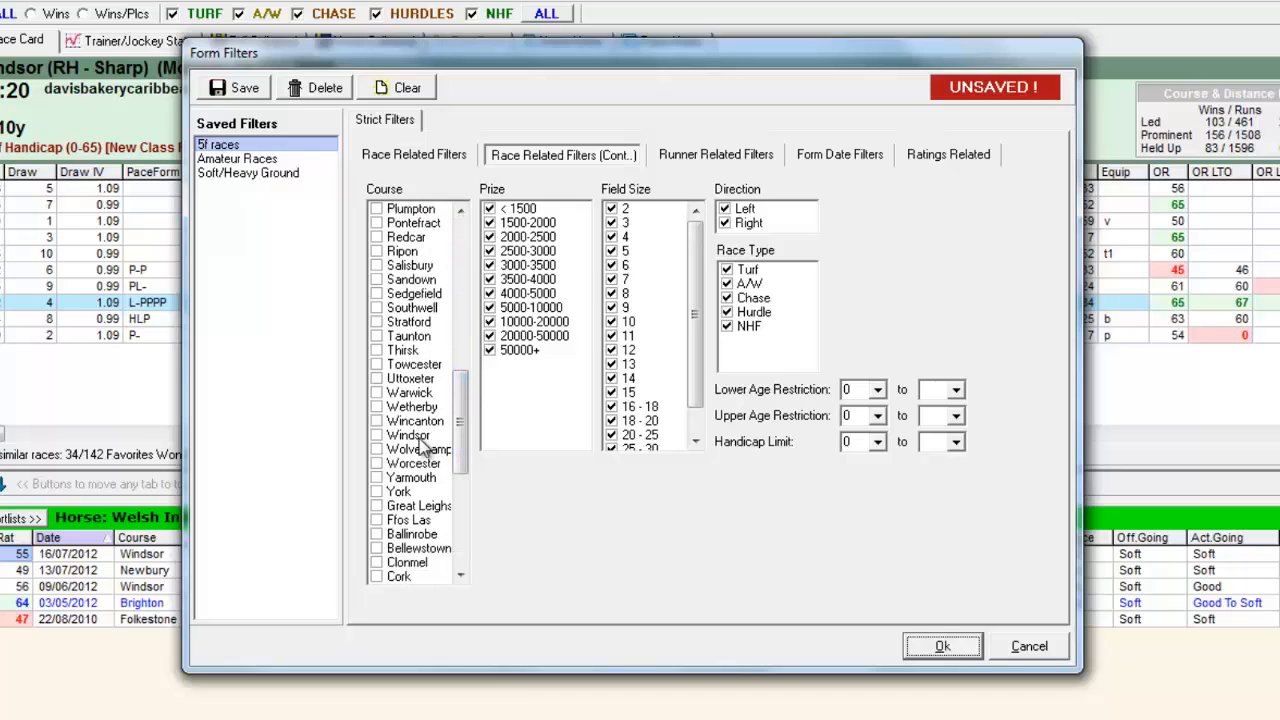
pyautogui.click(376, 434)
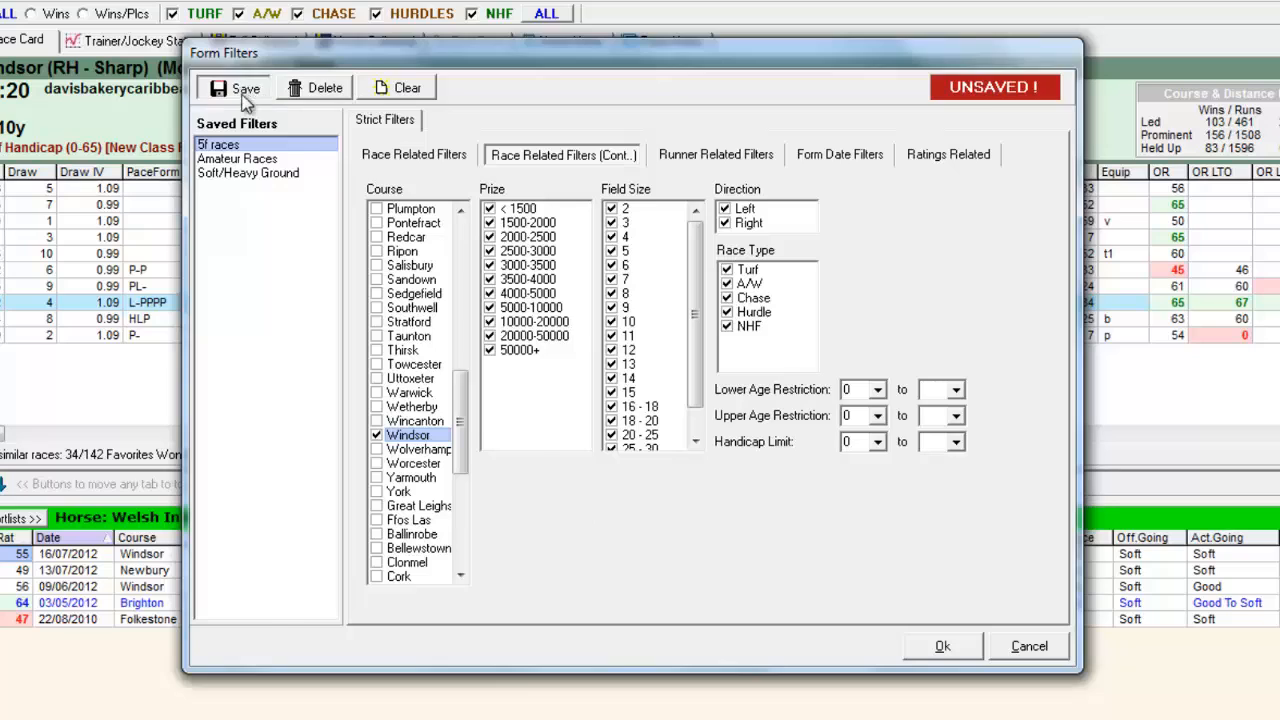
# - Save the Windsor-only criteria as a new filter named 'Windsor Form'
pyautogui.click(244, 88)
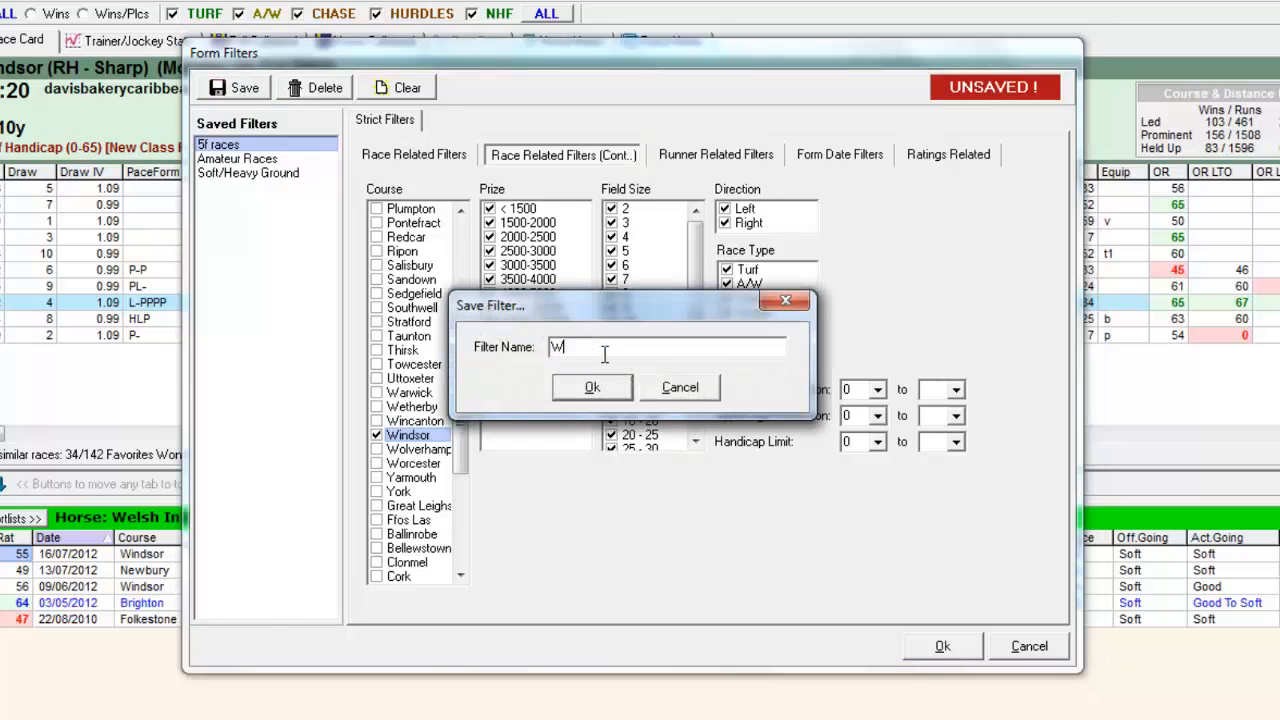
pyautogui.write('indsor F')
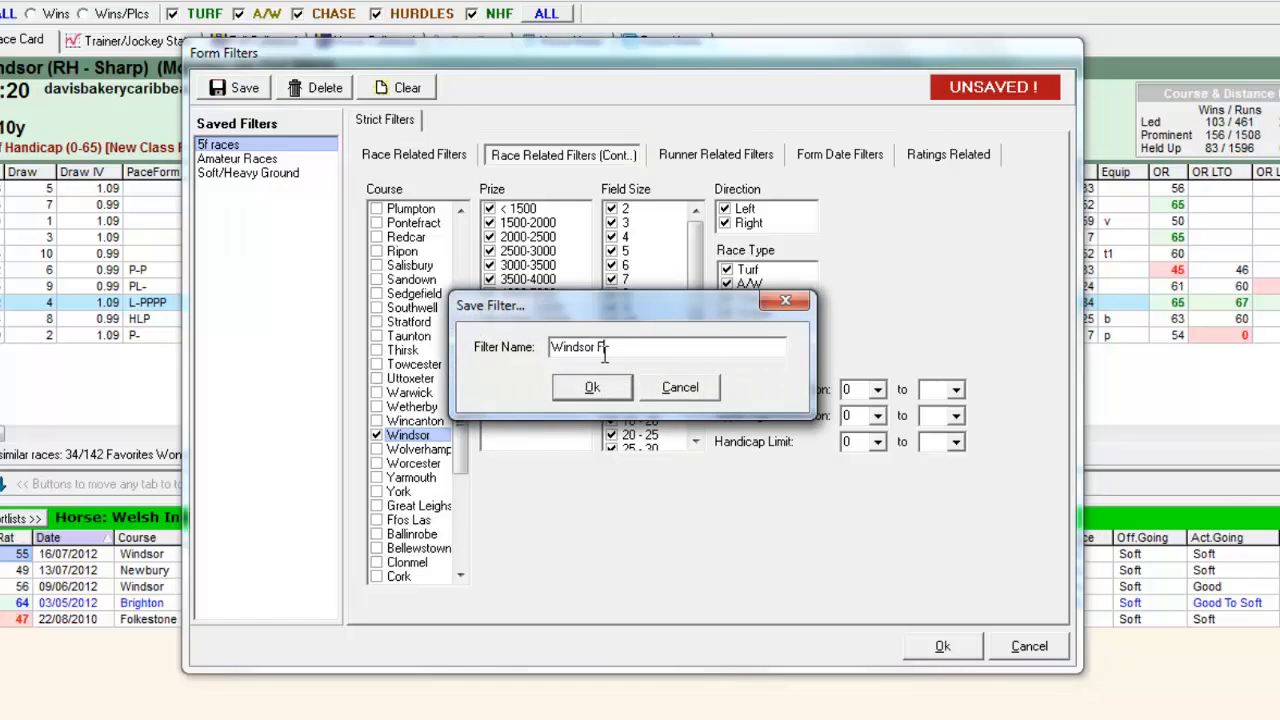
pyautogui.write('orm')
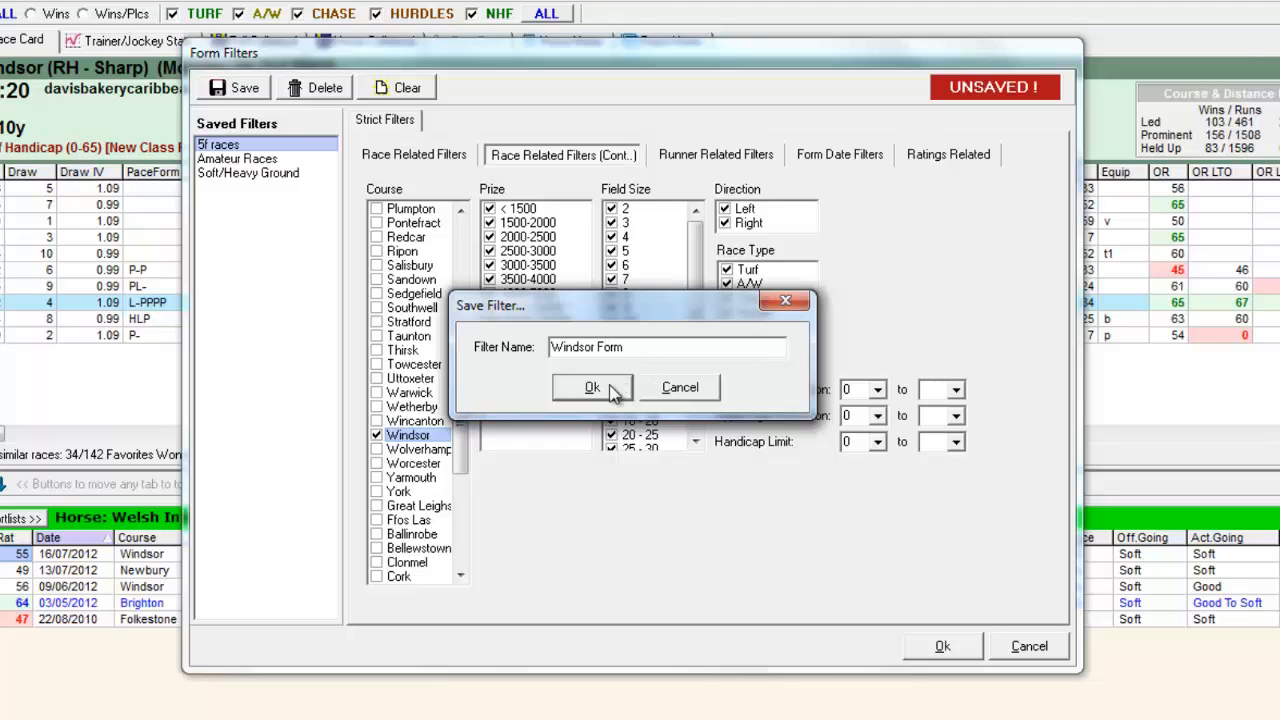
pyautogui.click(592, 388)
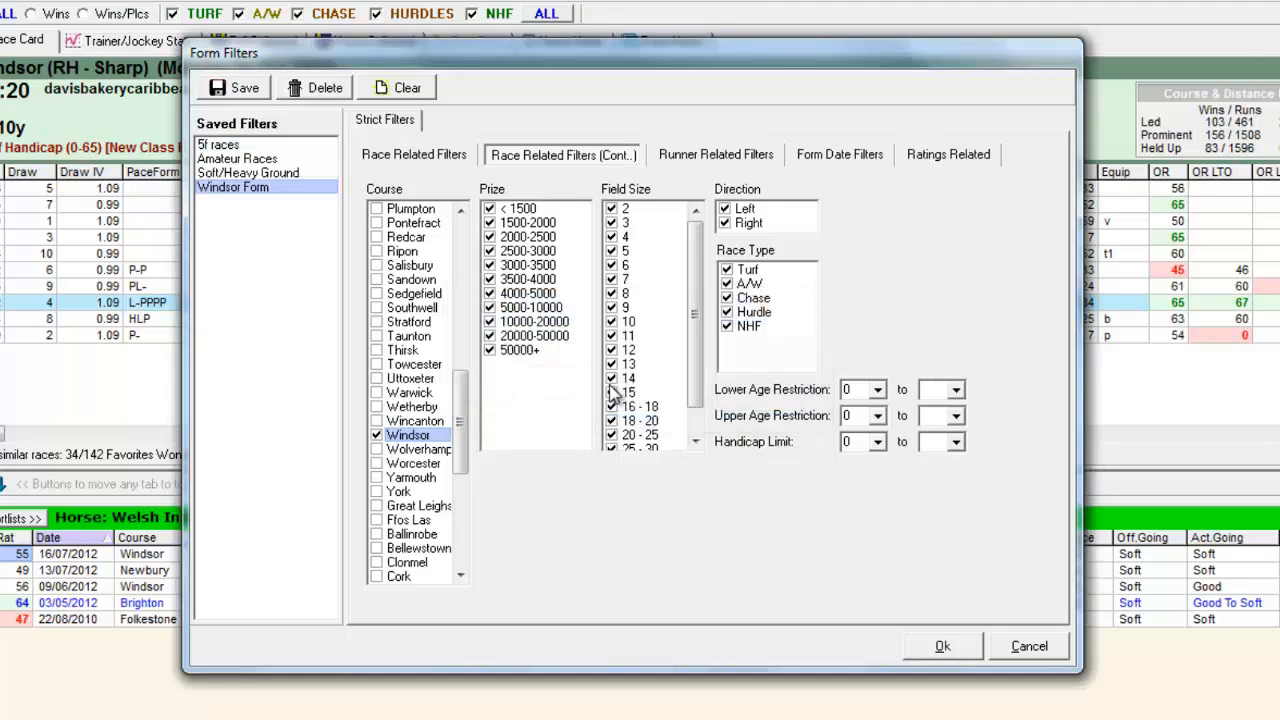
# - Apply the Windsor Form filter to the race card with Ok
pyautogui.click(940, 644)
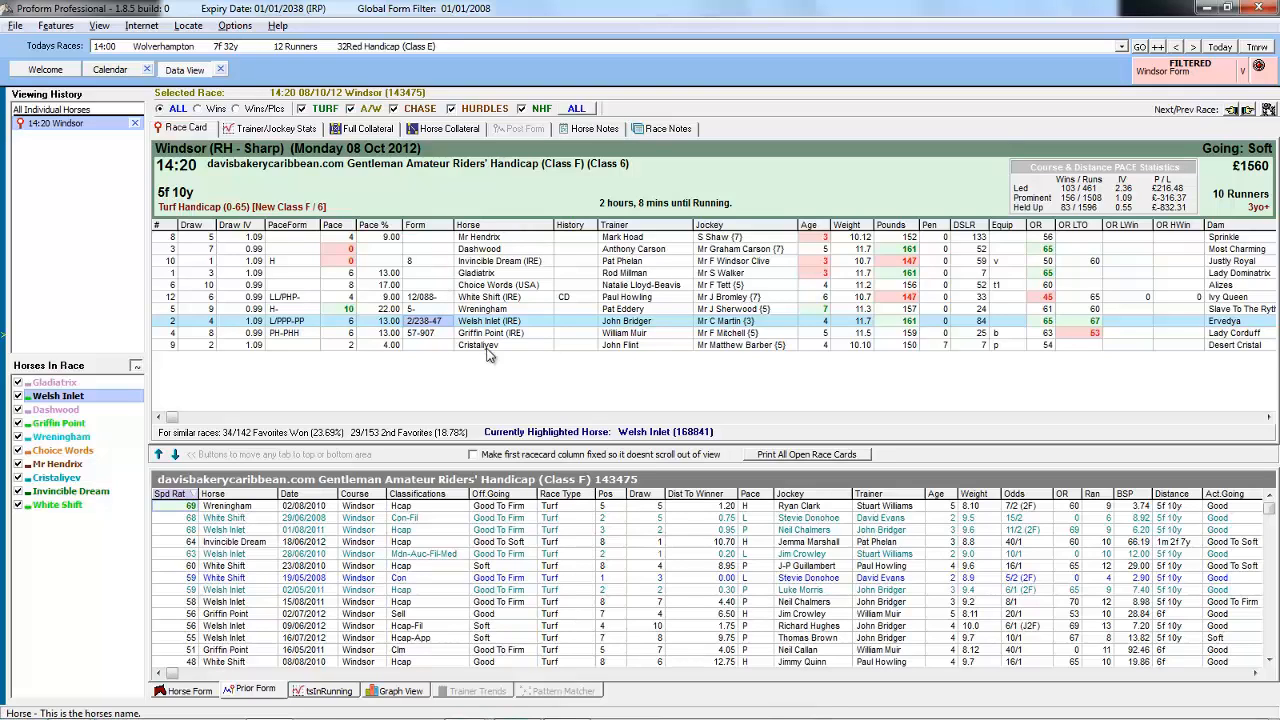
pyautogui.moveTo(544, 352)
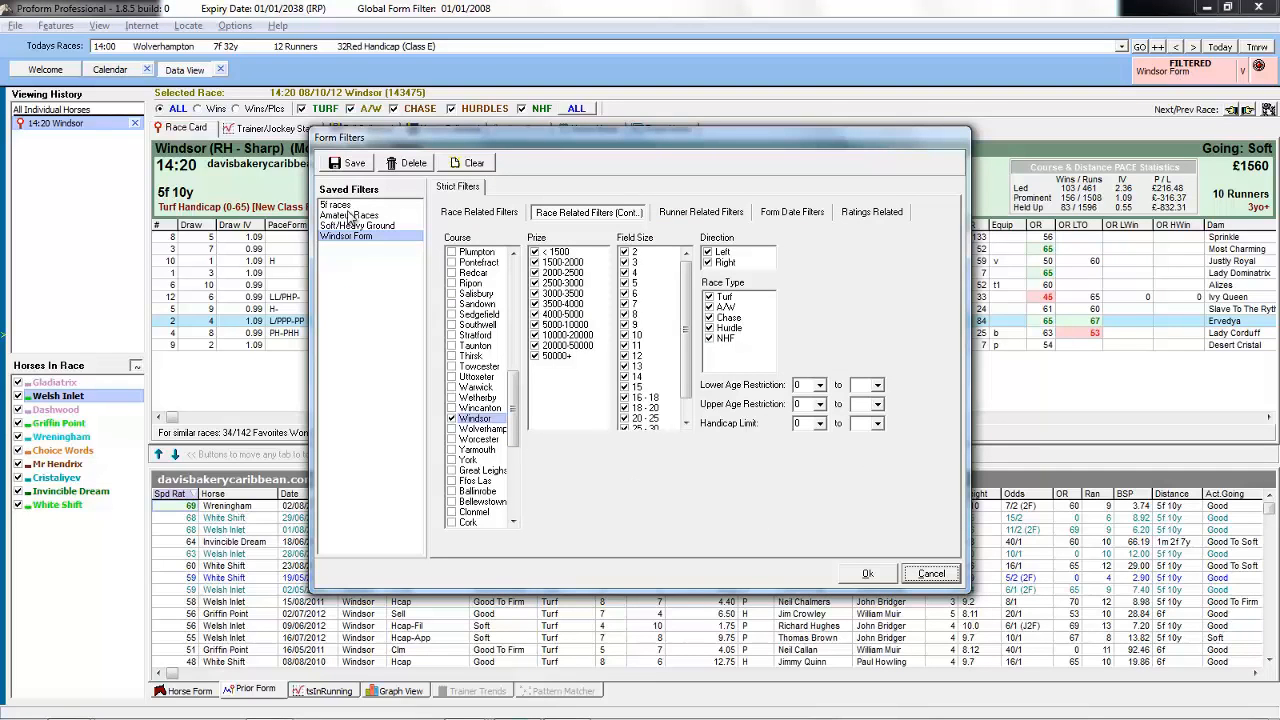
pyautogui.moveTo(340, 216)
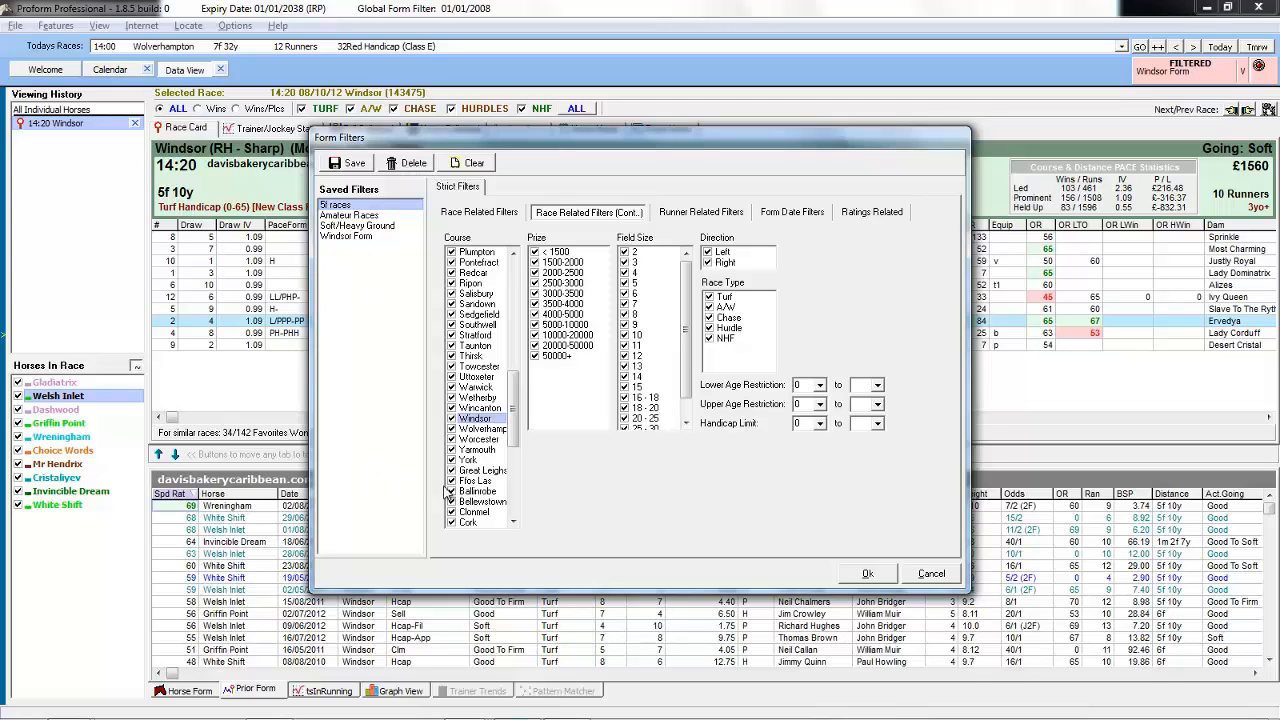
pyautogui.moveTo(592, 496)
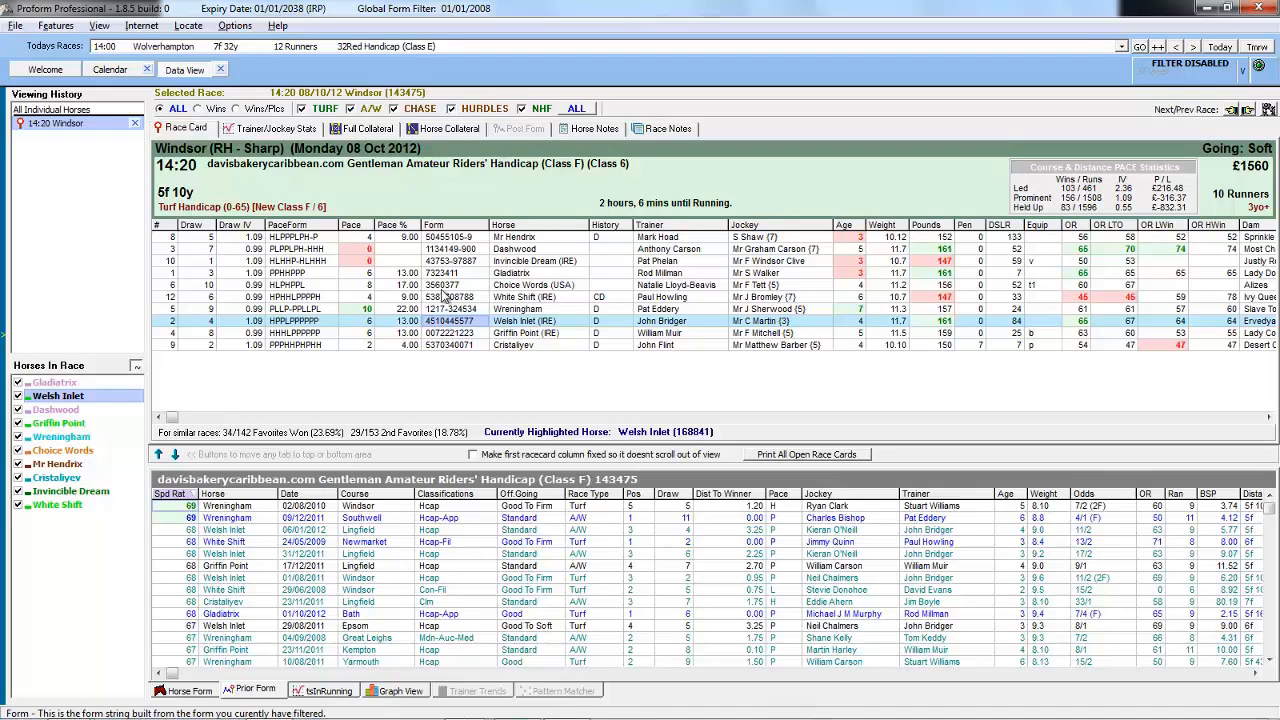
pyautogui.click(108, 68)
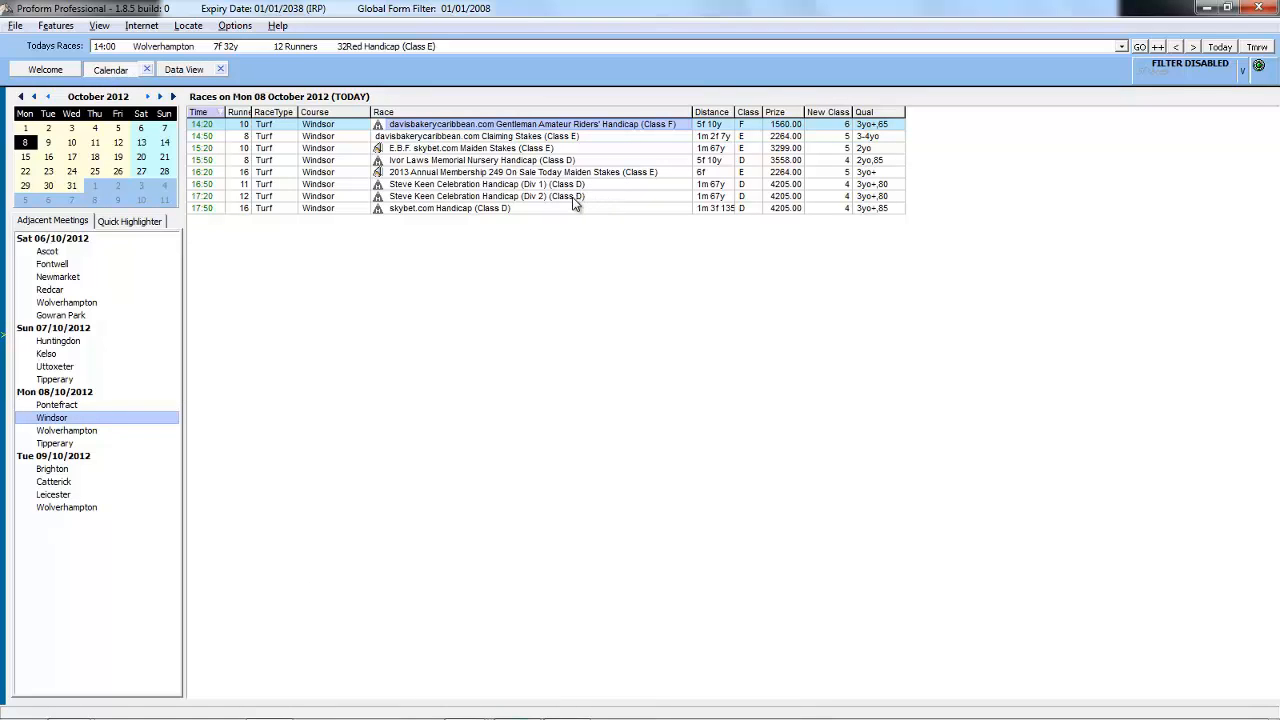
pyautogui.click(490, 184)
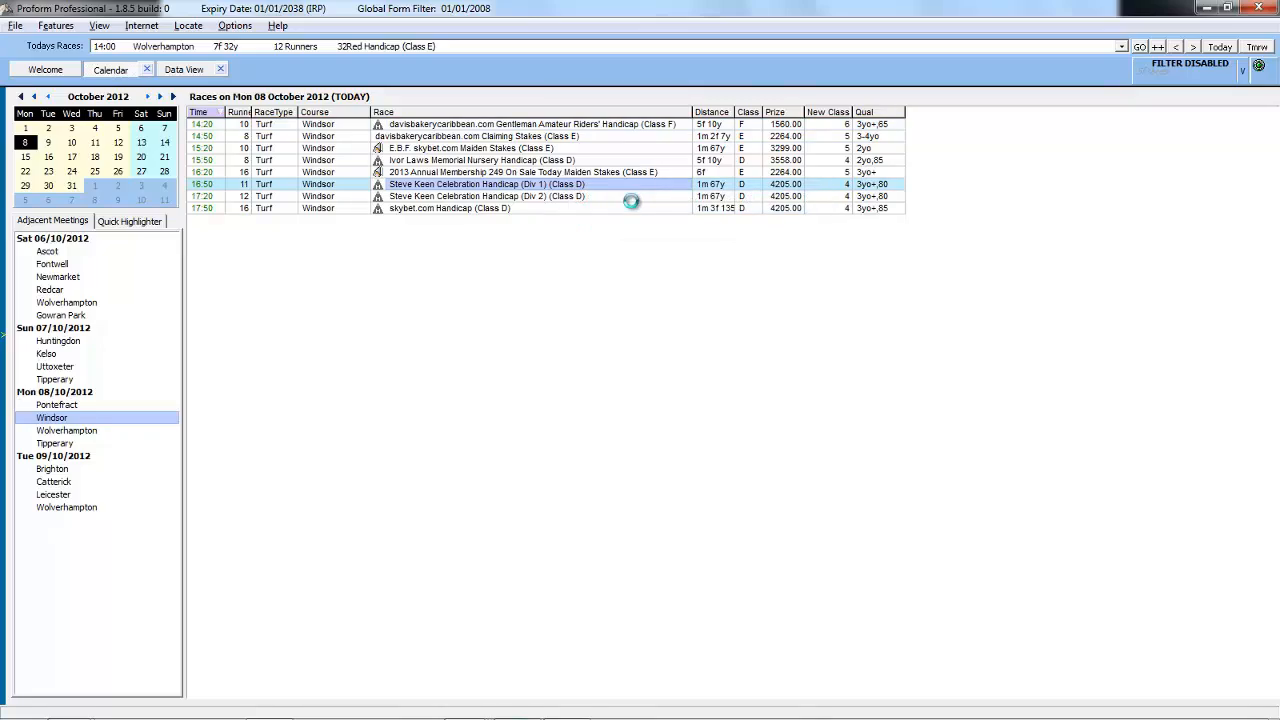
pyautogui.doubleClick(488, 184)
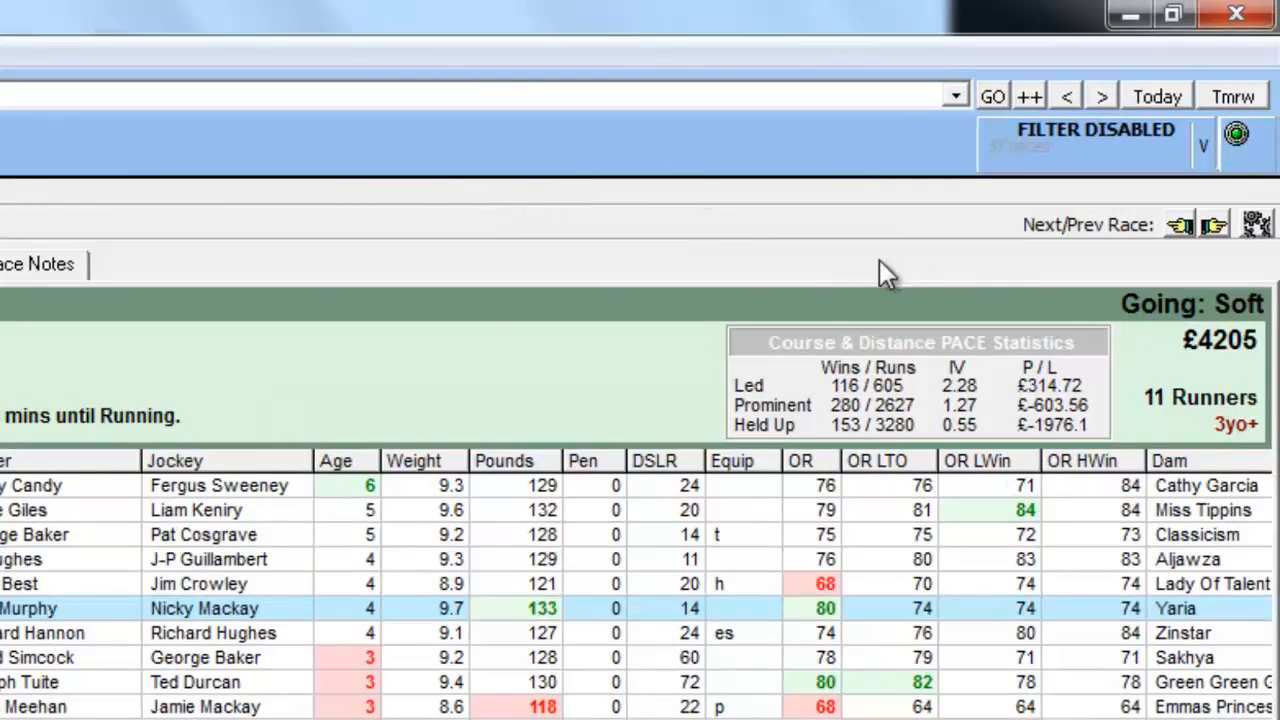
pyautogui.moveTo(1212, 140)
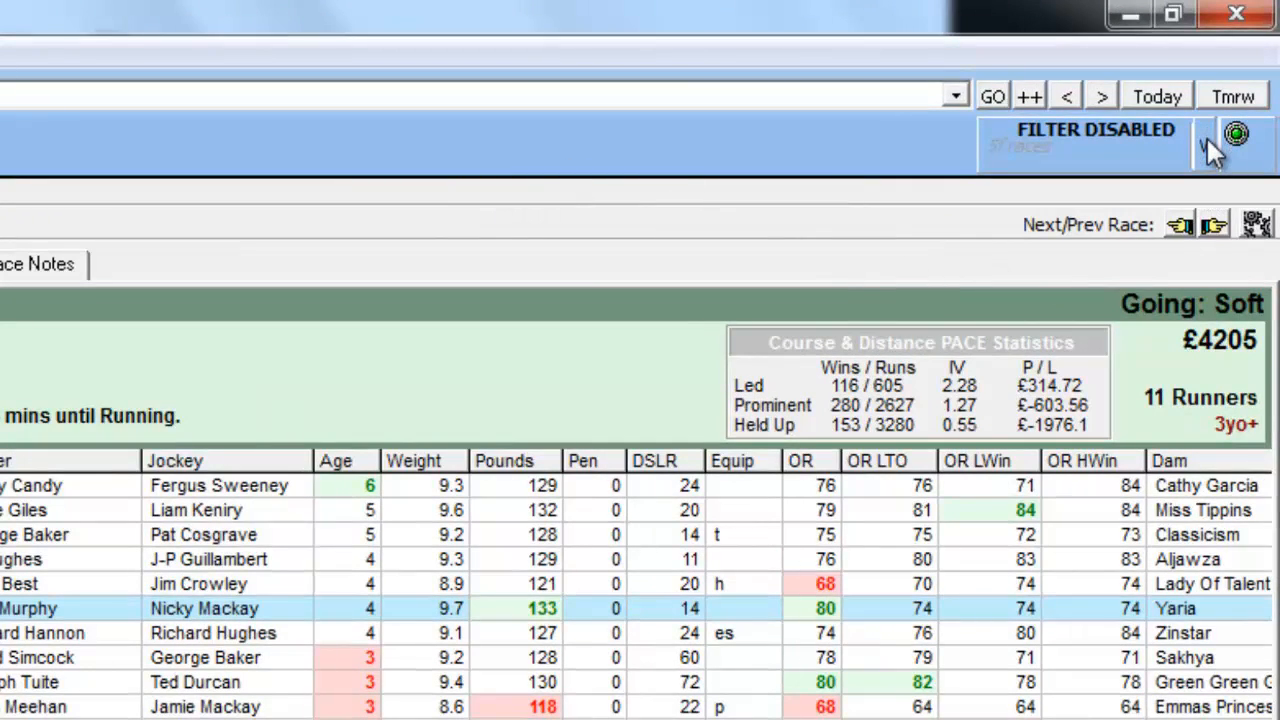
# - Switch the saved filter from Soft/Heavy Ground to Windsor Form via the filter dropdown
pyautogui.click(1212, 144)
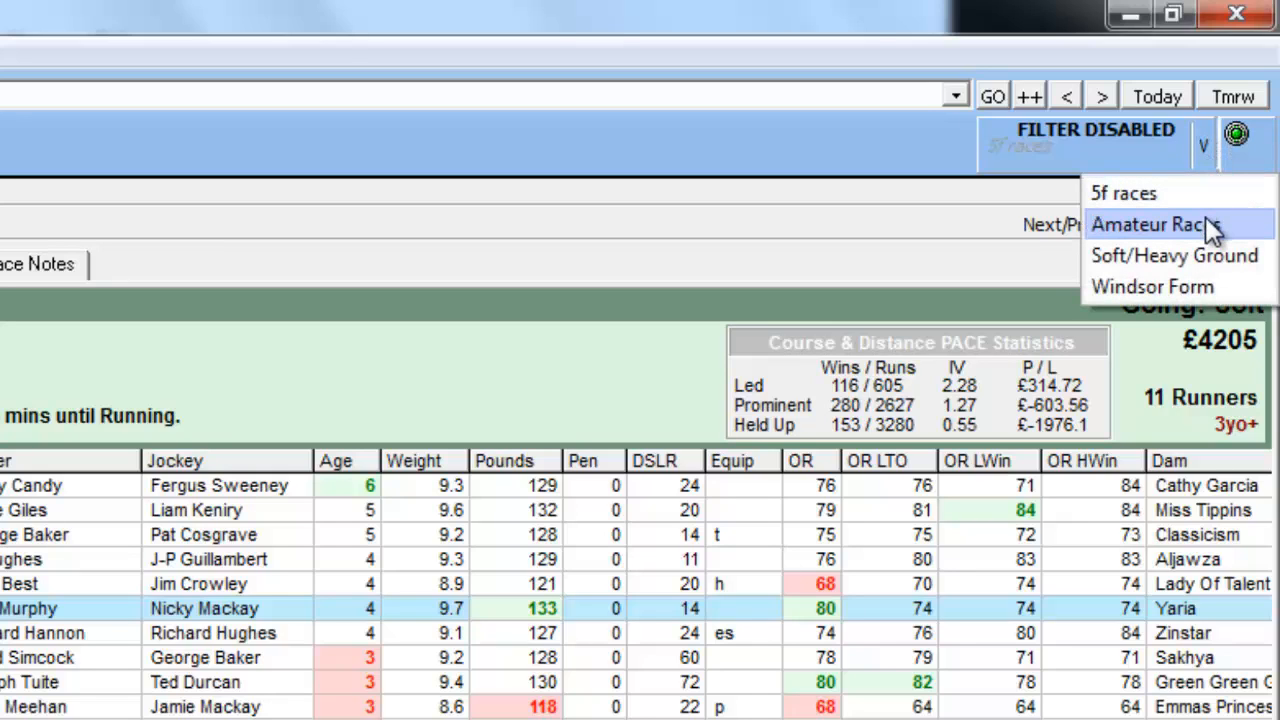
pyautogui.moveTo(1178, 256)
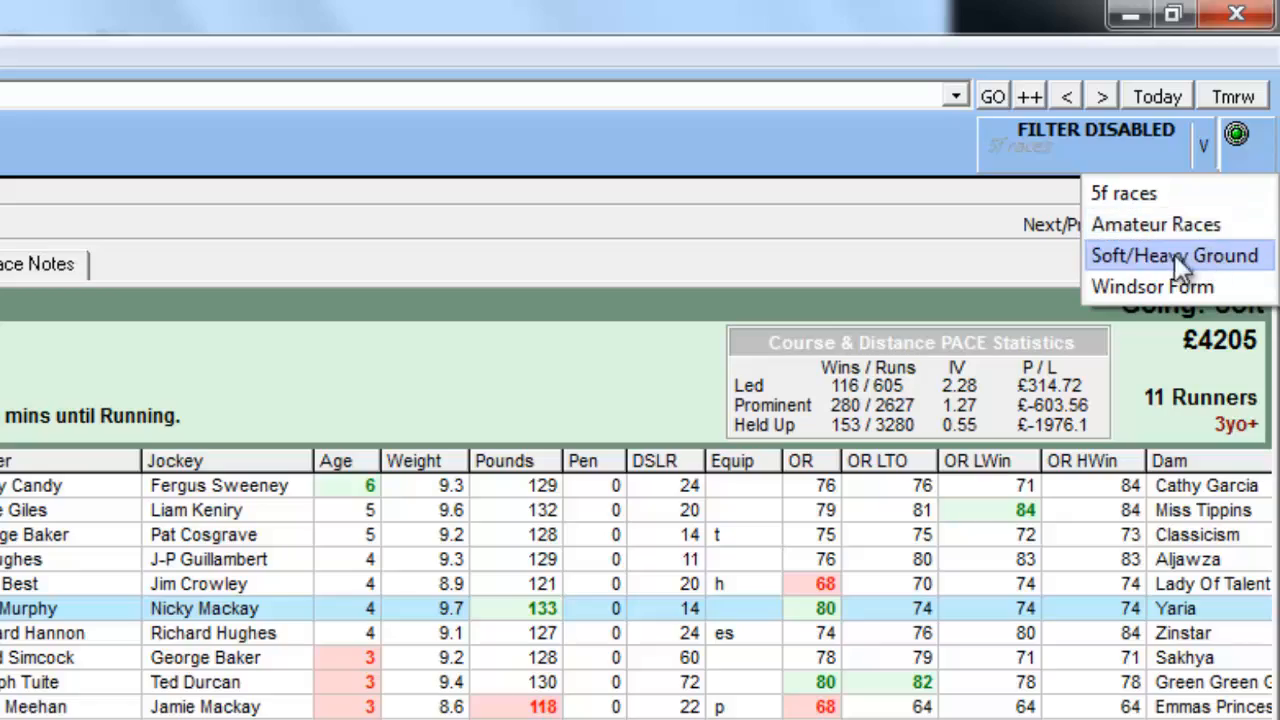
pyautogui.click(1176, 256)
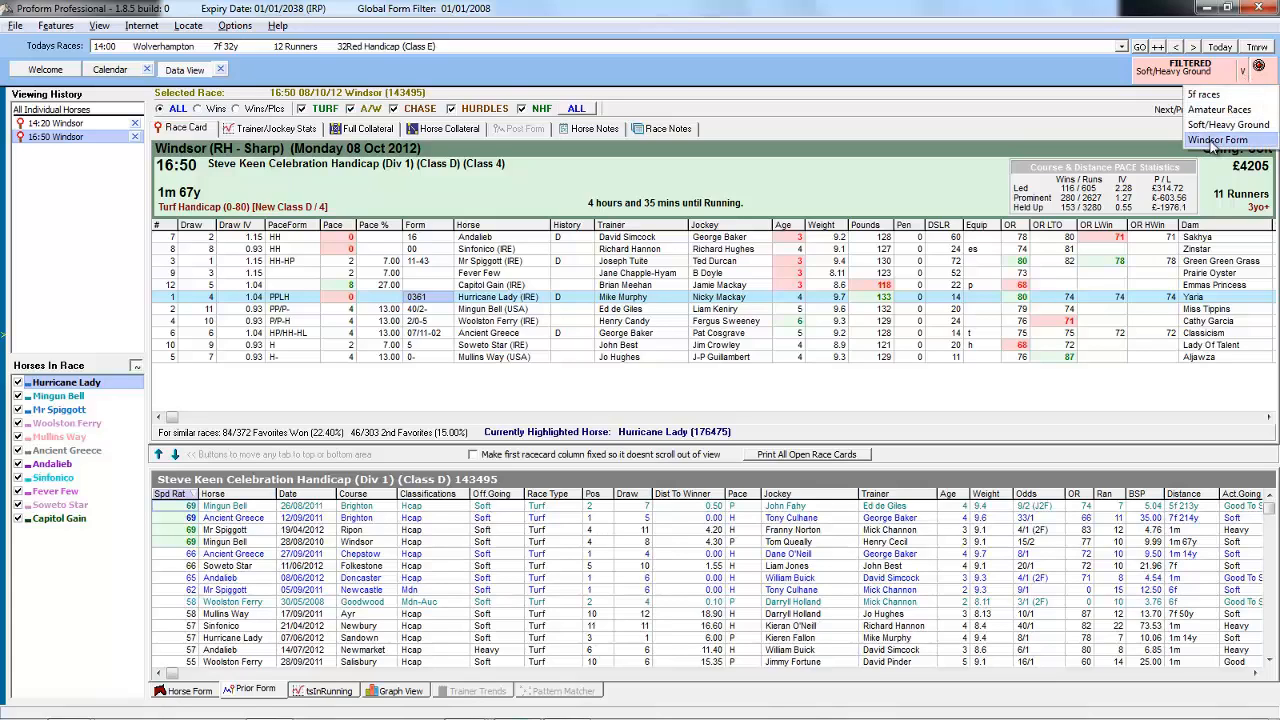
pyautogui.click(1216, 140)
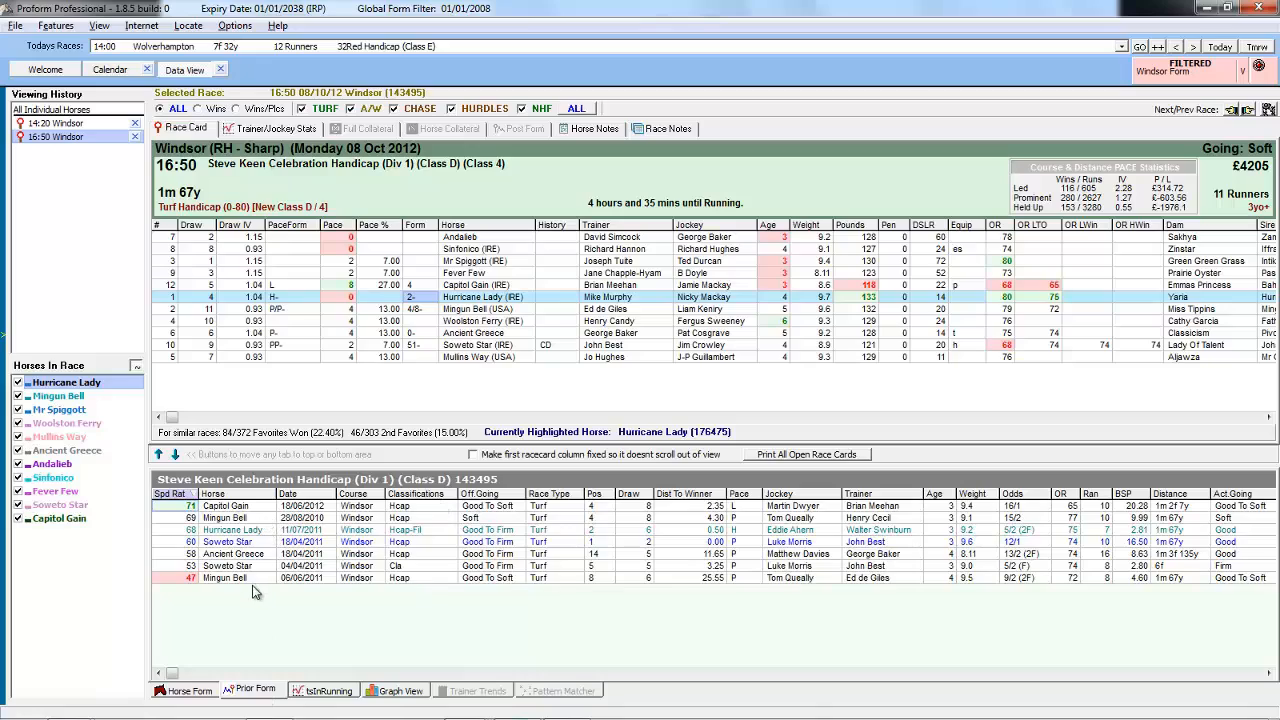
pyautogui.moveTo(228, 598)
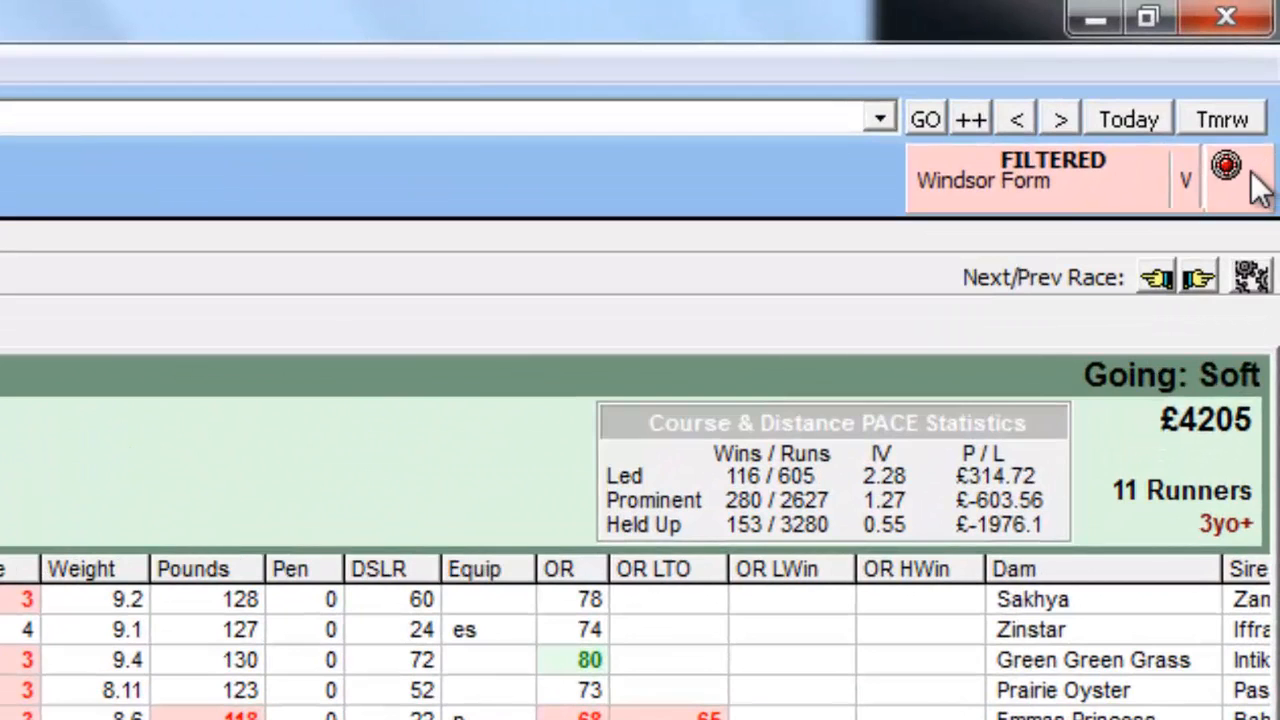
# - Review the saved filter's class/distance/going and course/prize criteria, then return to the race card
pyautogui.click(1238, 176)
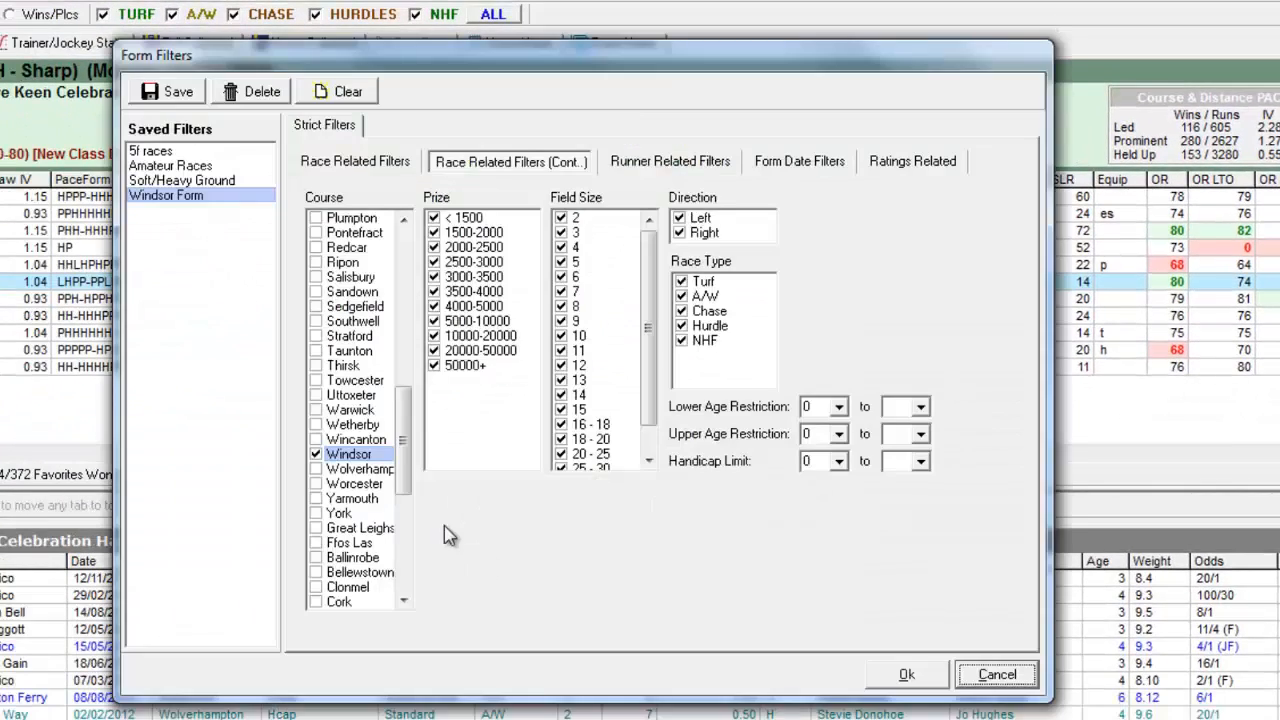
pyautogui.moveTo(224, 312)
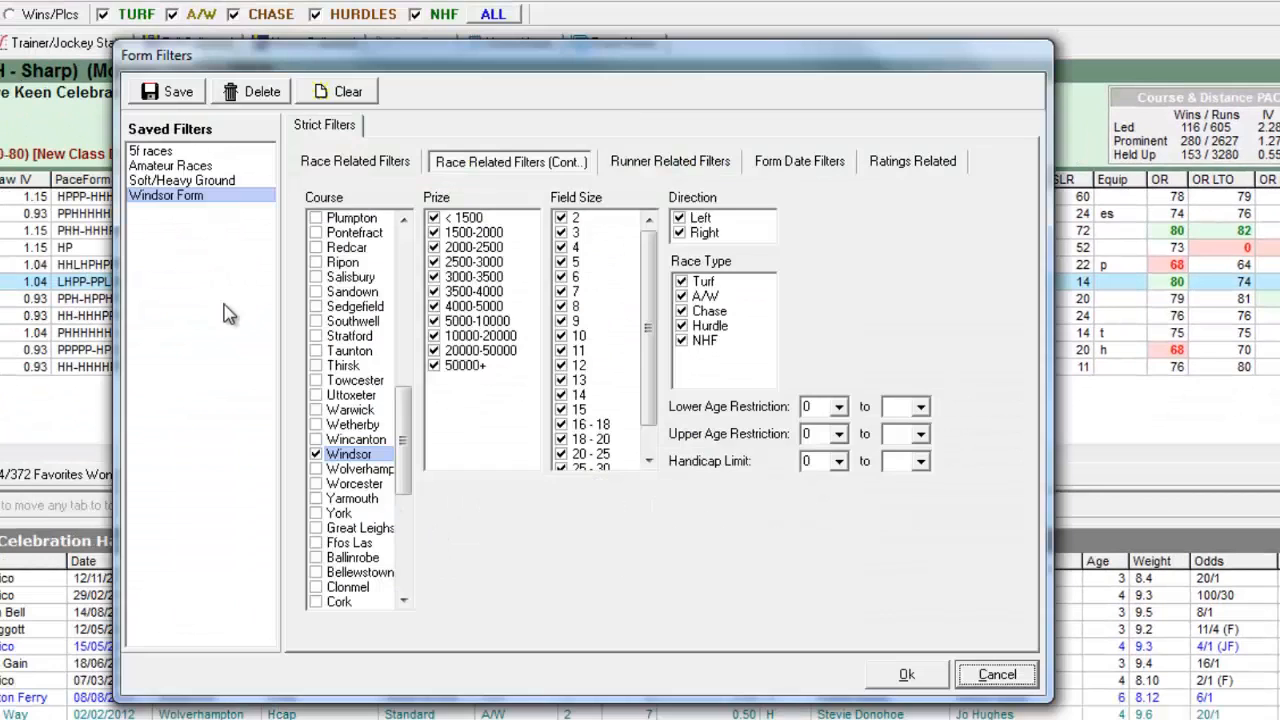
pyautogui.moveTo(204, 570)
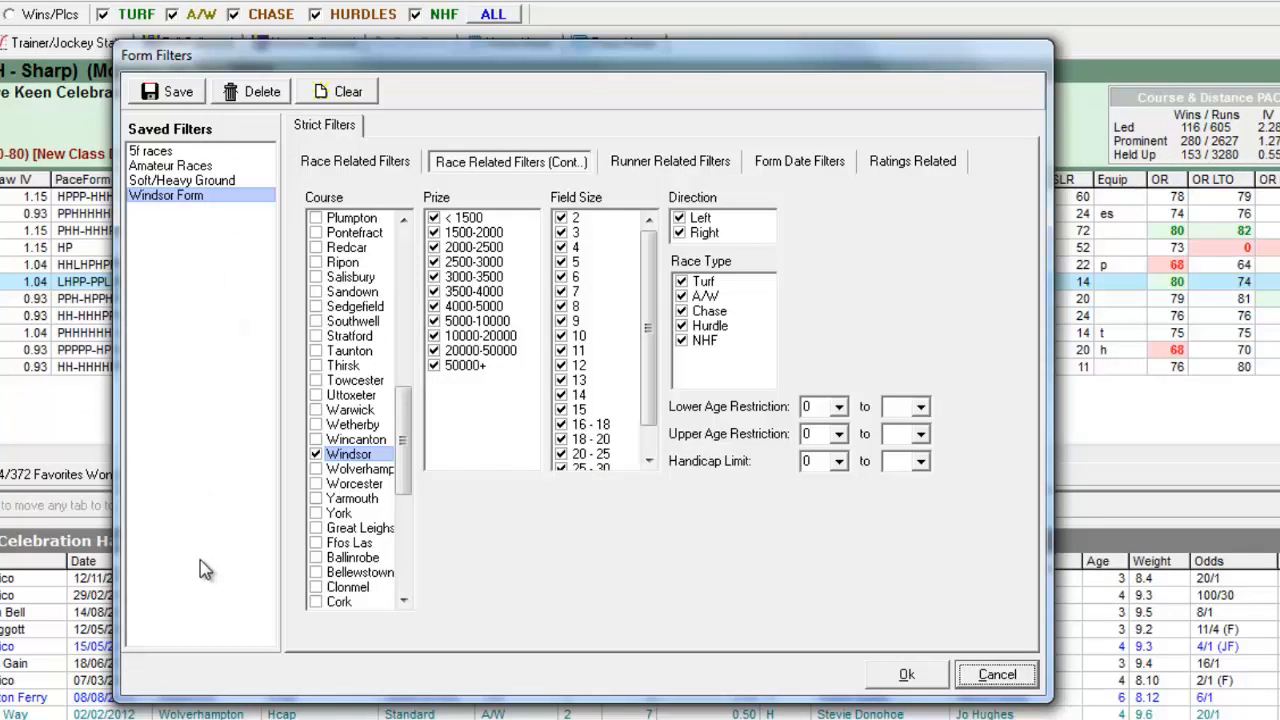
pyautogui.moveTo(400, 146)
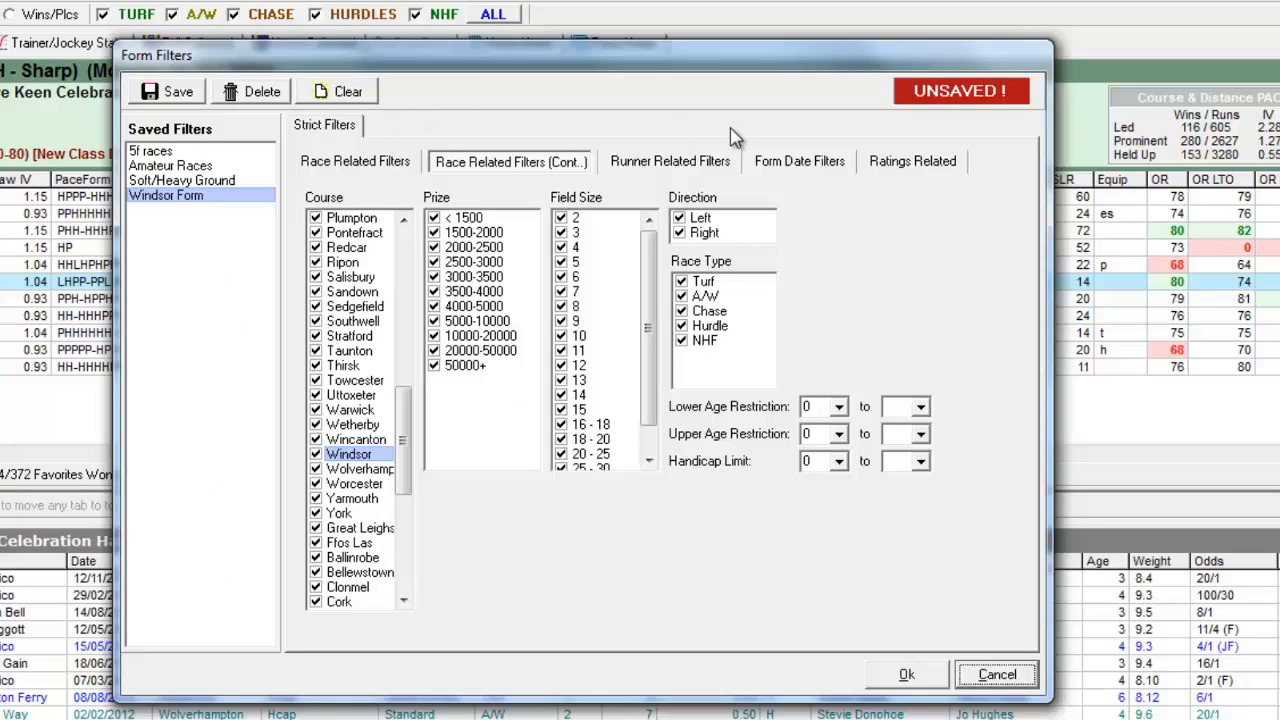
pyautogui.click(356, 160)
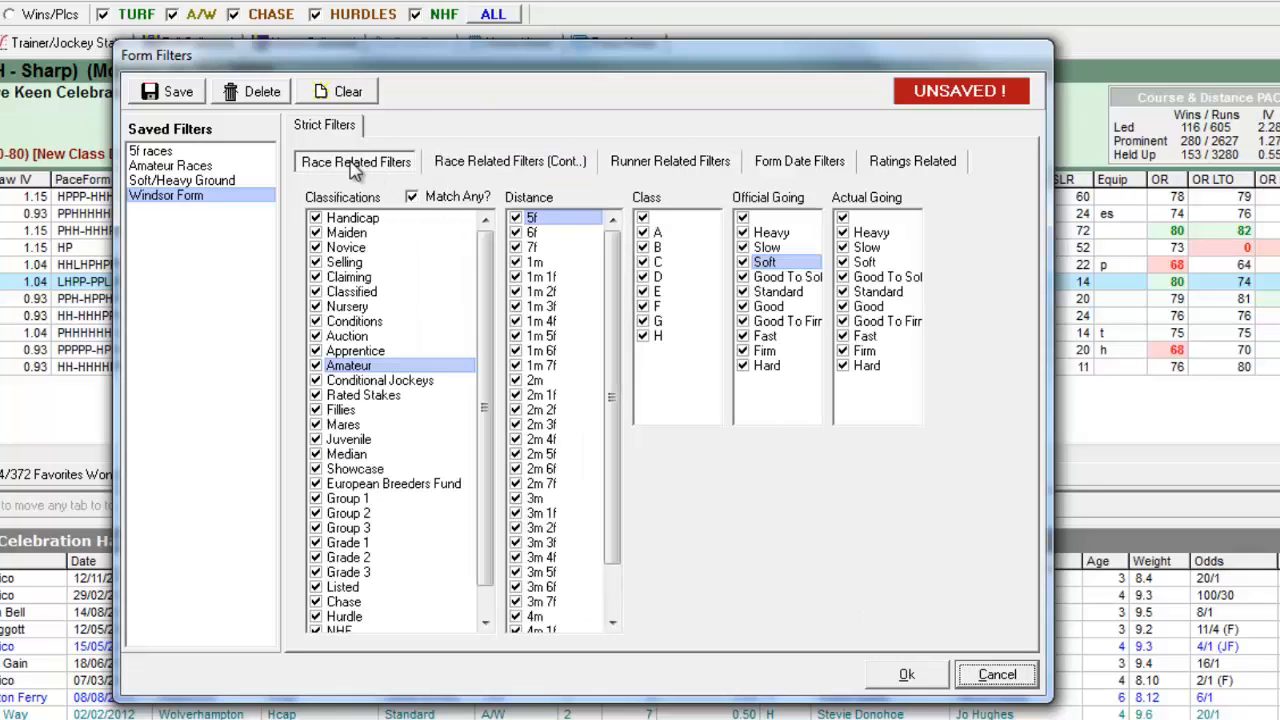
pyautogui.moveTo(780, 236)
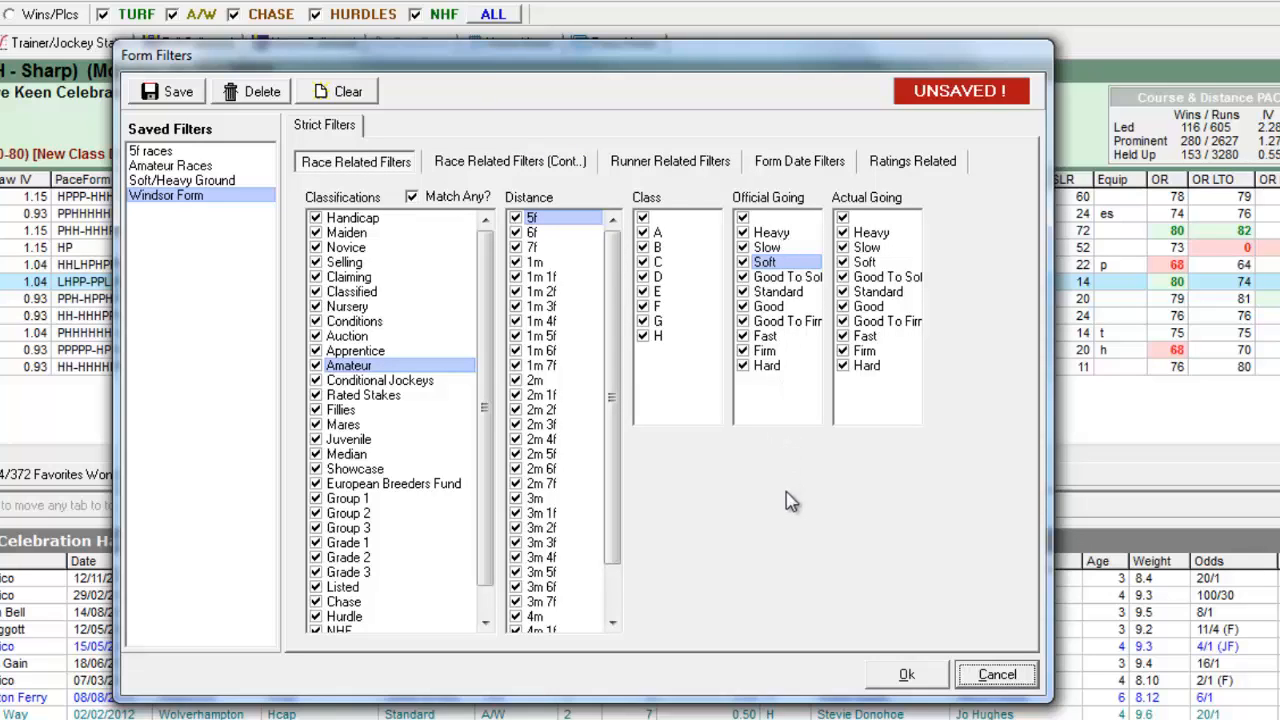
pyautogui.moveTo(190, 516)
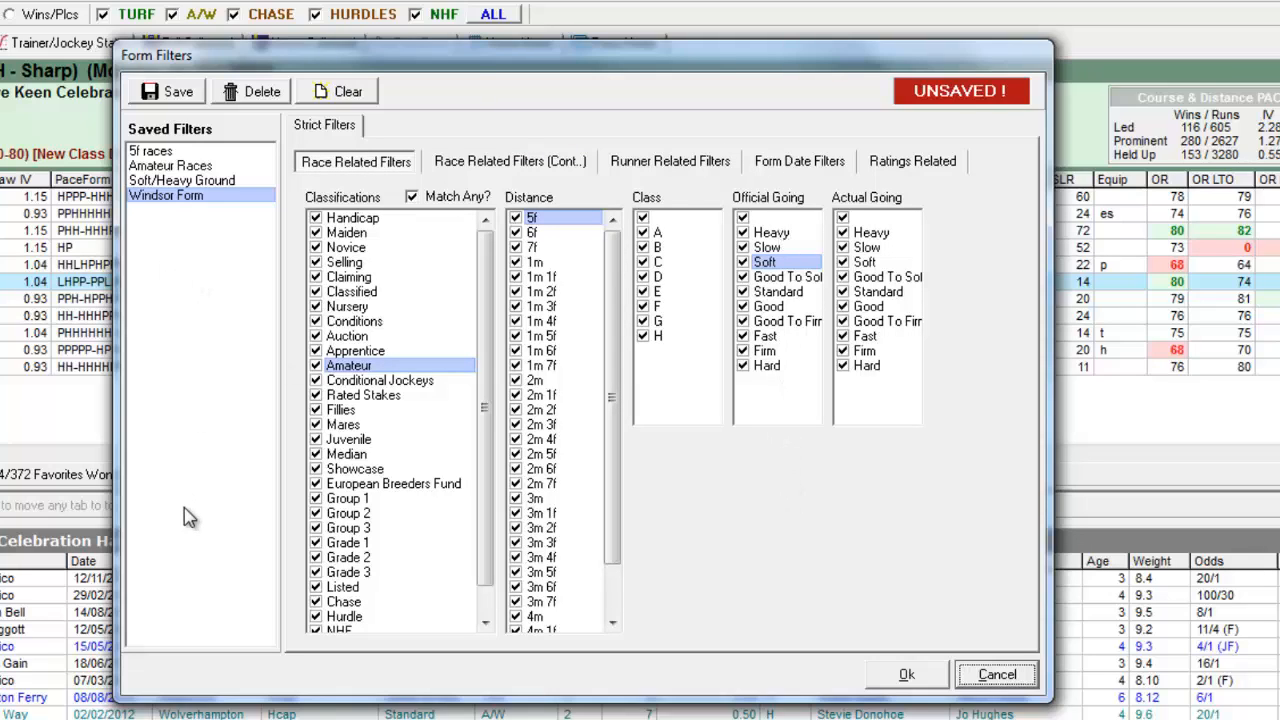
pyautogui.click(510, 160)
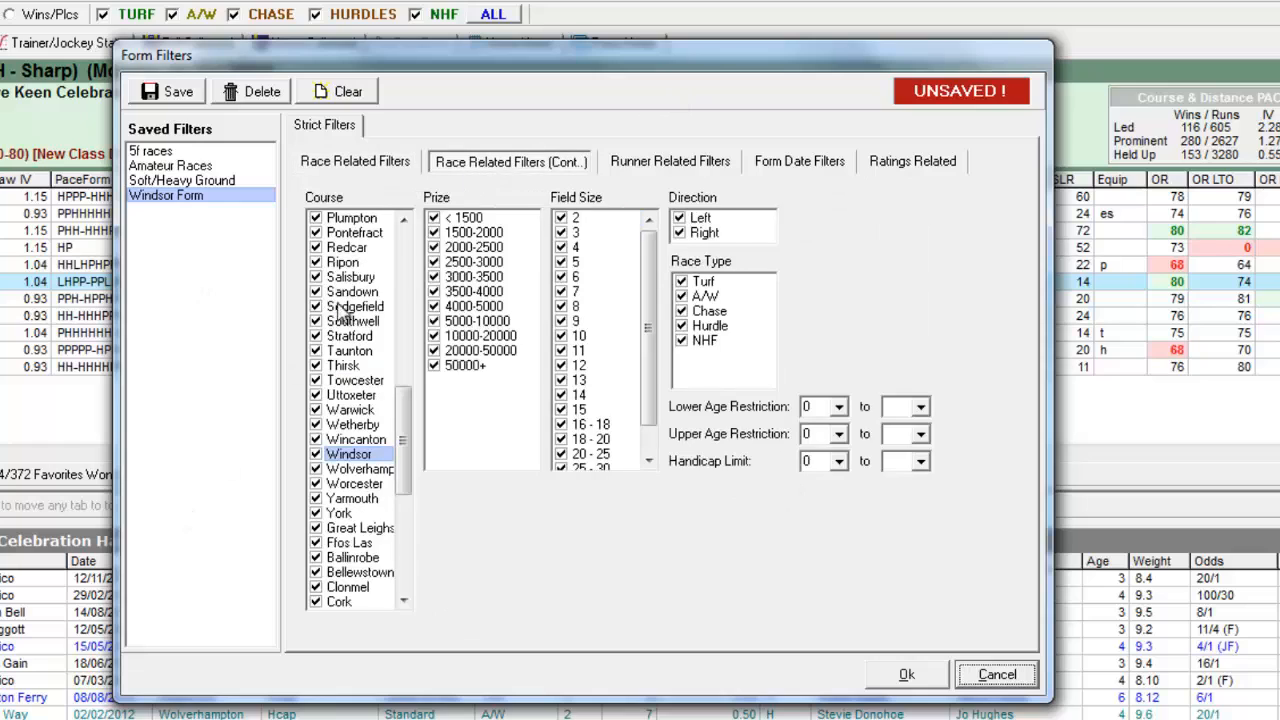
pyautogui.moveTo(204, 236)
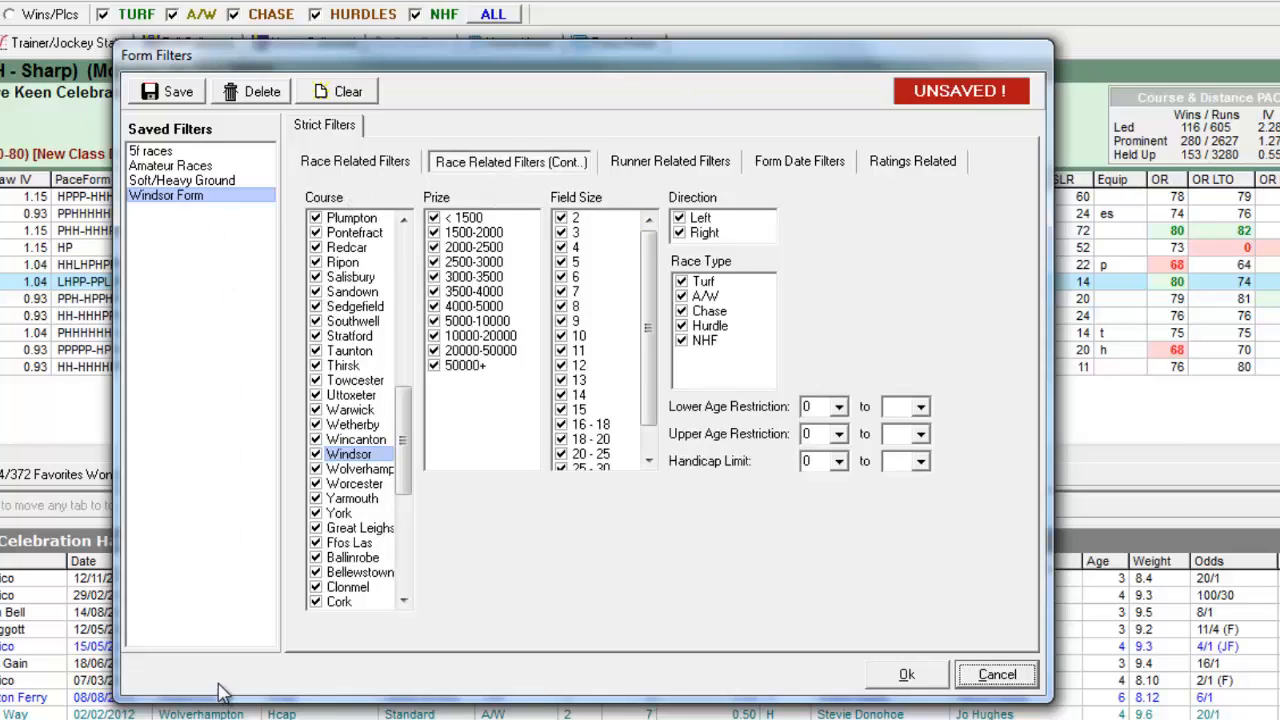
pyautogui.click(996, 674)
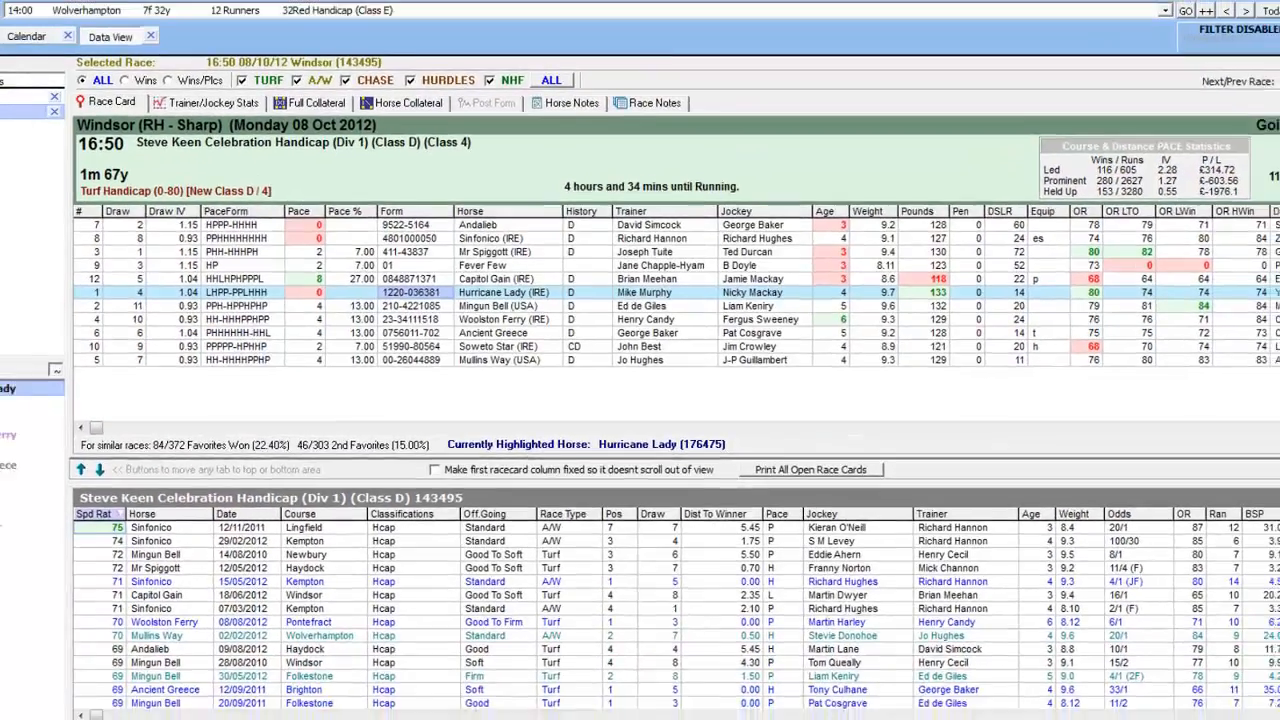
# - Bring up the saved form filters list offering 5f races, Amateur, Soft/Heavy Ground and Windsor Form
pyautogui.click(1258, 64)
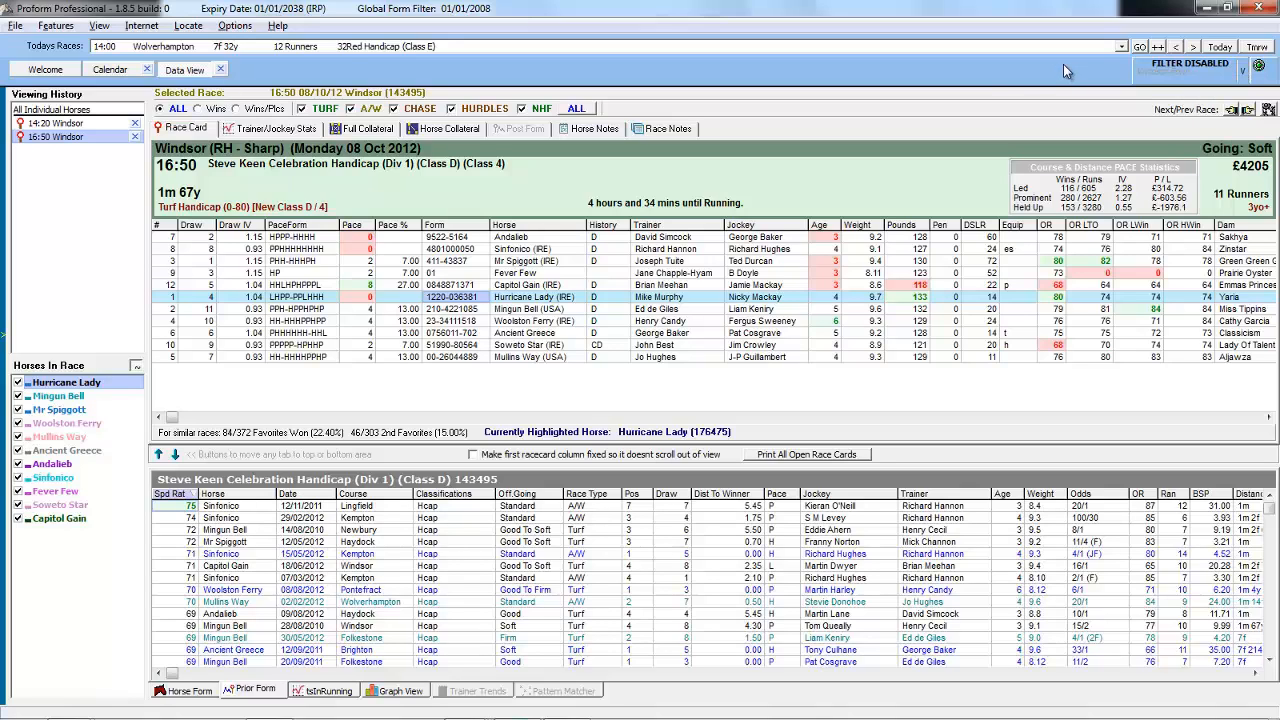
pyautogui.click(1258, 68)
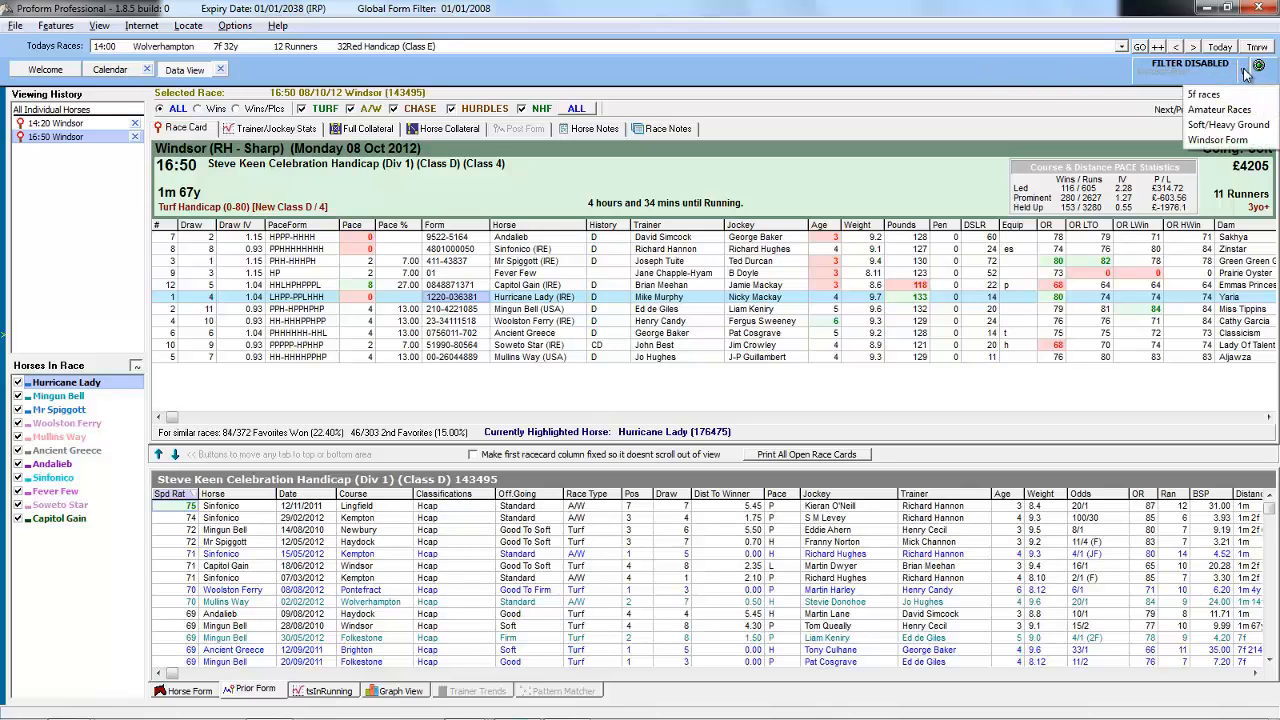
pyautogui.moveTo(1228, 140)
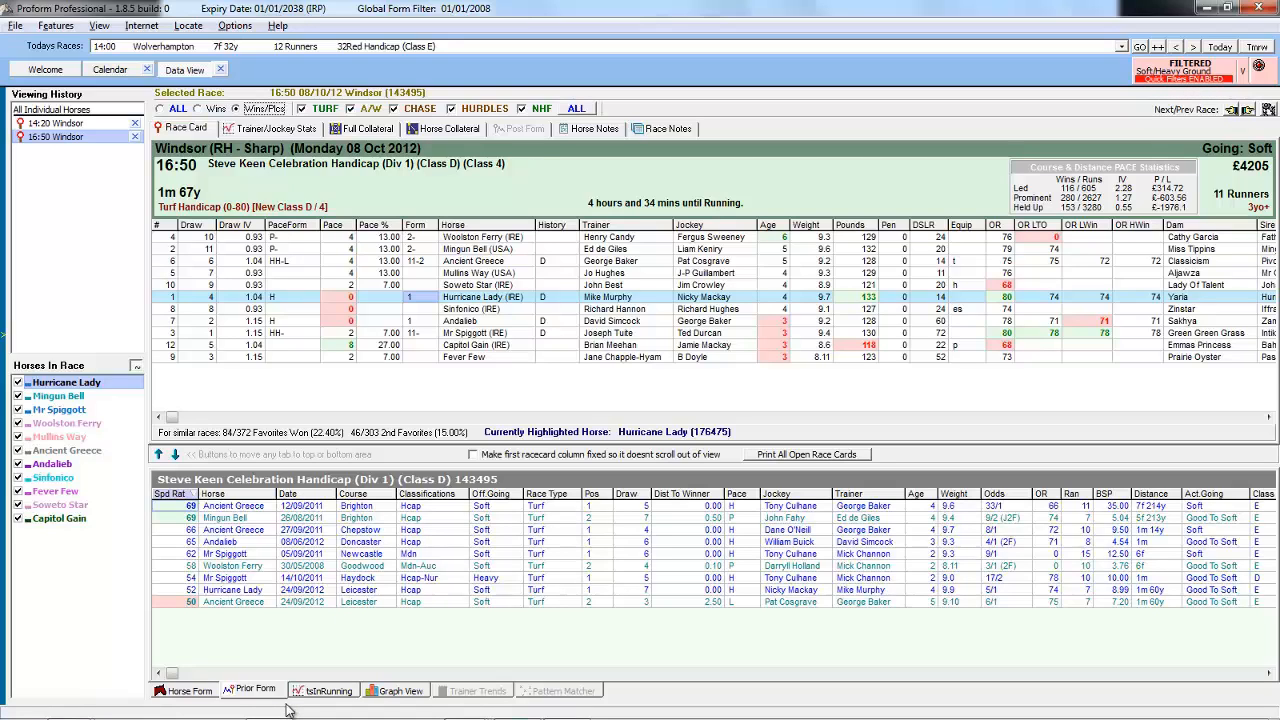
pyautogui.moveTo(278, 168)
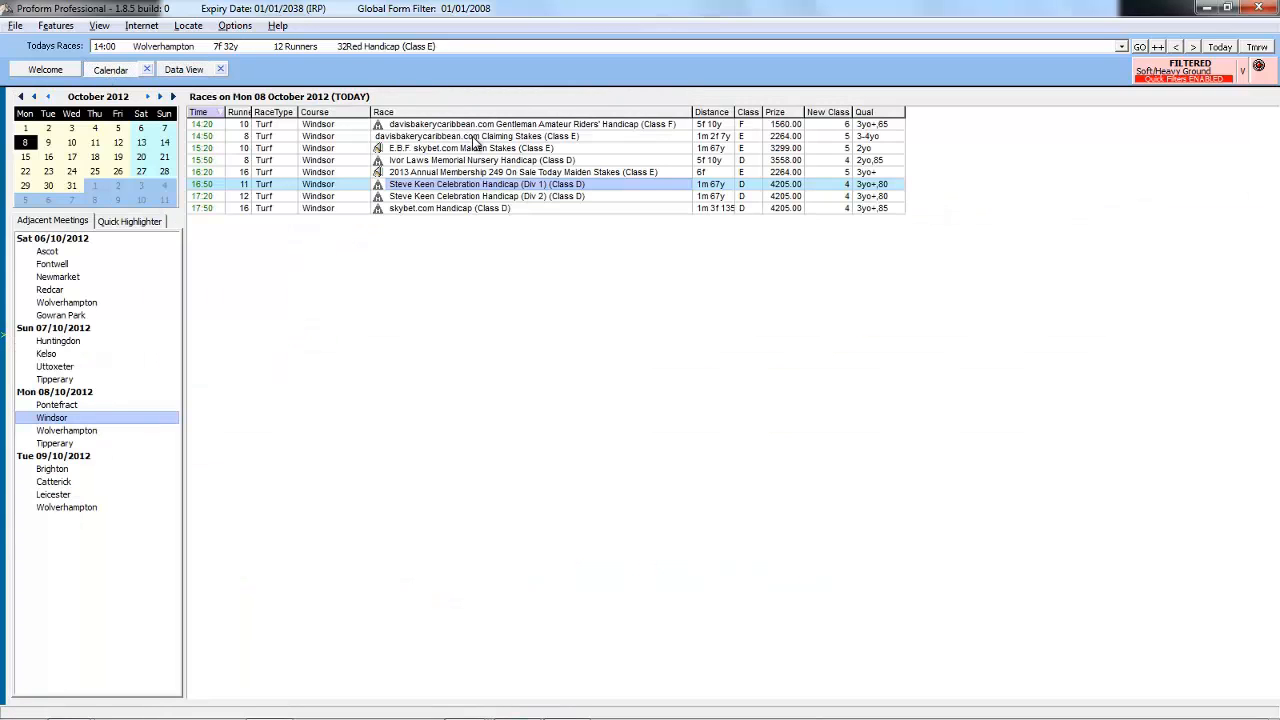
# - From the 14:50 Windsor race in the Calendar, move to the Pontefract meeting on Mon 08/10/2012
pyautogui.click(476, 136)
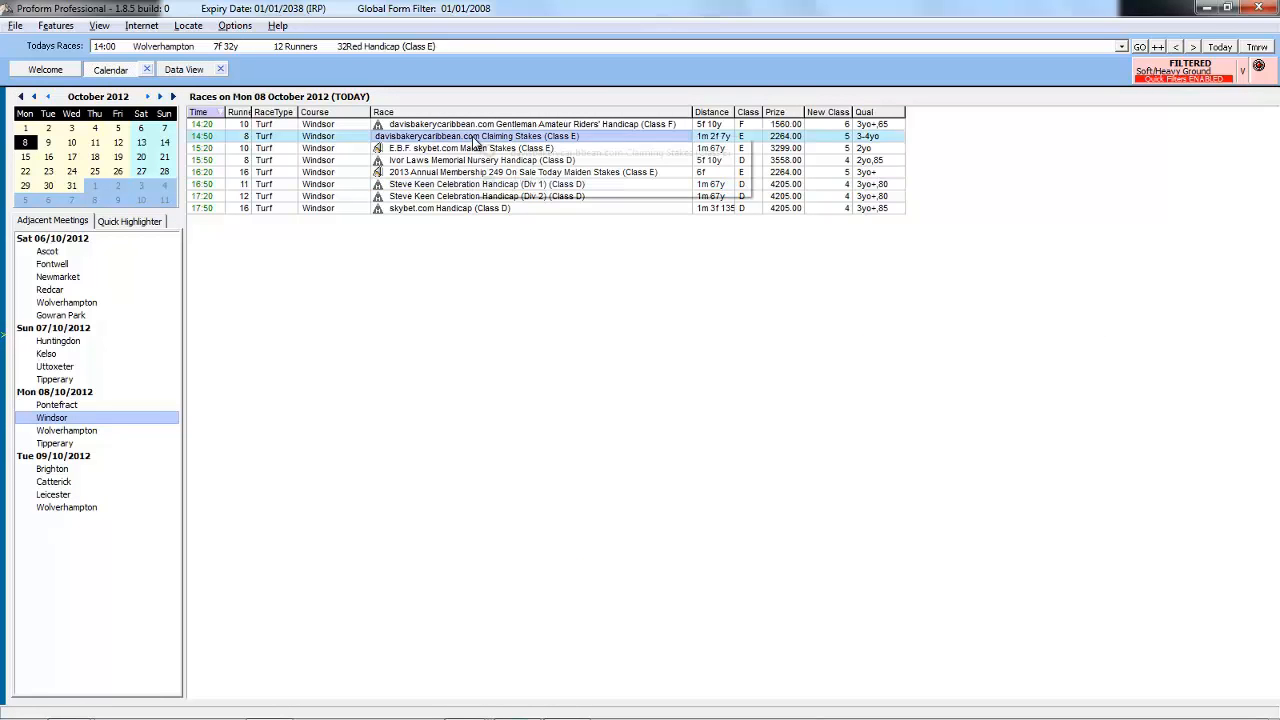
pyautogui.doubleClick(476, 136)
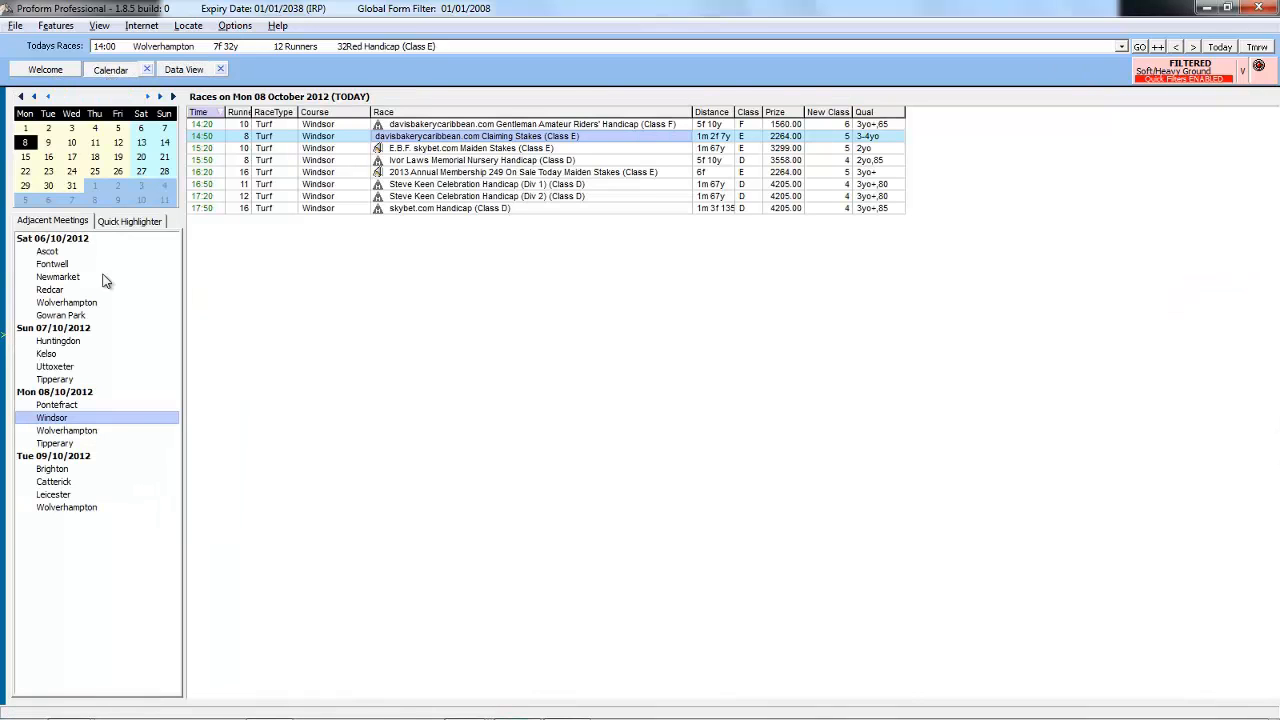
pyautogui.click(56, 404)
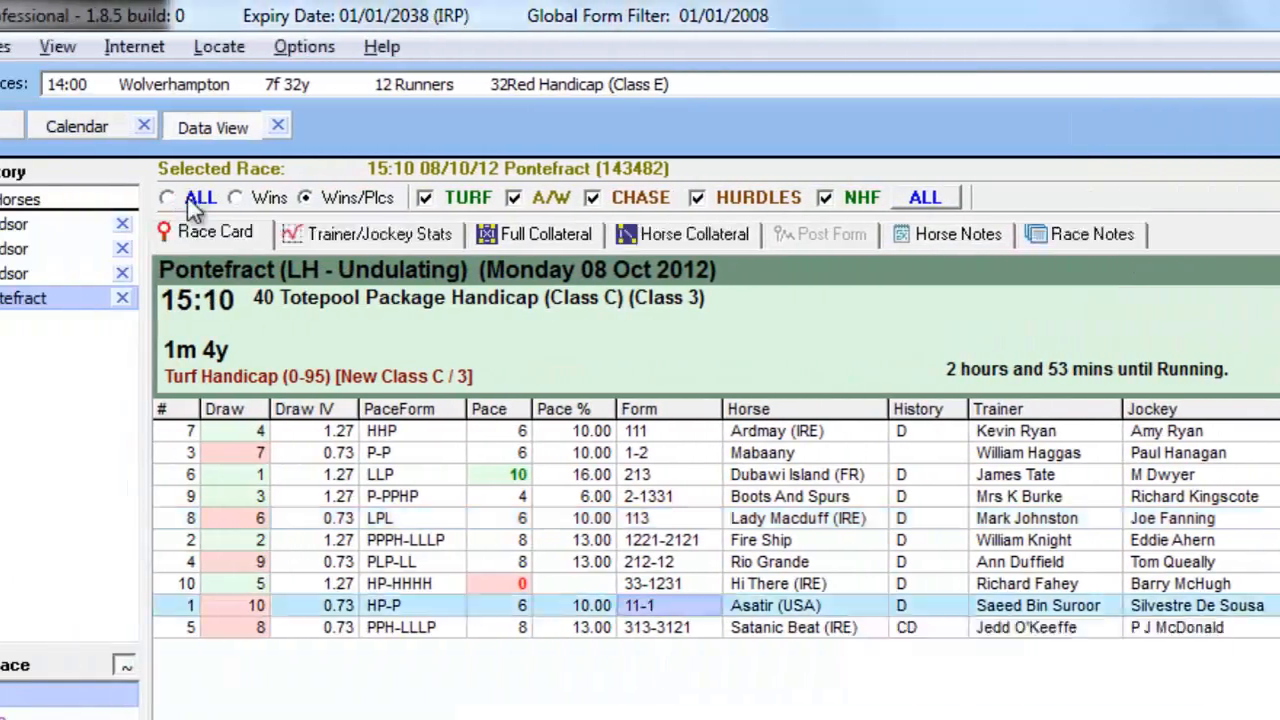
# - Tick Pontefract as a course on the Soft/Heavy Ground filter and apply it unsaved
pyautogui.click(168, 198)
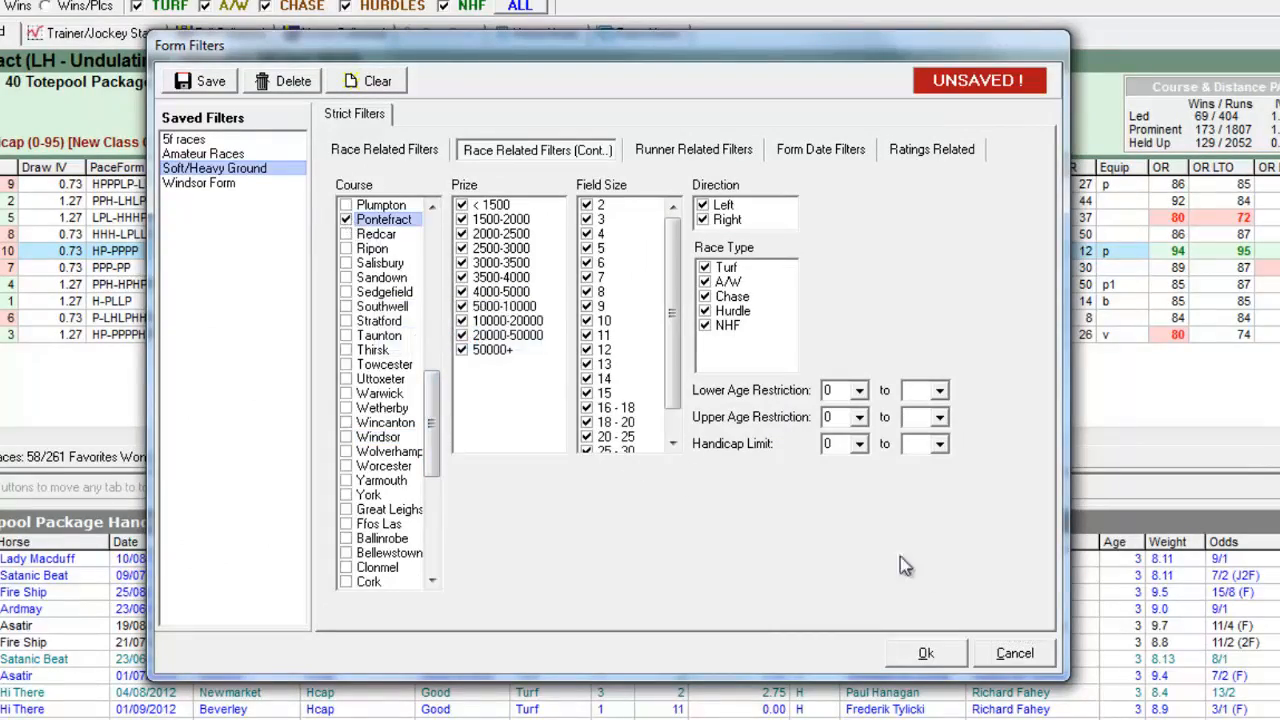
pyautogui.click(924, 652)
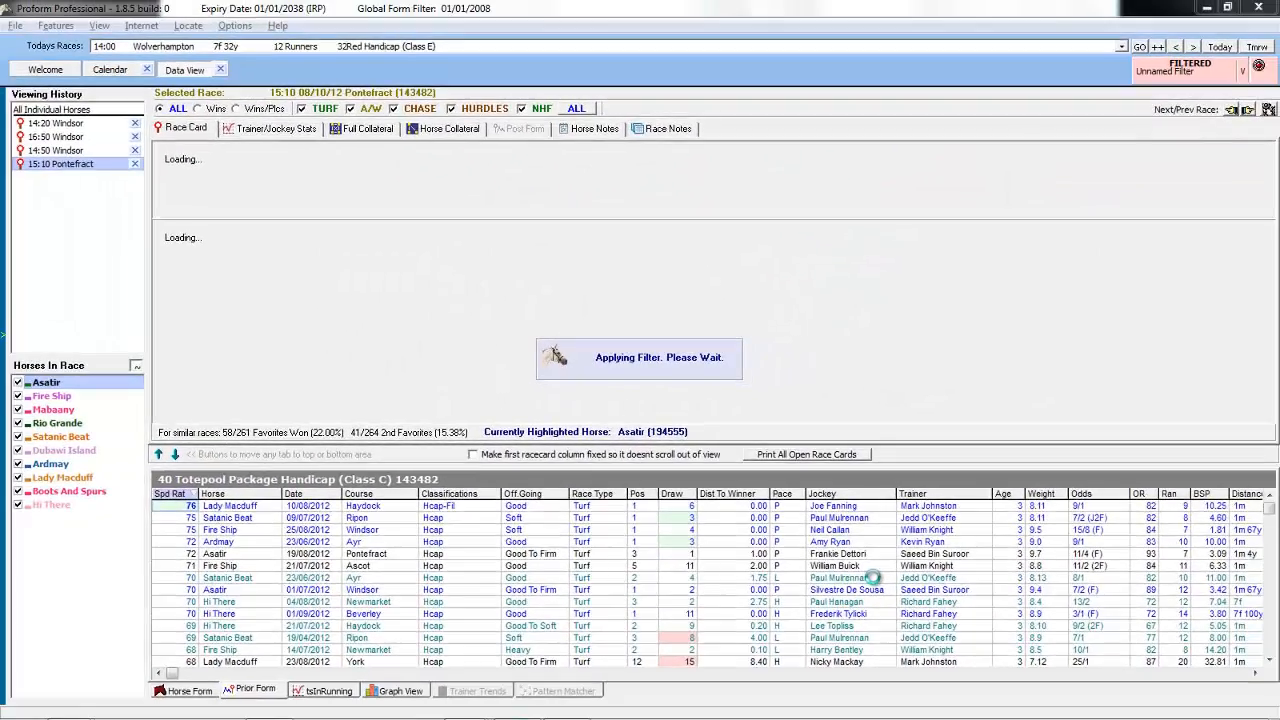